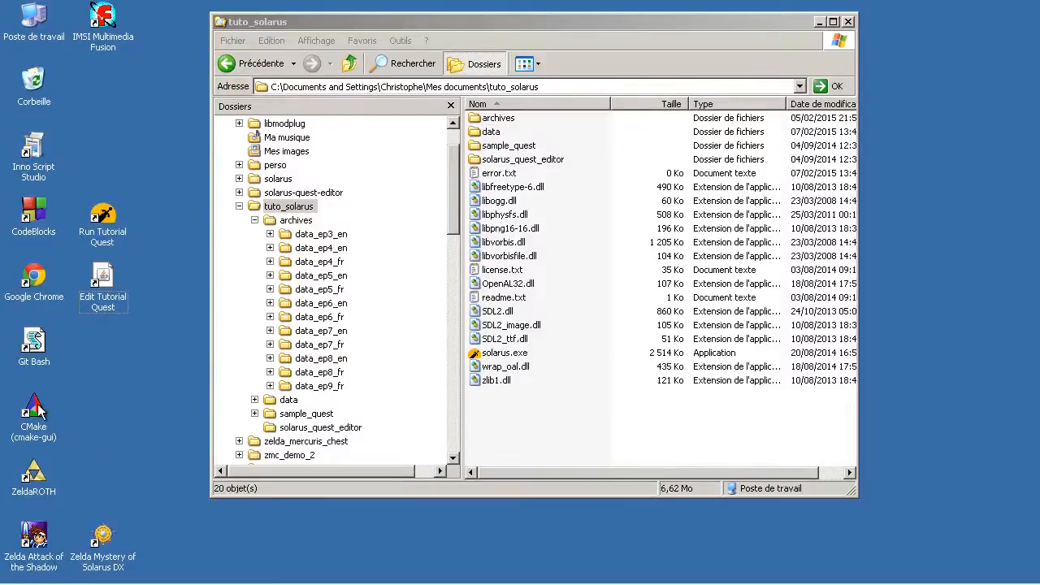
mouse_move(122, 337)
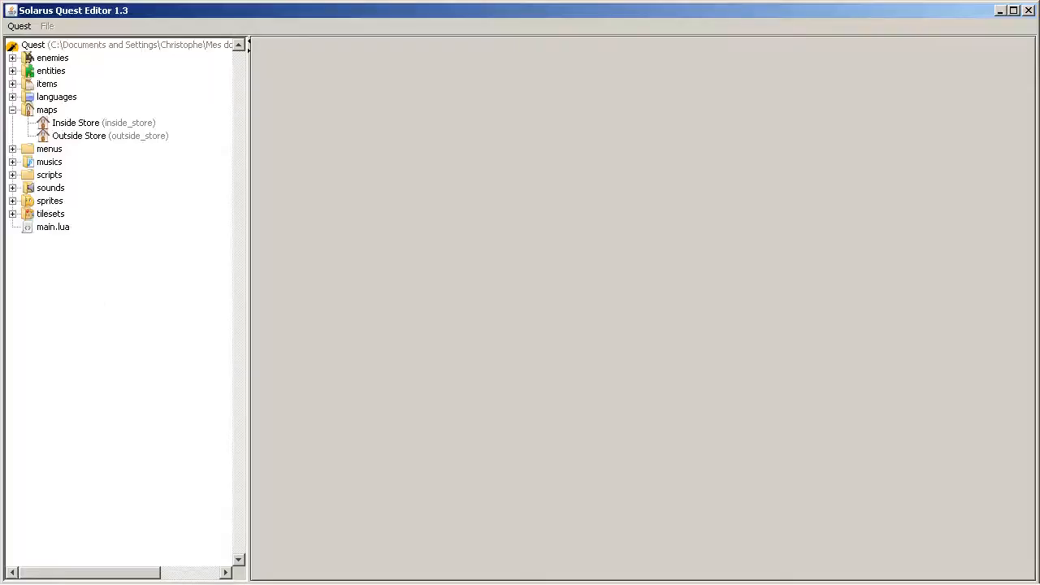
mouse_move(52, 120)
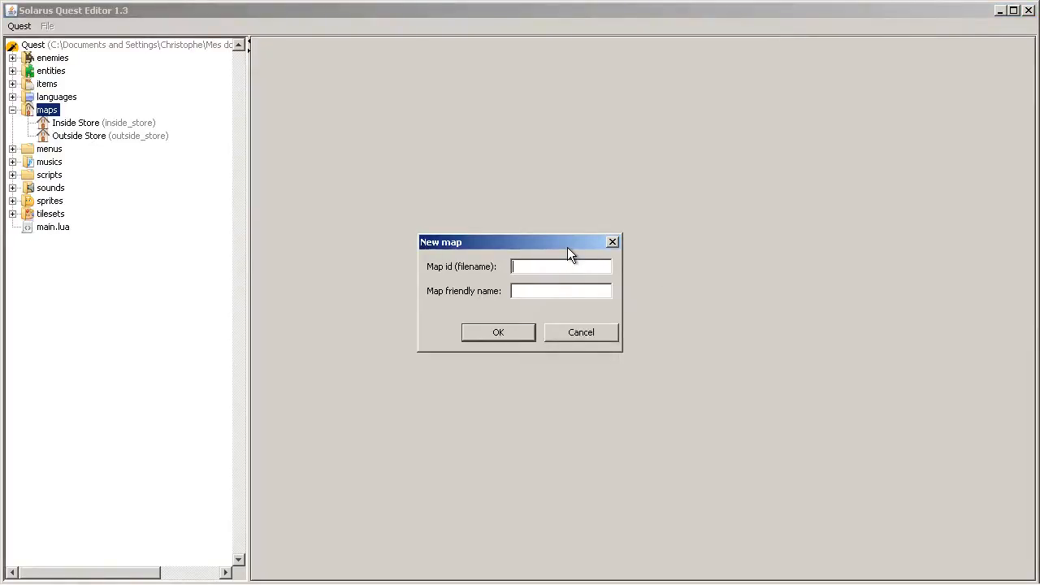
- Create map chap9 named 'Chapter 9 - Water and forest' via the New map dialog
type("chqp")
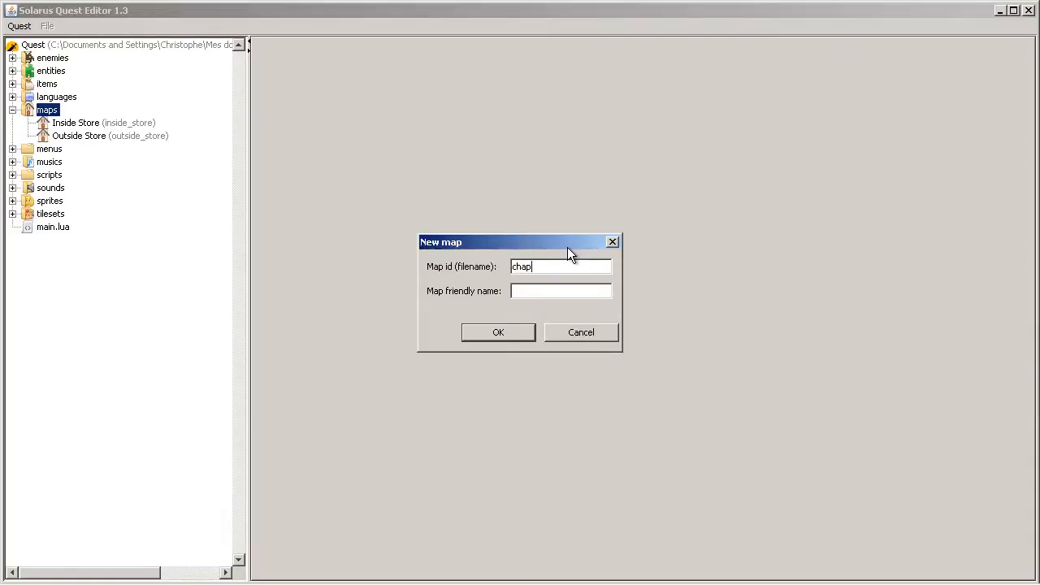
type("9")
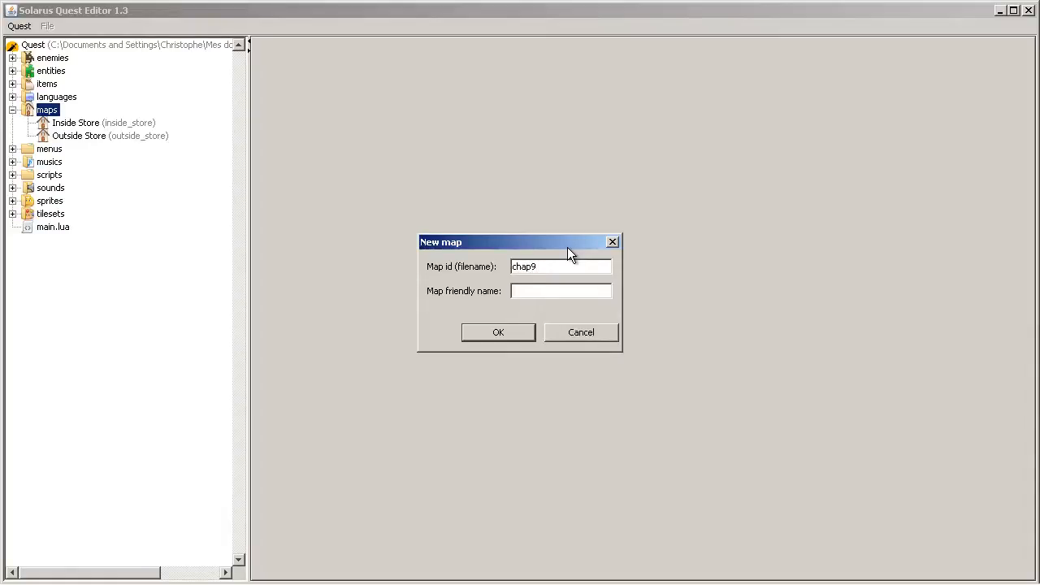
type("Chapter 9")
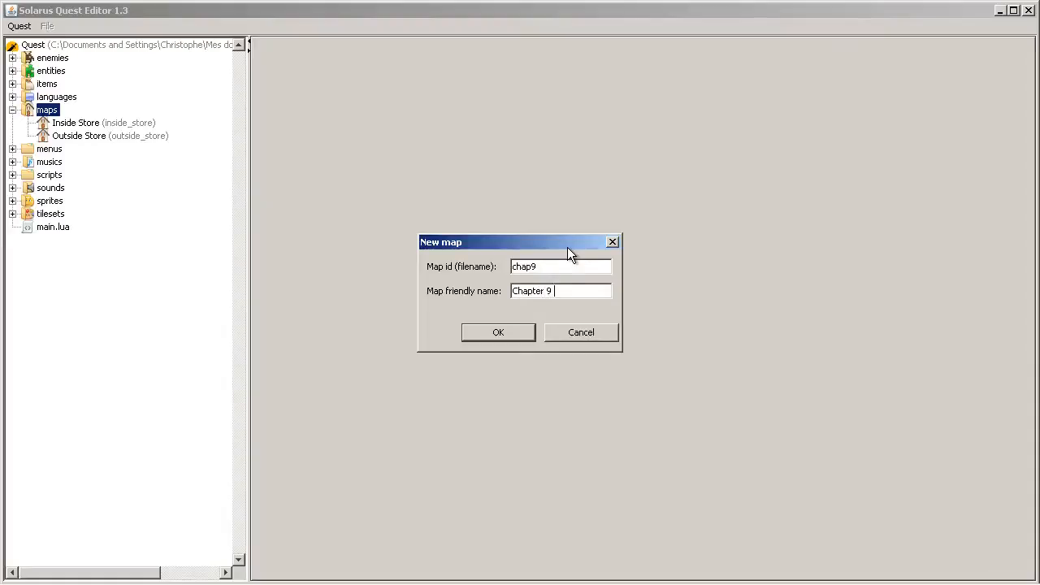
type("-")
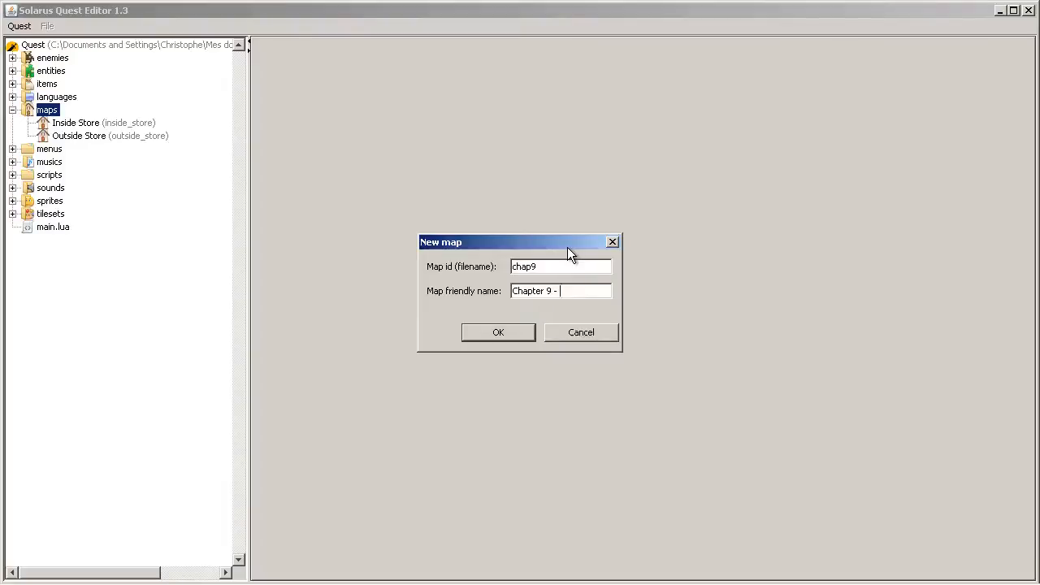
type("Water and forest")
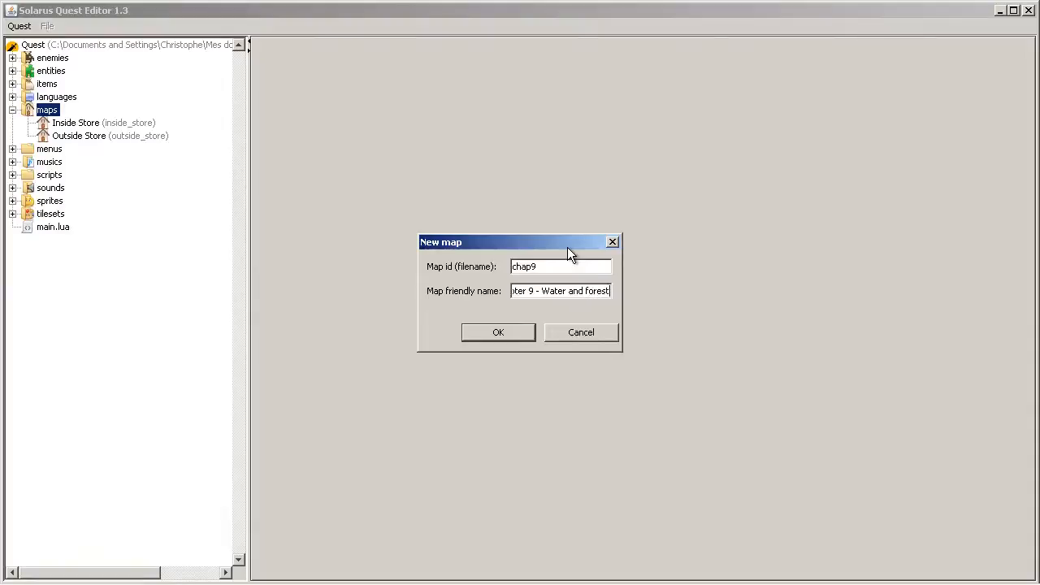
left_click(497, 332)
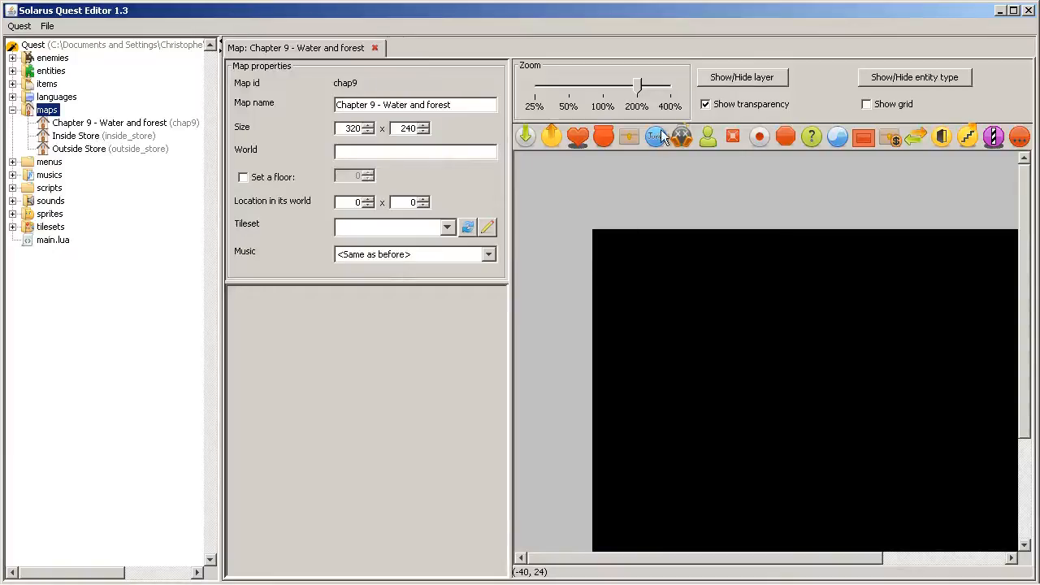
mouse_move(523, 145)
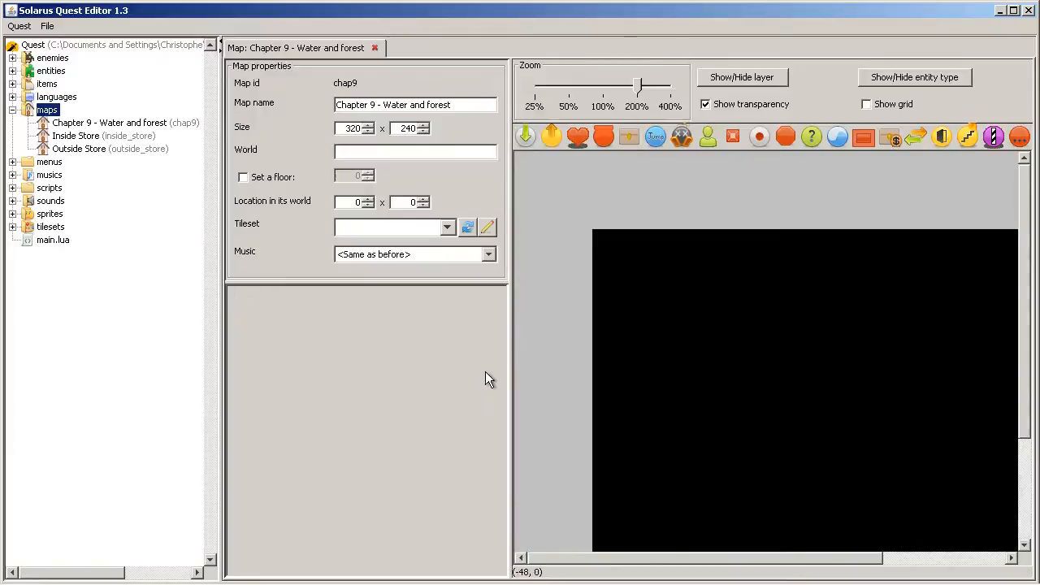
mouse_move(247, 257)
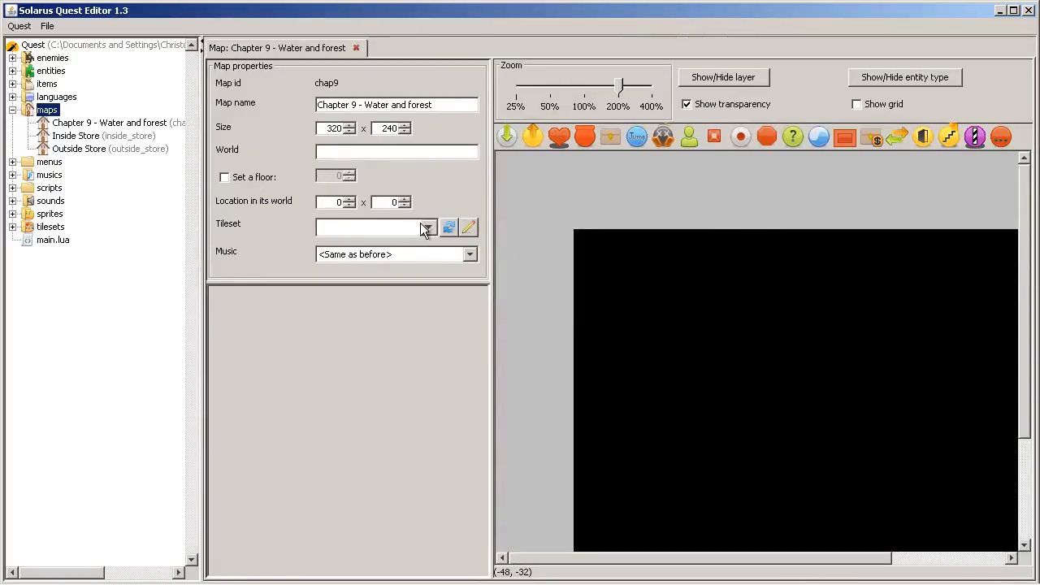
- Assign the Light World tileset and Overworld music in Map properties
left_click(429, 227)
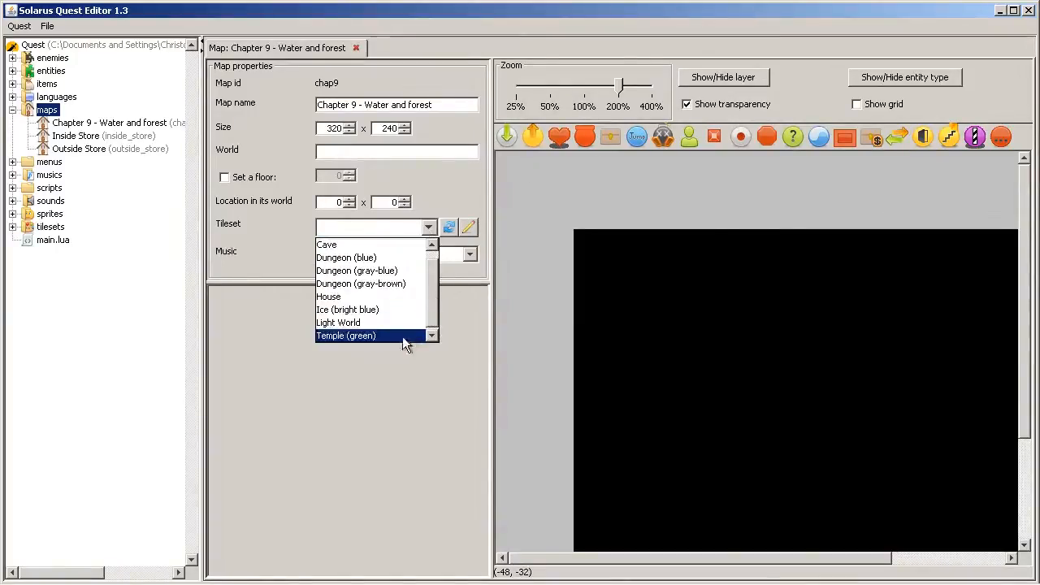
mouse_move(365, 308)
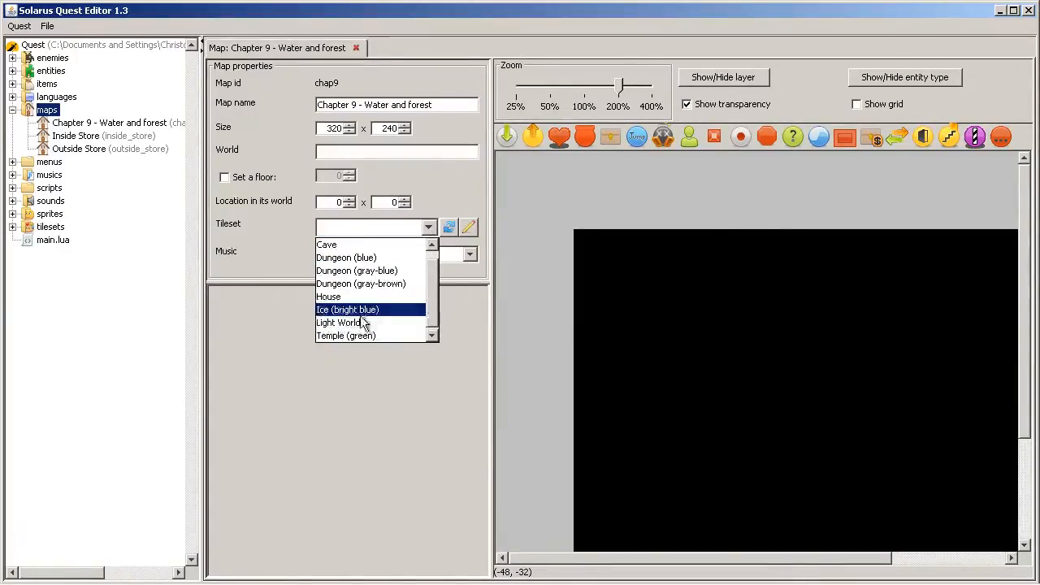
left_click(338, 321)
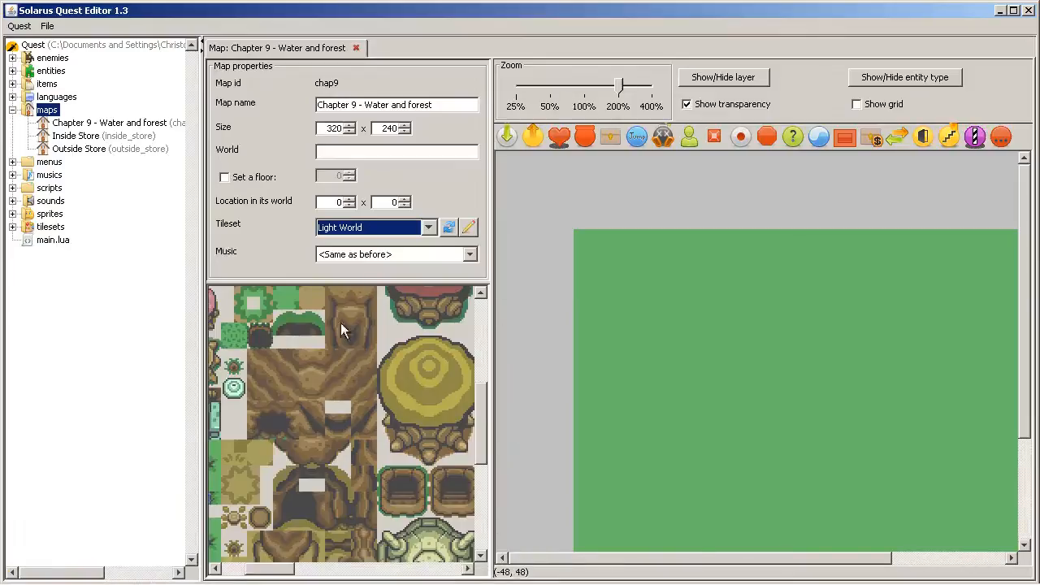
left_click(468, 254)
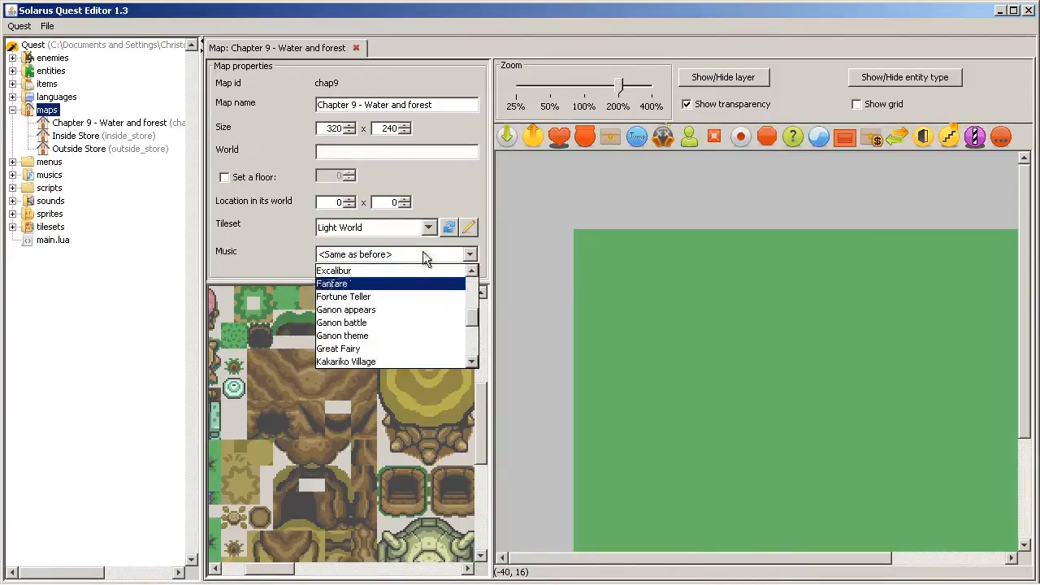
left_click(350, 254)
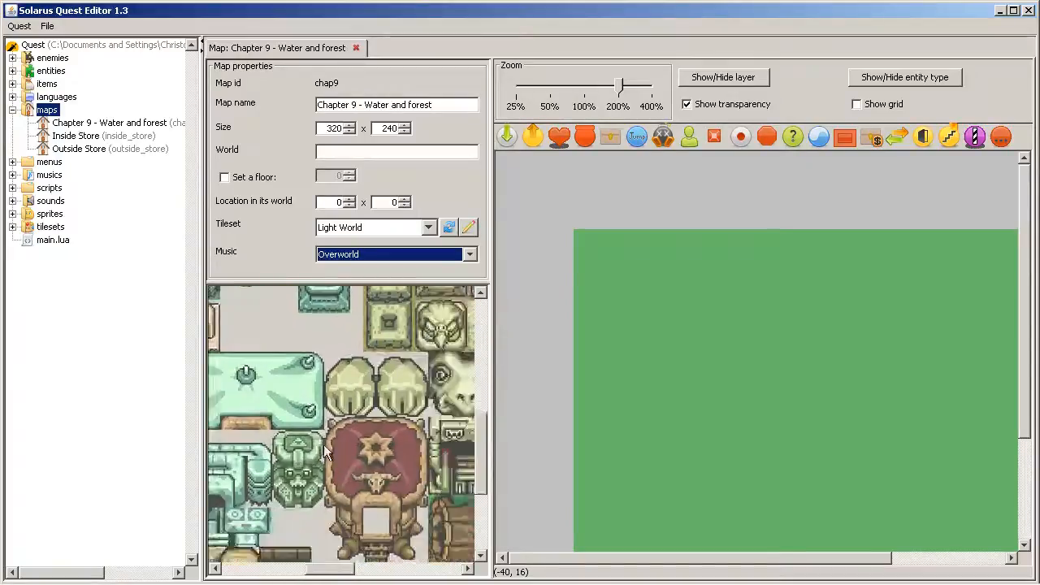
scroll("down", 3)
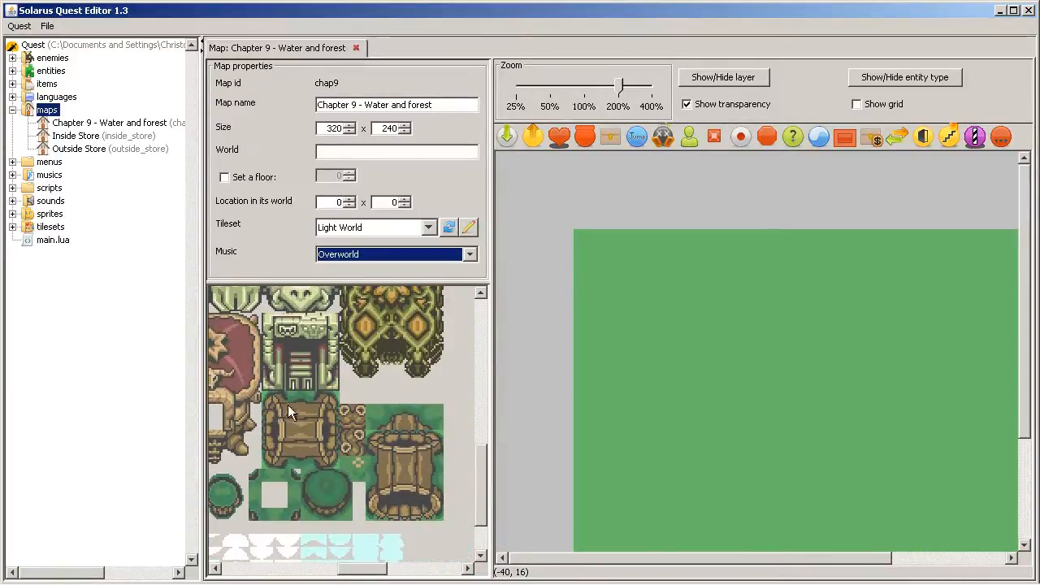
- Set the map size to 640 × 480 in Map properties
scroll("down", 3)
type("480")
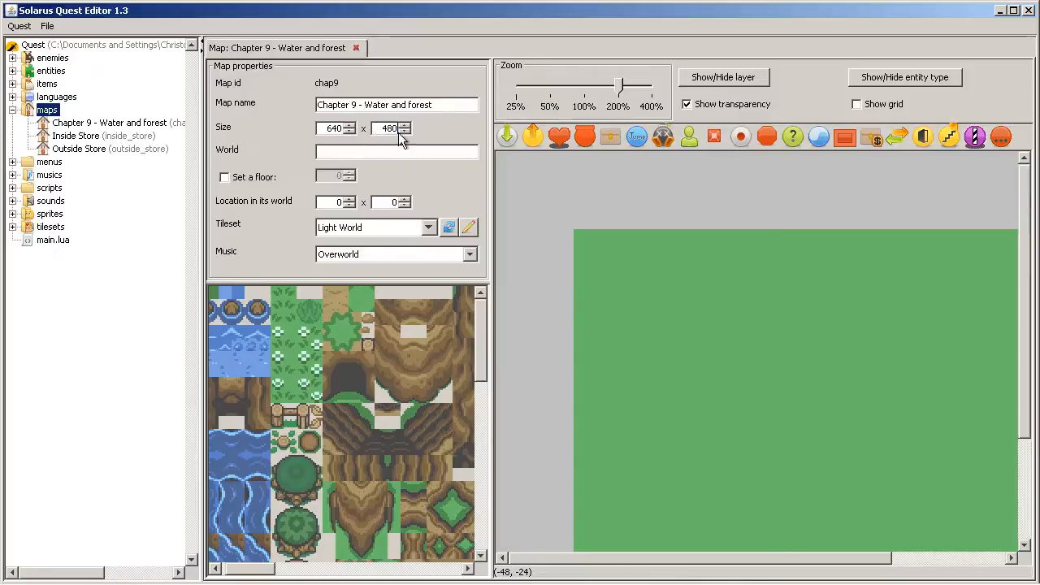
mouse_move(748, 432)
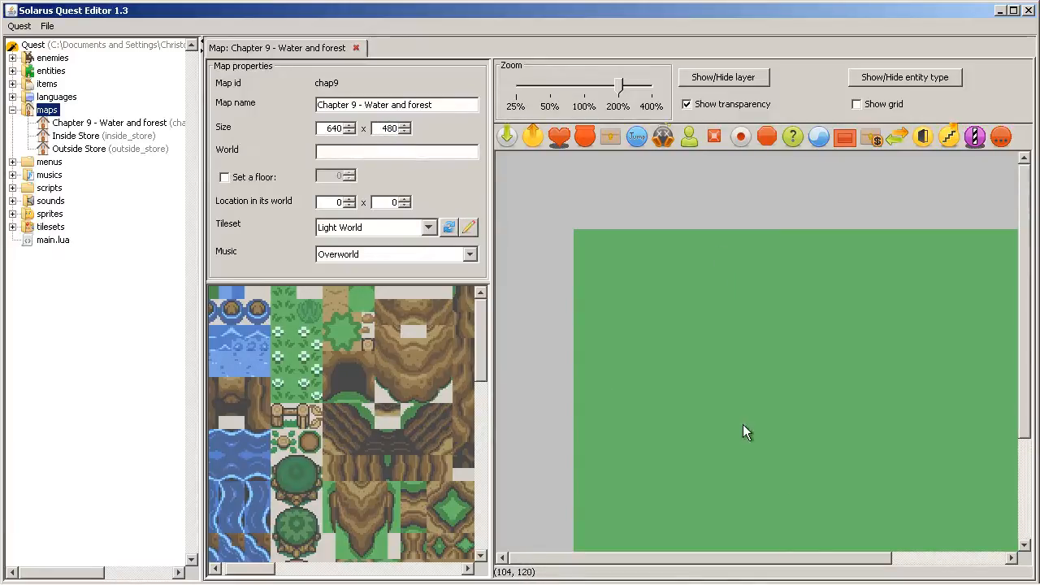
left_click(45, 26)
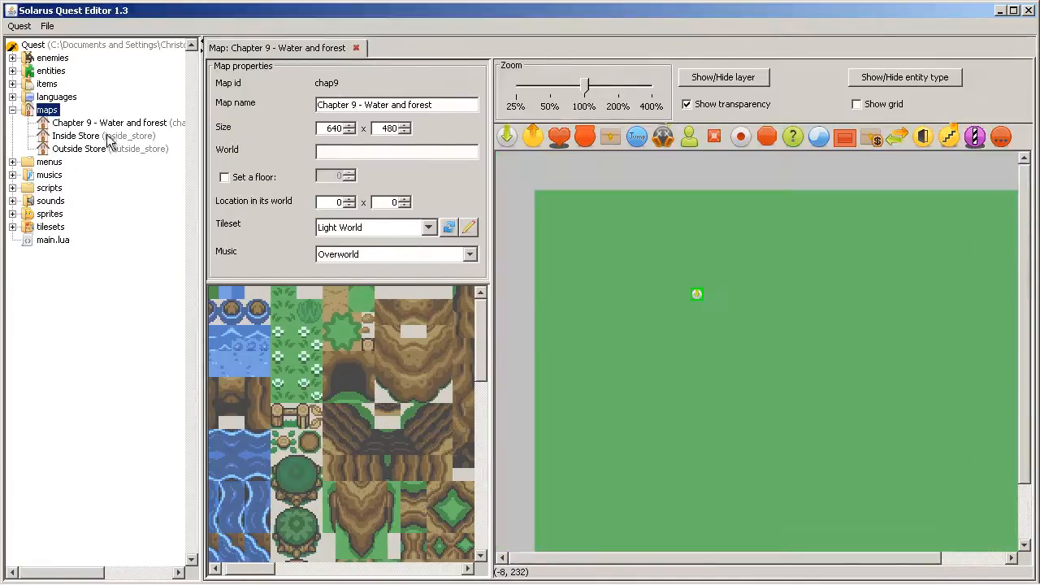
- Open the Outside Store map in a new tab and scroll over its cliffs and terrain
double_click(78, 148)
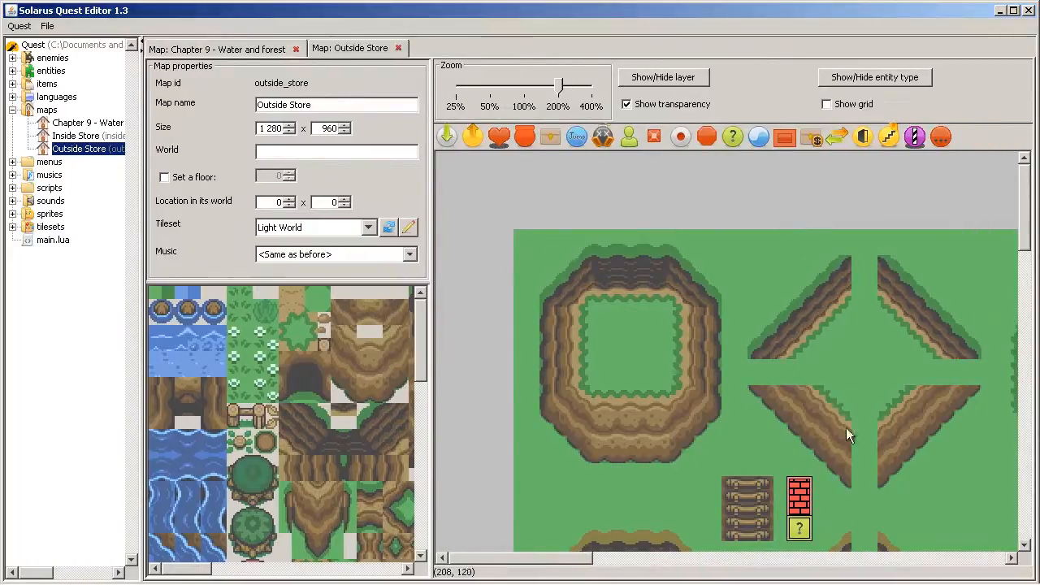
mouse_move(504, 283)
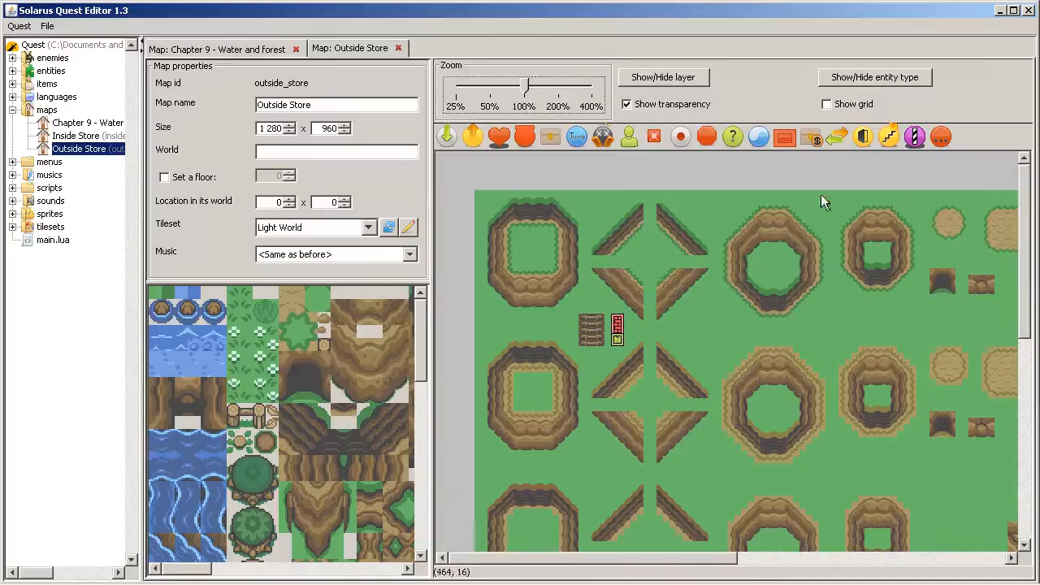
mouse_move(702, 333)
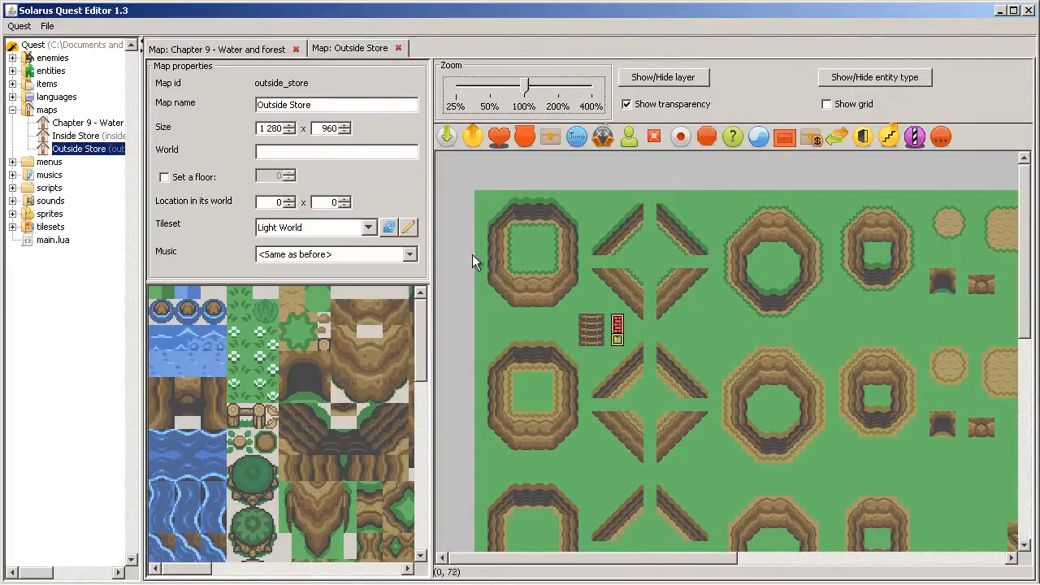
scroll("down", 3)
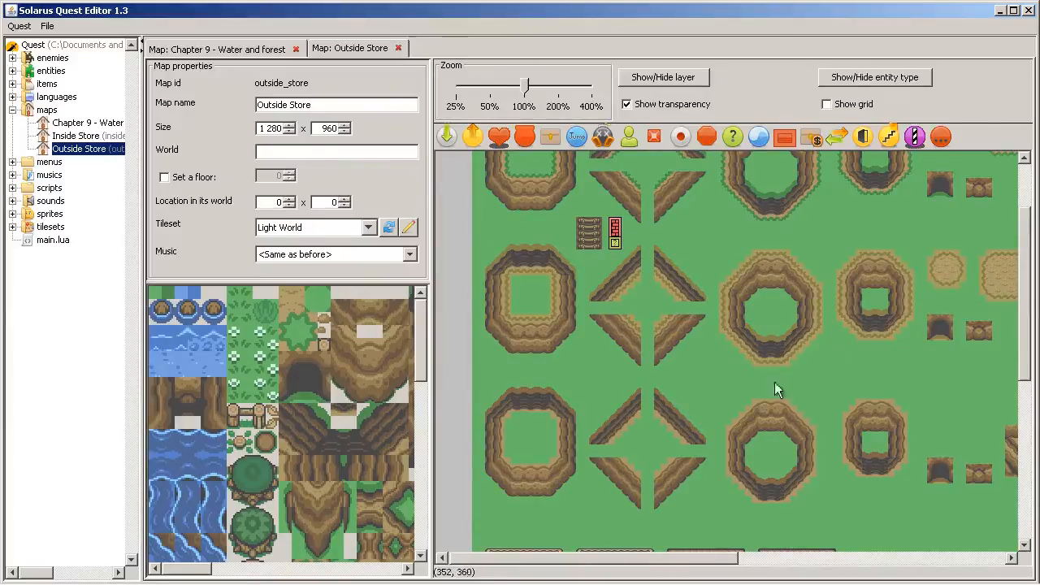
scroll("down", 3)
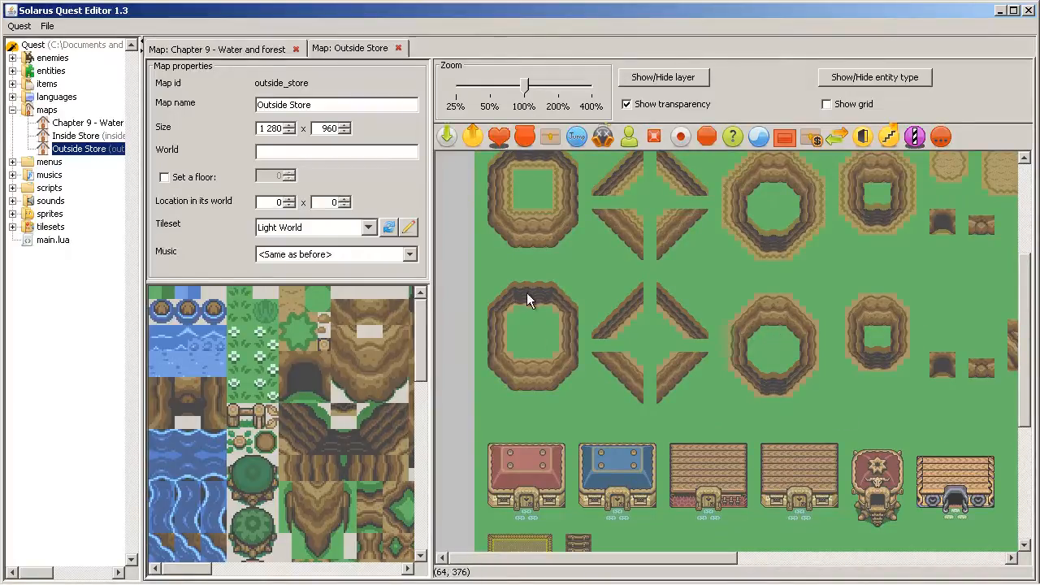
mouse_move(572, 339)
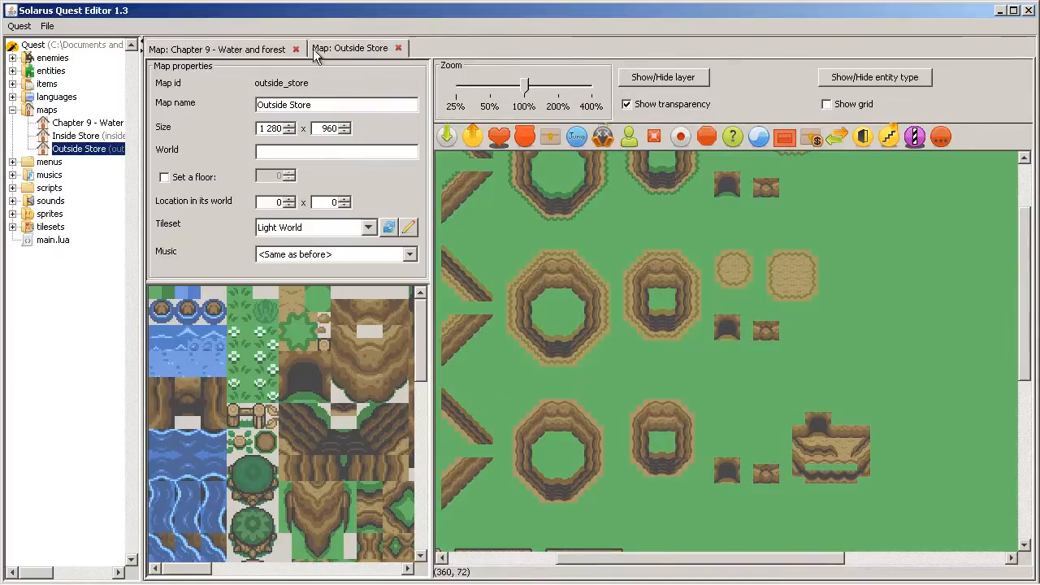
- Paint a large water area in Chapter 9's lower right with the water tile
left_click(218, 48)
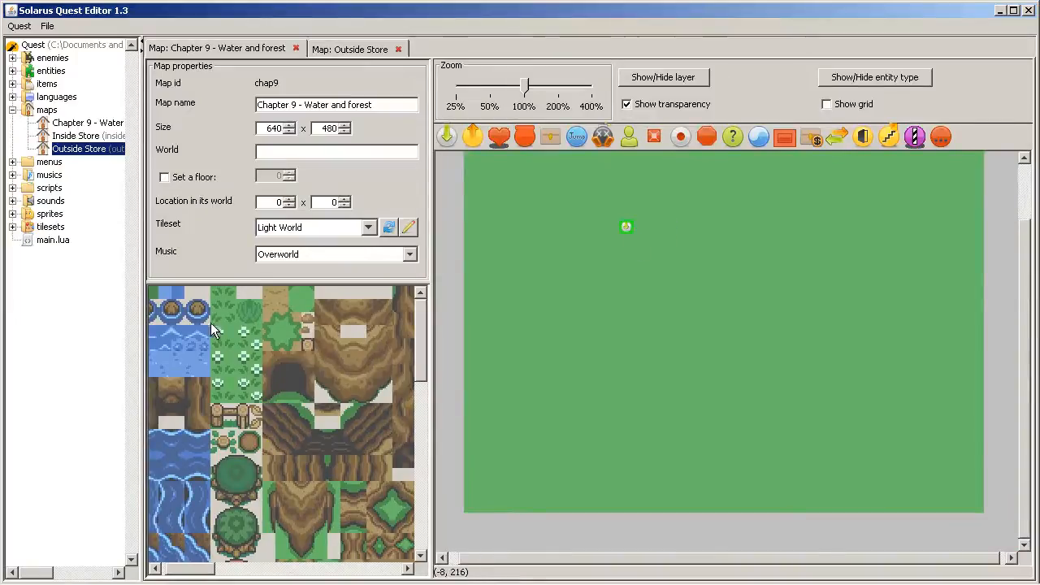
left_click(193, 308)
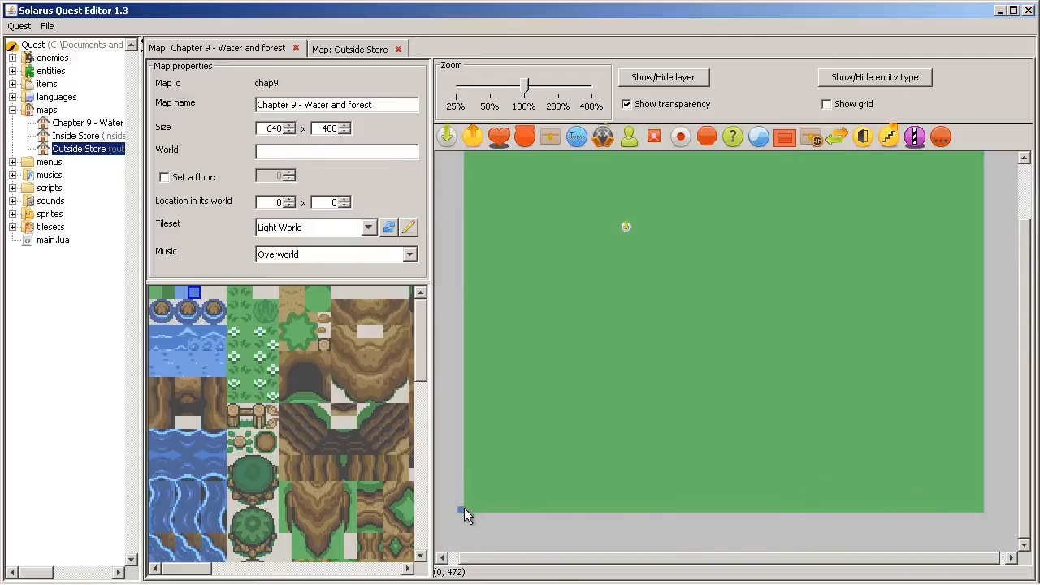
mouse_move(528, 517)
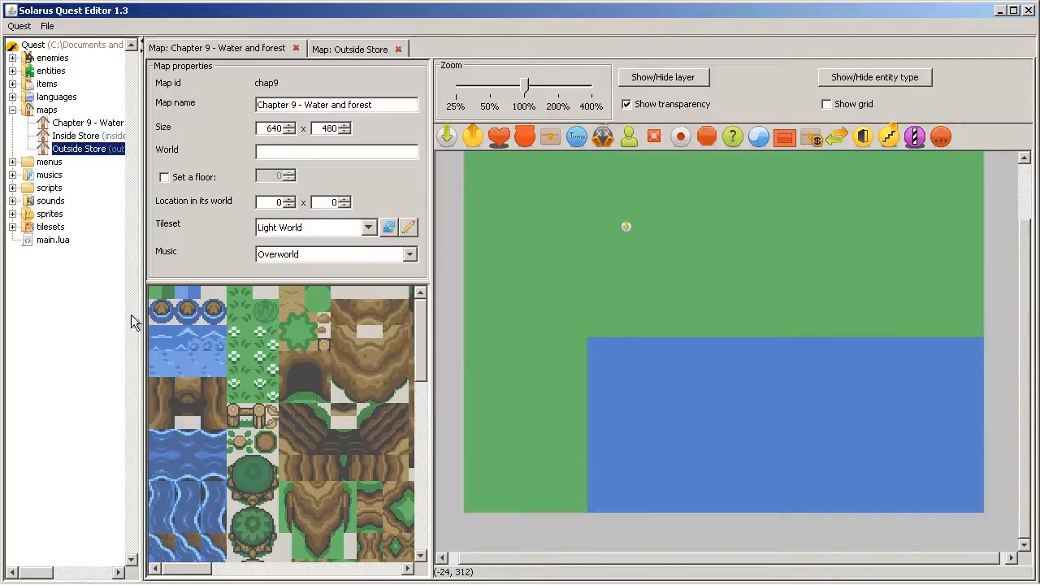
left_click(352, 49)
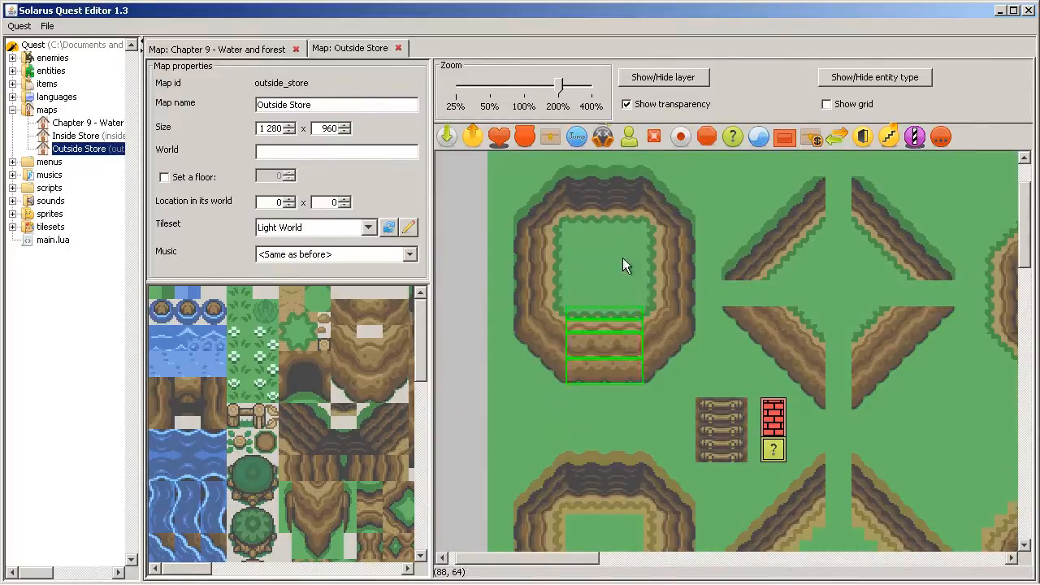
- Paste the copied cliff ledge from Outside Store along the lake's top edge
left_click(219, 49)
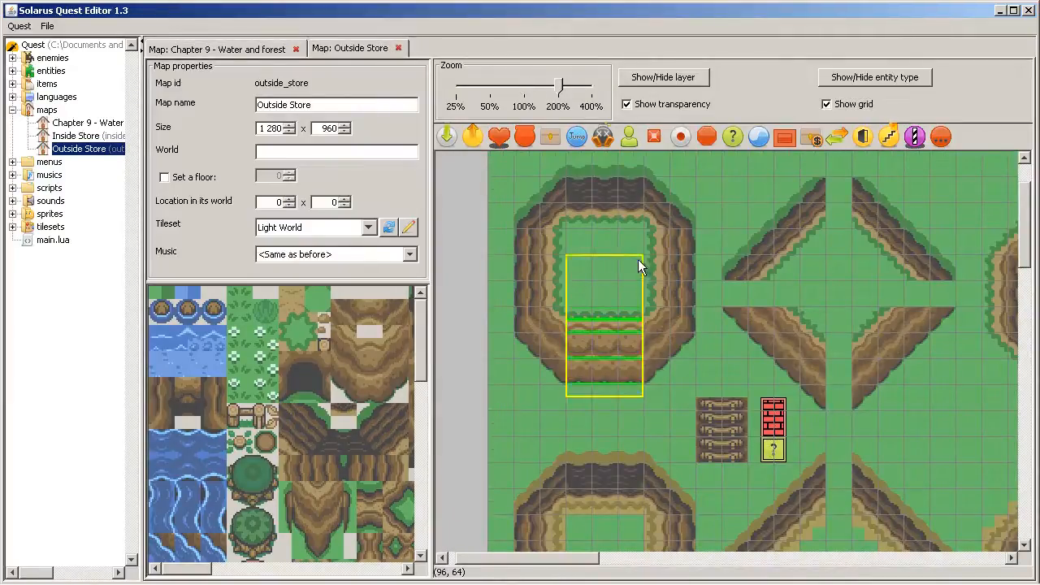
left_click(218, 49)
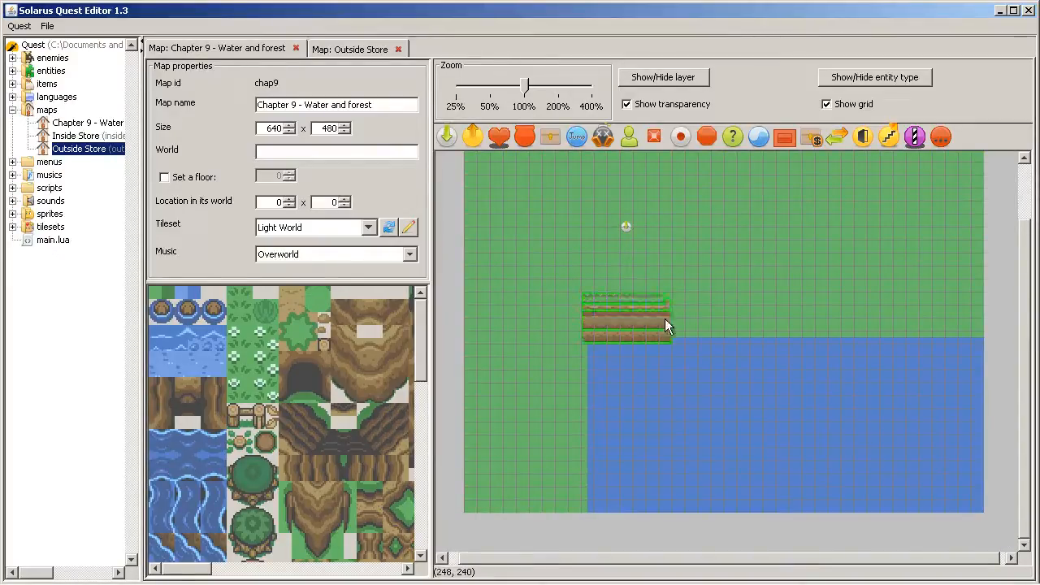
left_click_drag(666, 317, 930, 329)
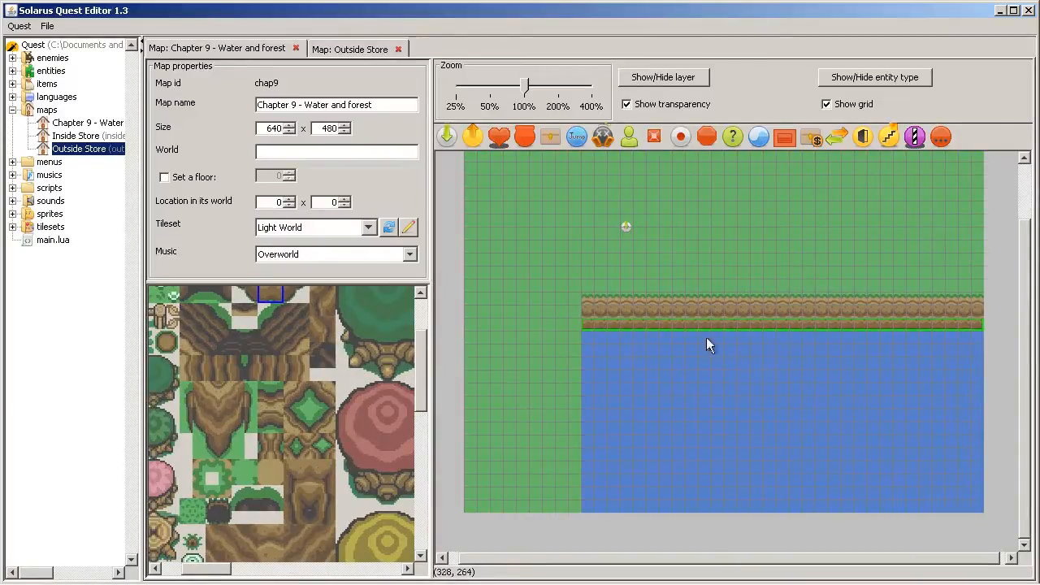
mouse_move(610, 296)
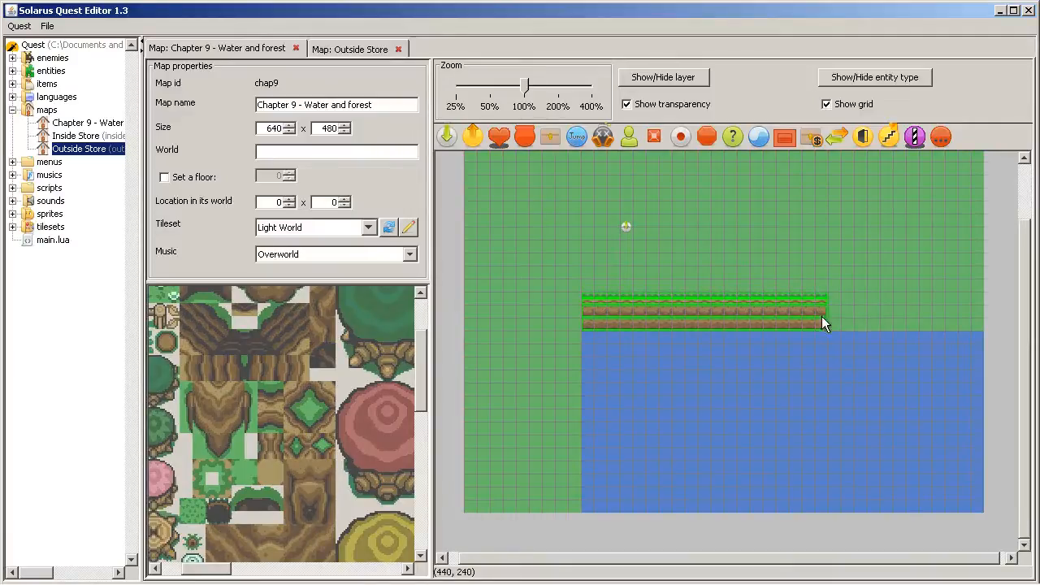
left_click_drag(826, 312, 959, 312)
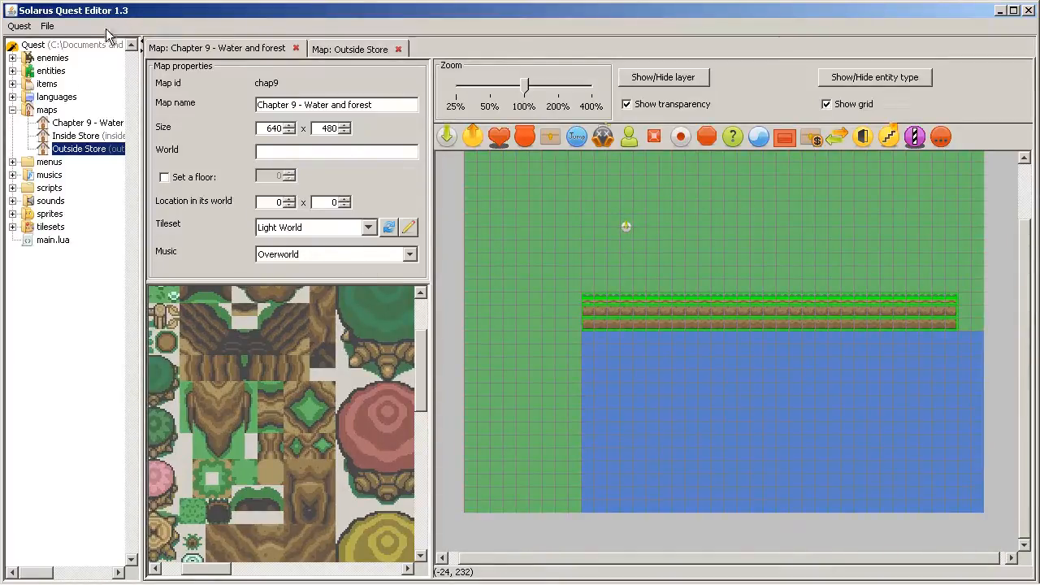
mouse_move(842, 359)
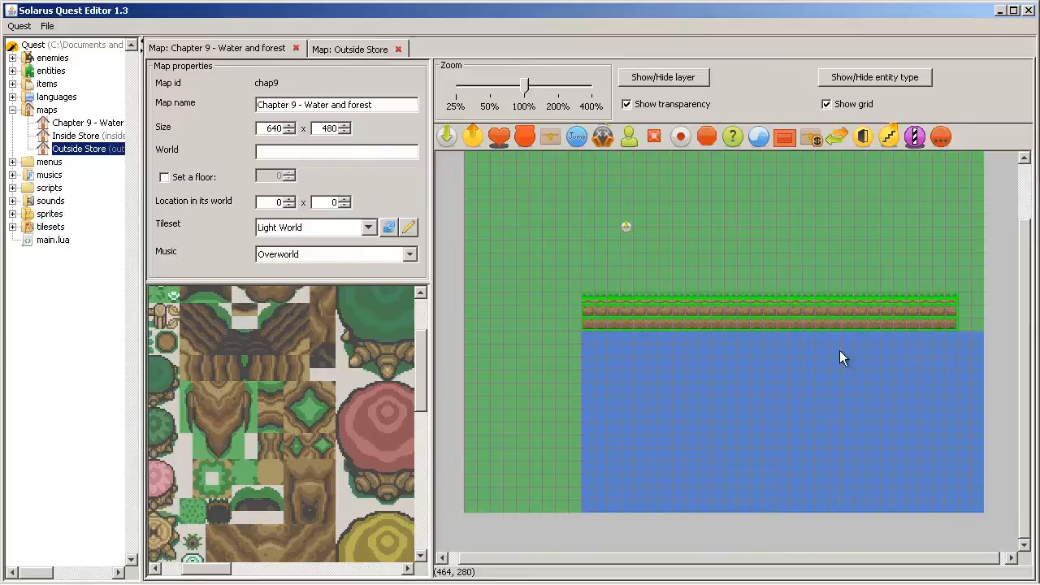
mouse_move(754, 237)
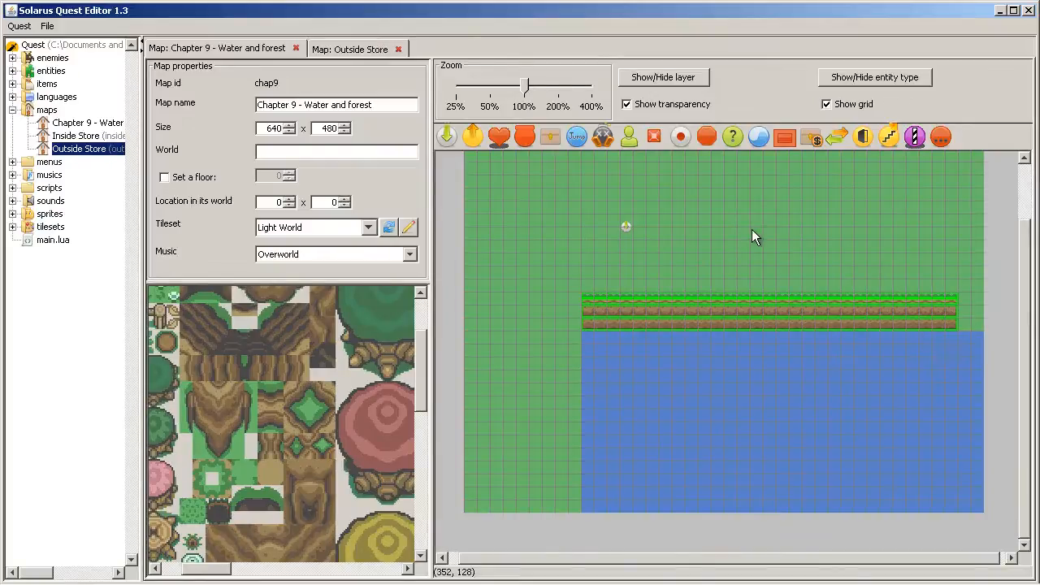
mouse_move(847, 318)
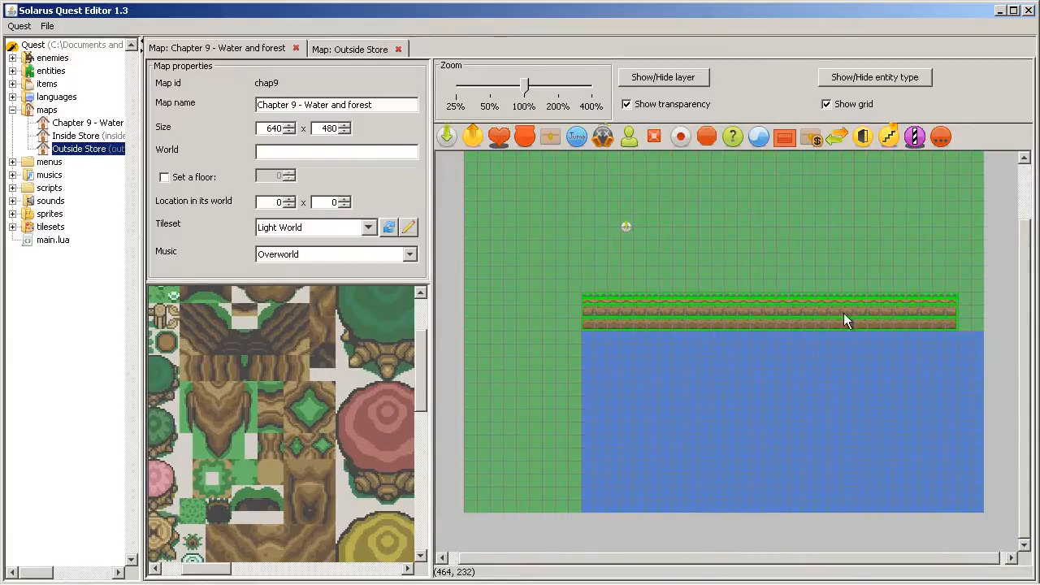
- Resize the ledge so it spans the lake's full width
right_click(845, 318)
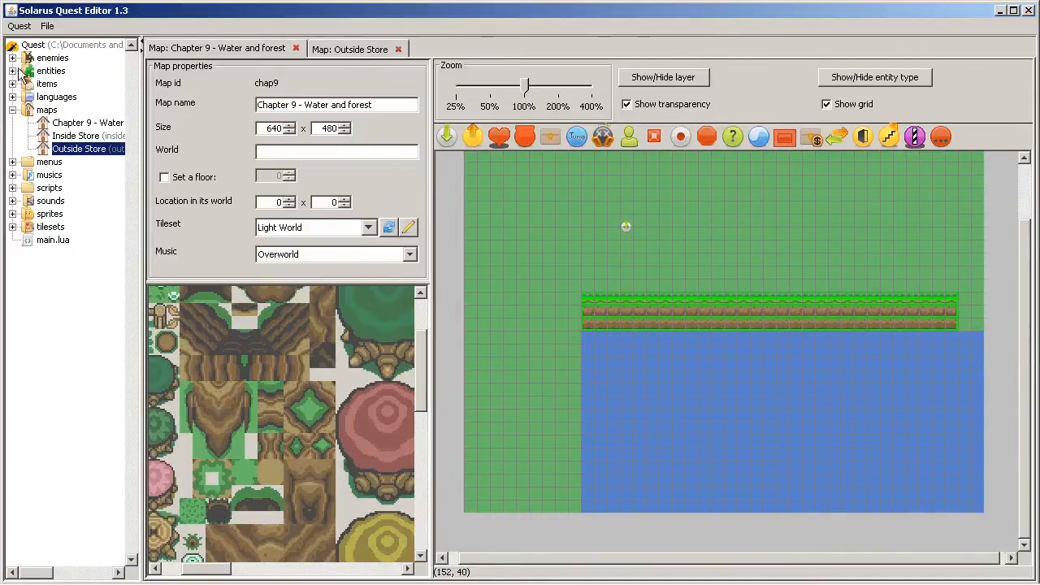
right_click(910, 317)
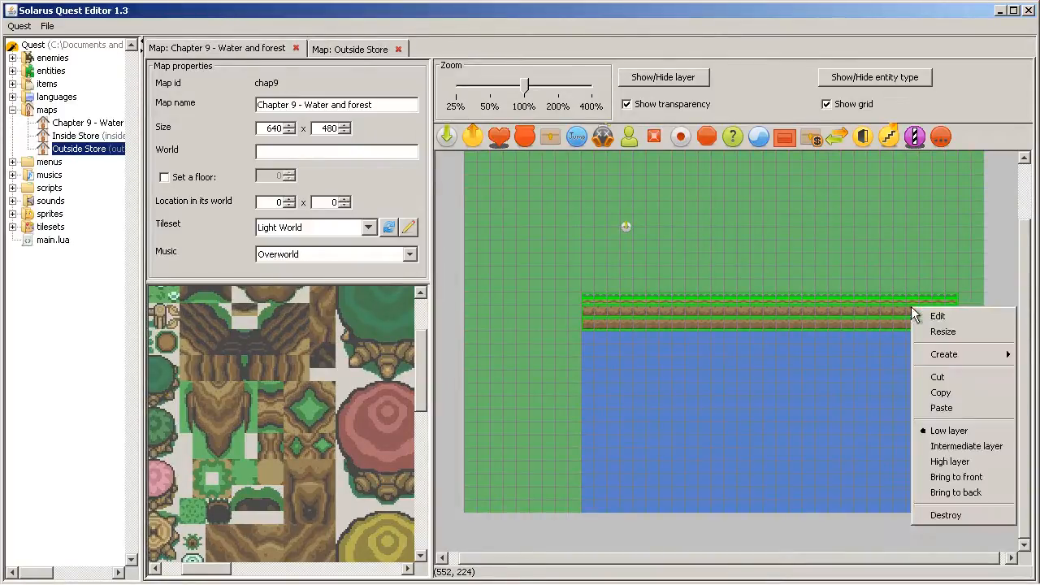
mouse_move(963, 331)
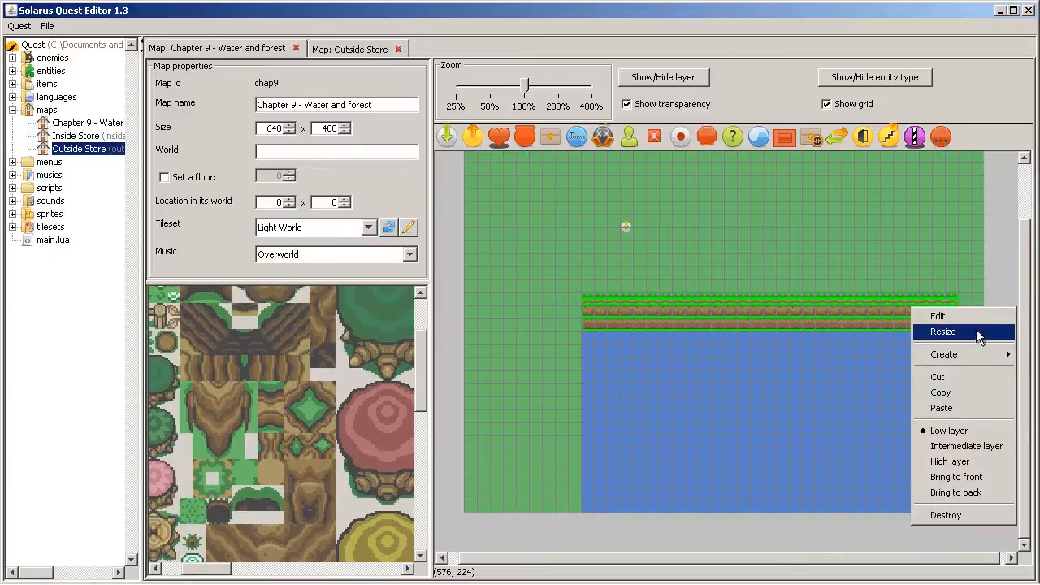
mouse_move(1008, 340)
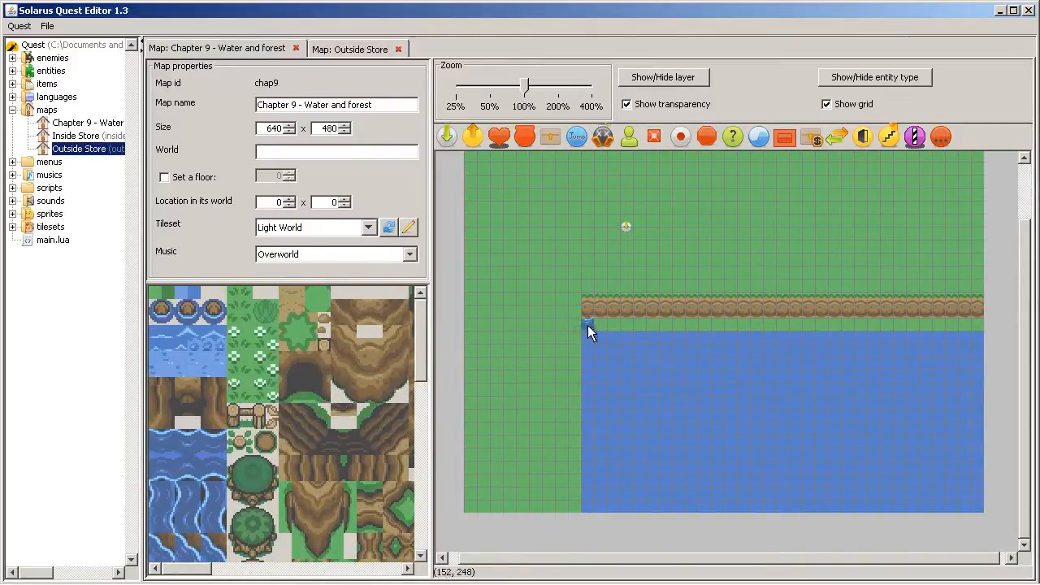
left_click_drag(589, 332, 854, 332)
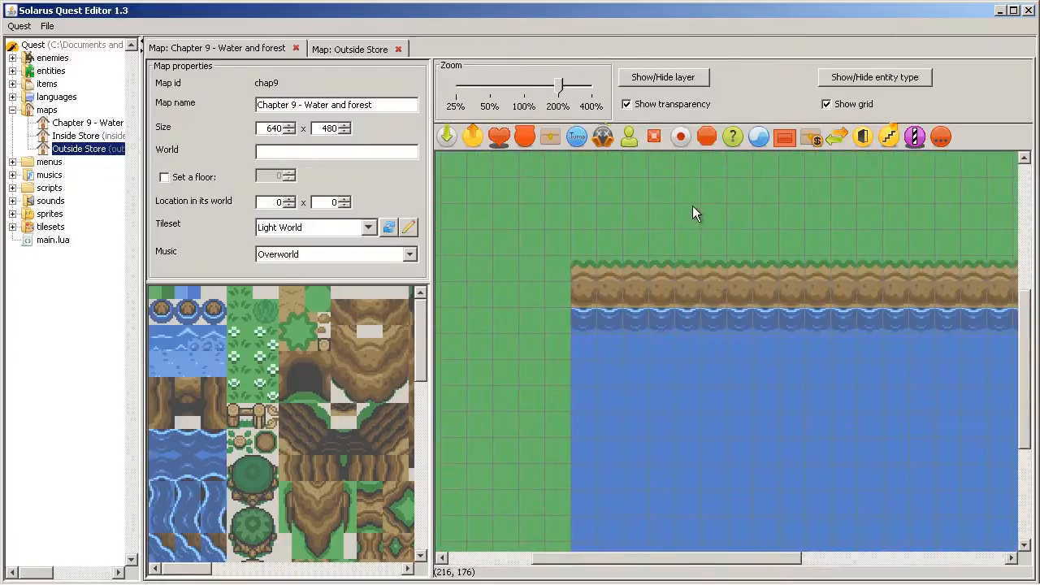
mouse_move(588, 322)
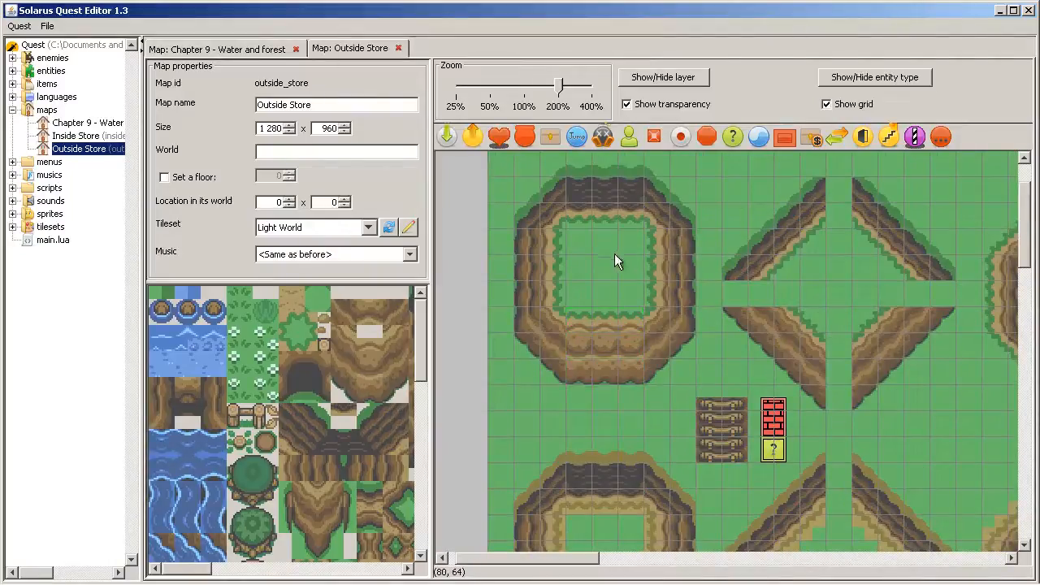
- Copy the diagonal cliff corner from Outside Store and place it at the lake's top-left
scroll("right", 3)
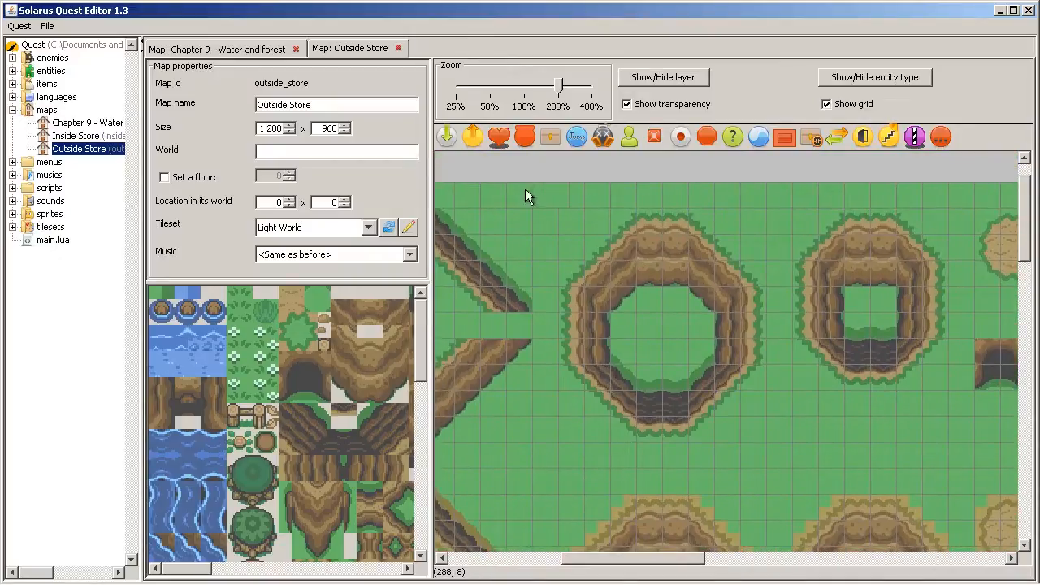
left_click_drag(528, 196, 637, 325)
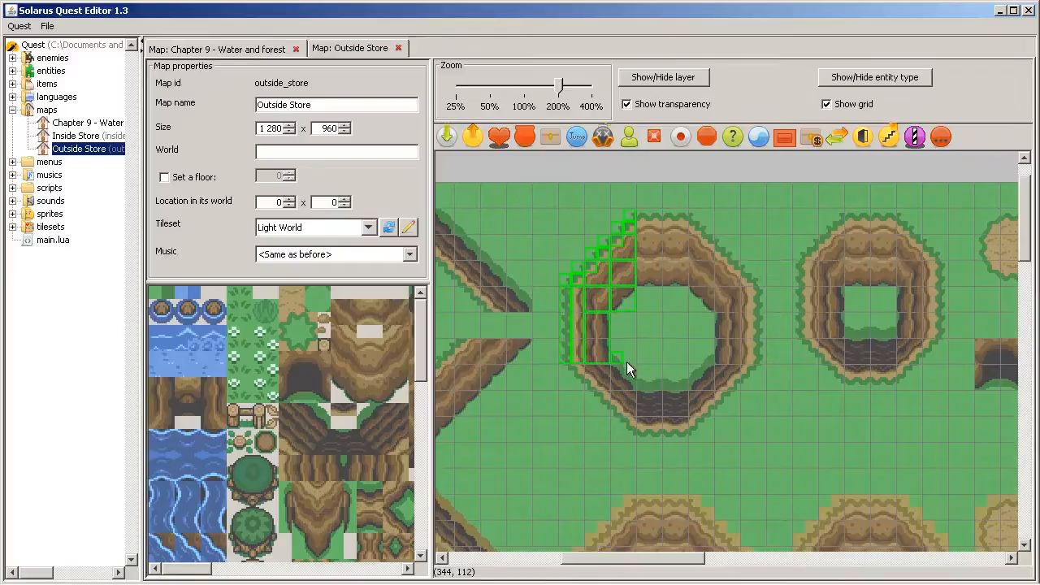
left_click(218, 49)
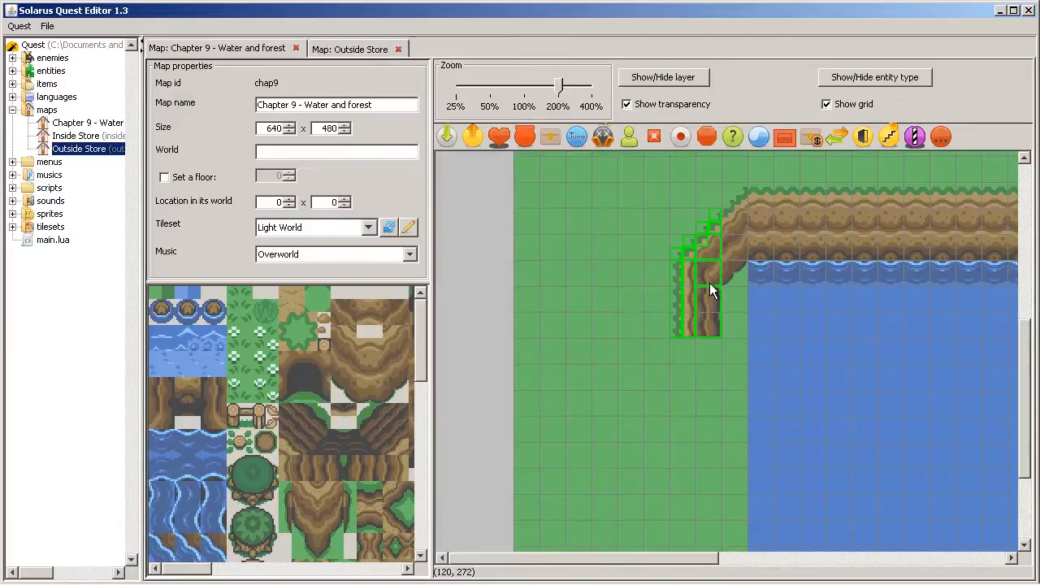
left_click_drag(712, 289, 659, 341)
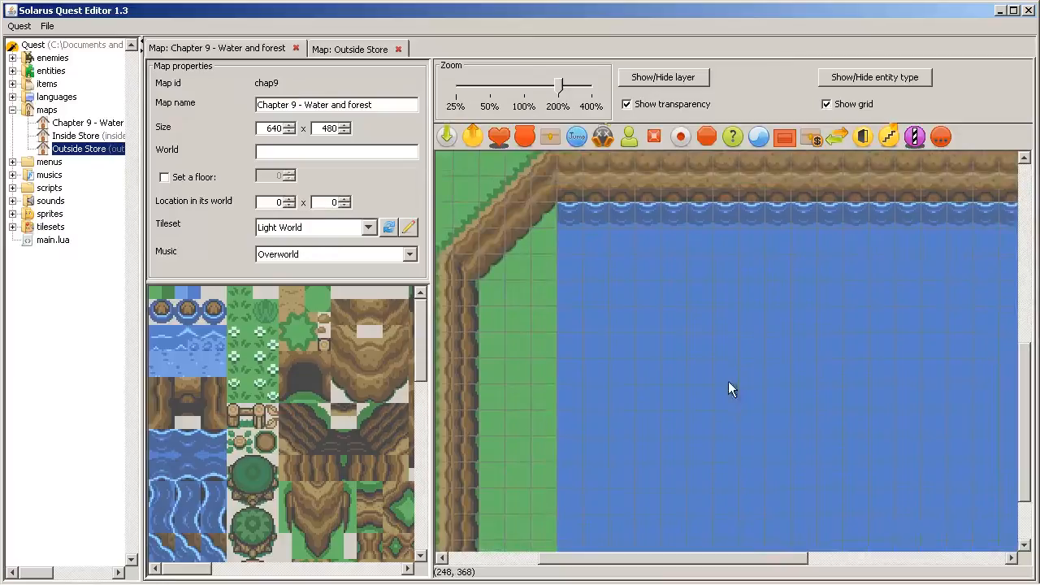
- Extend the left cliff downward toward the map bottom
left_click(194, 293)
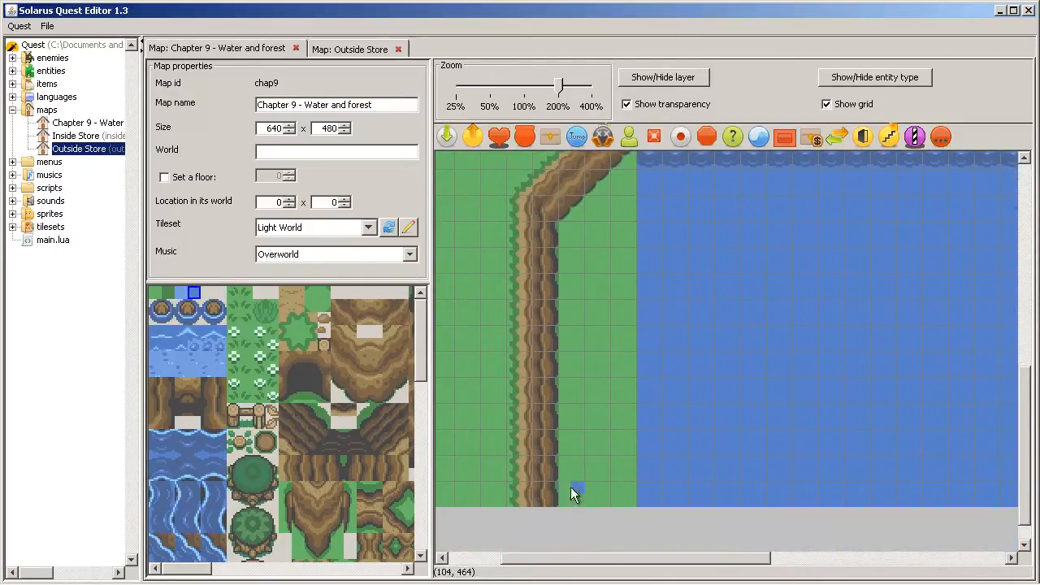
left_click_drag(577, 491, 634, 162)
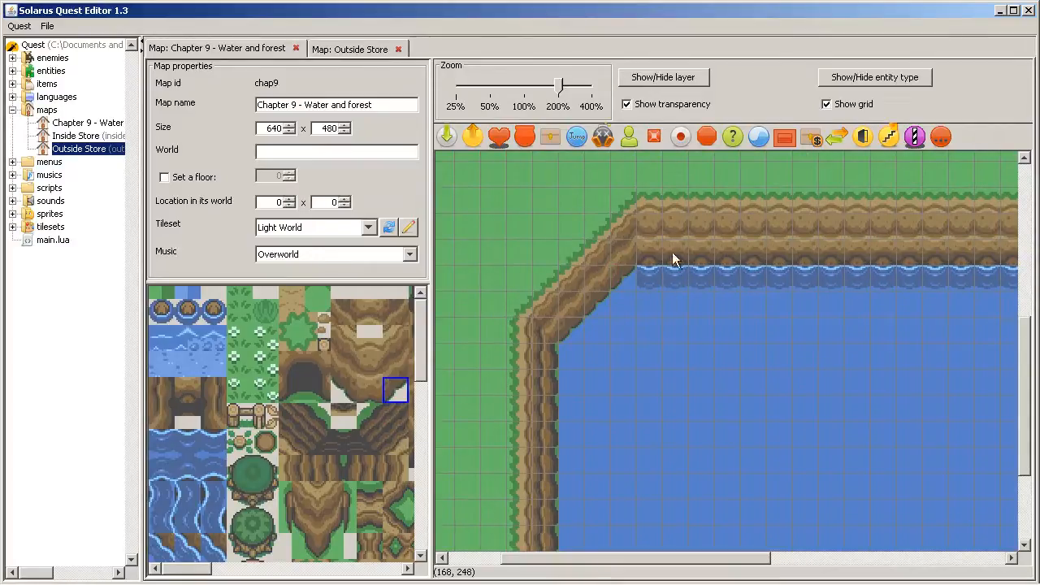
mouse_move(657, 265)
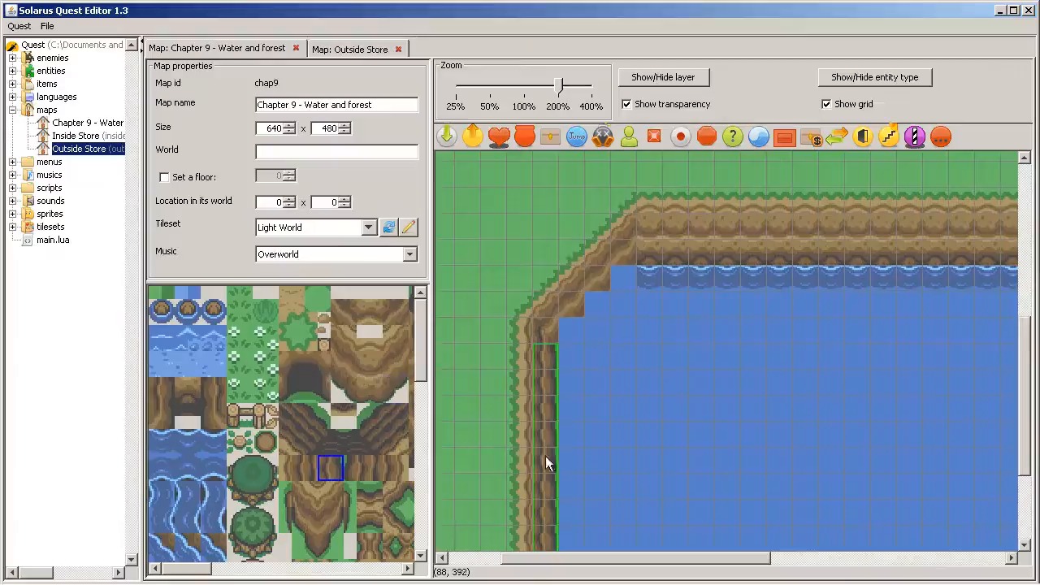
scroll("down", 3)
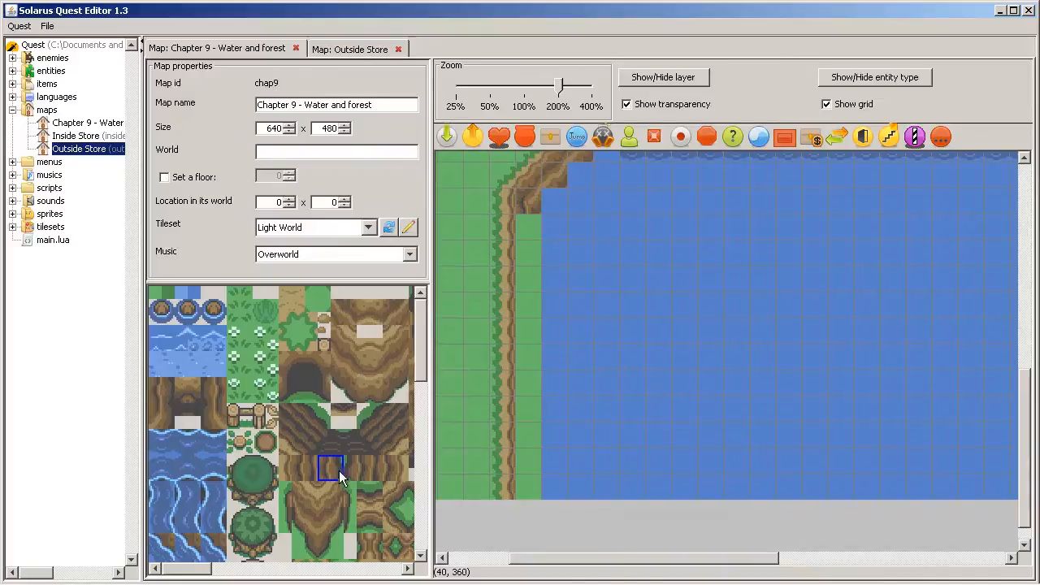
left_click(161, 390)
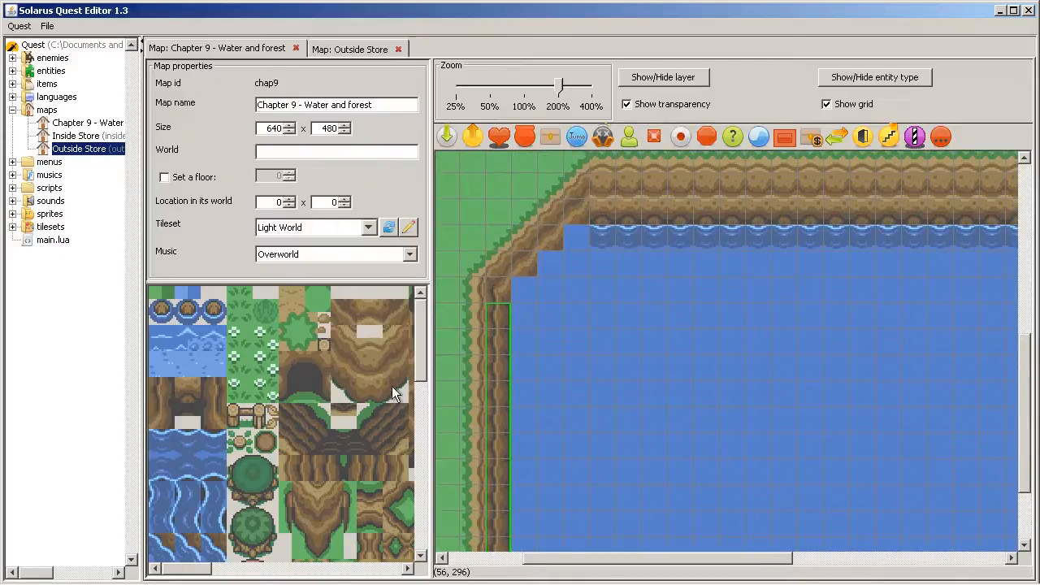
- Paint shoreline water tiles along the lake's top and left edges
scroll("down", 3)
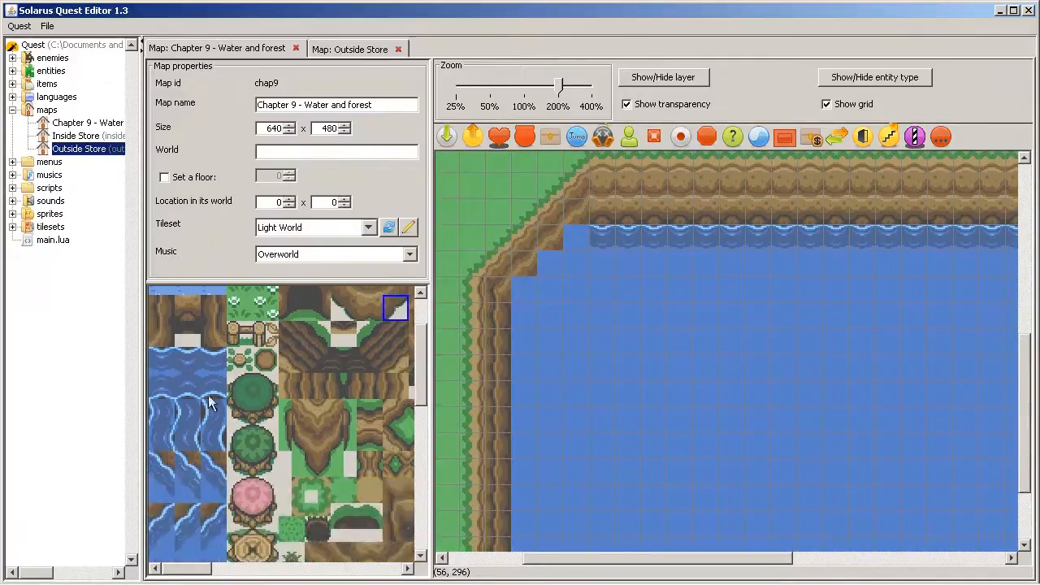
left_click(172, 517)
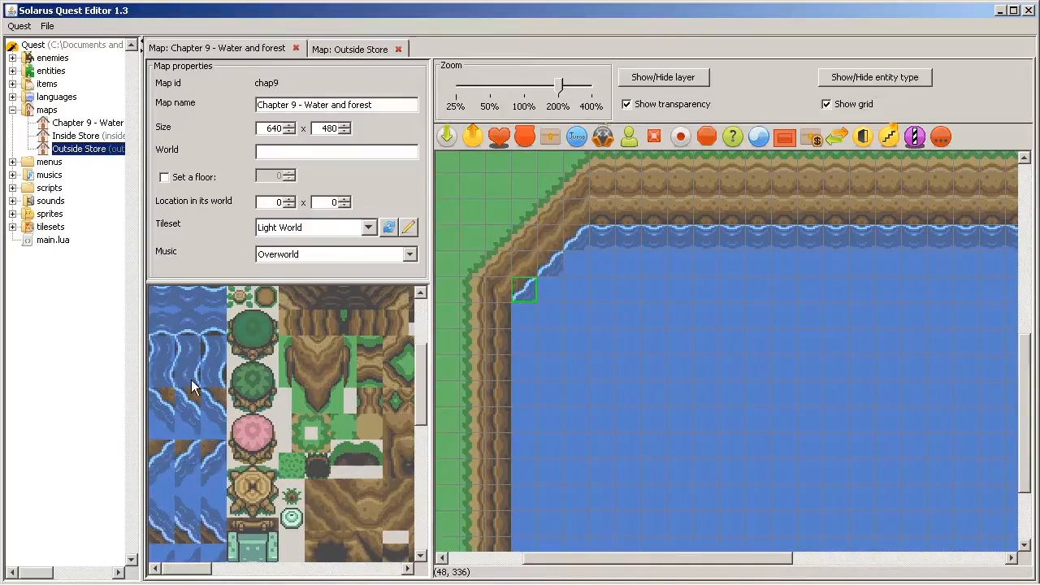
left_click(186, 479)
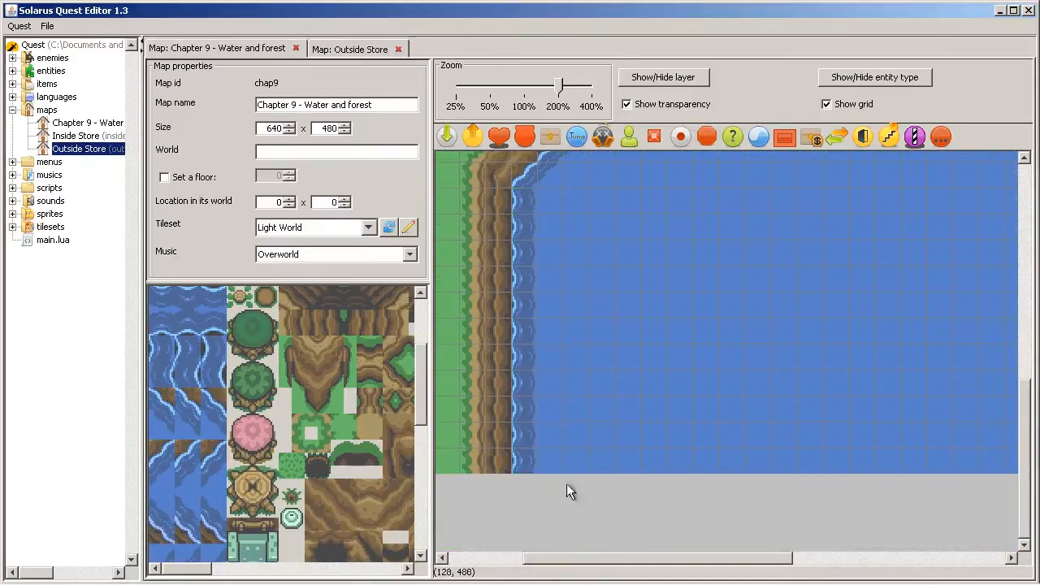
left_click_drag(561, 88, 524, 88)
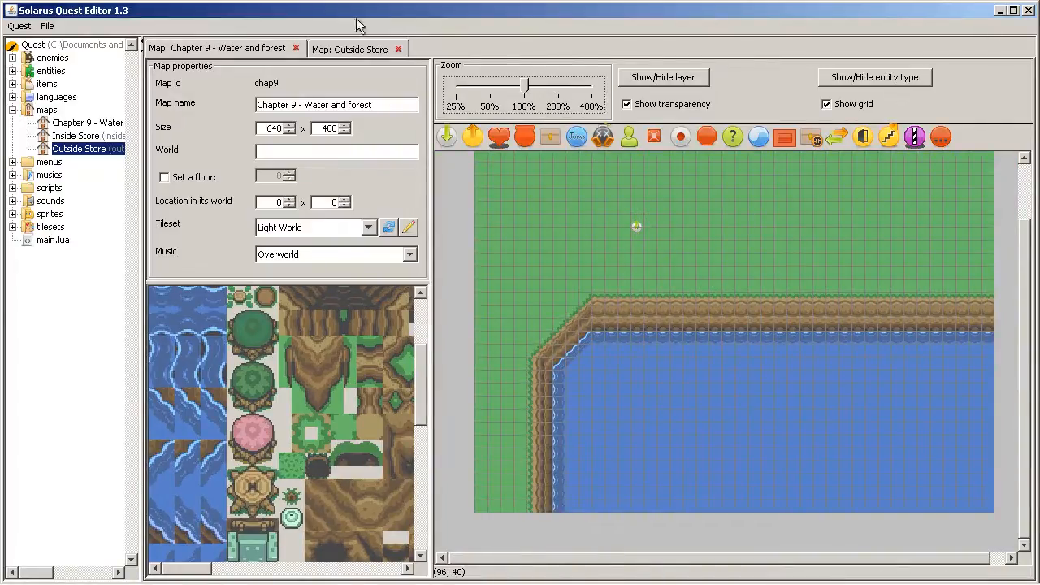
- Run the quest to the splash screen, close the game, and expand the scripts folder
left_click(349, 49)
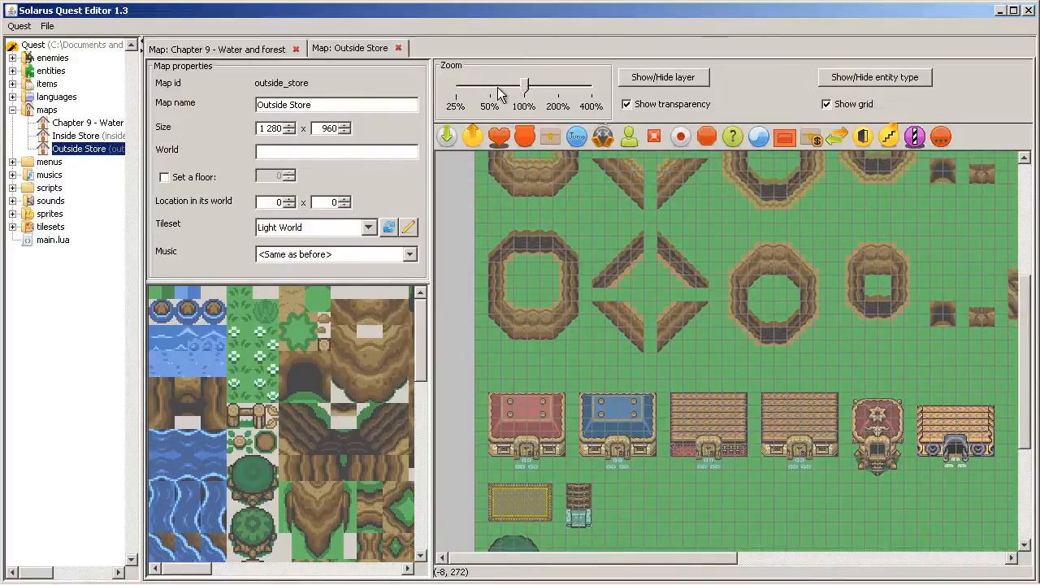
left_click_drag(523, 85, 488, 85)
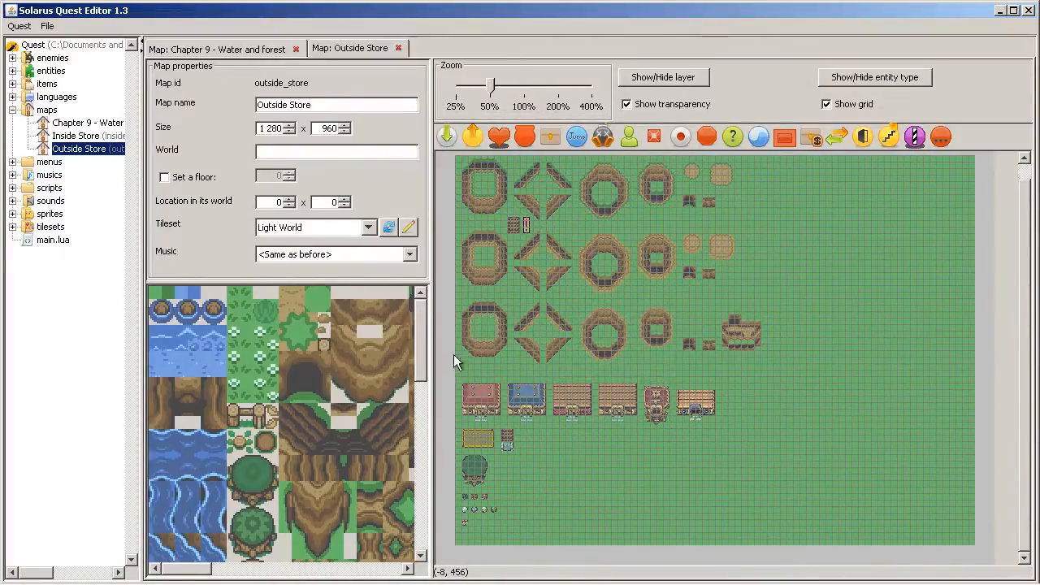
left_click(220, 48)
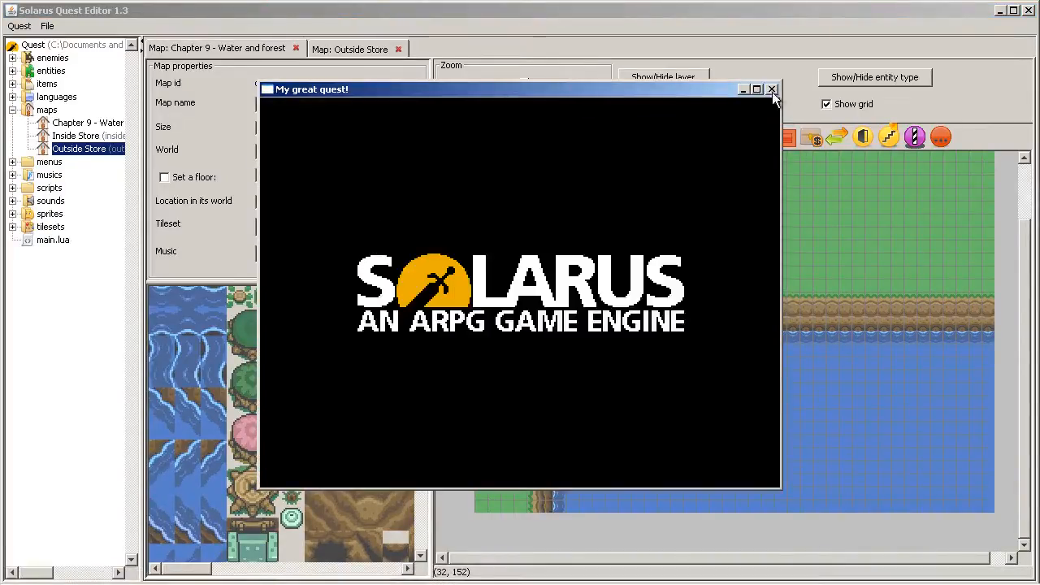
left_click(772, 90)
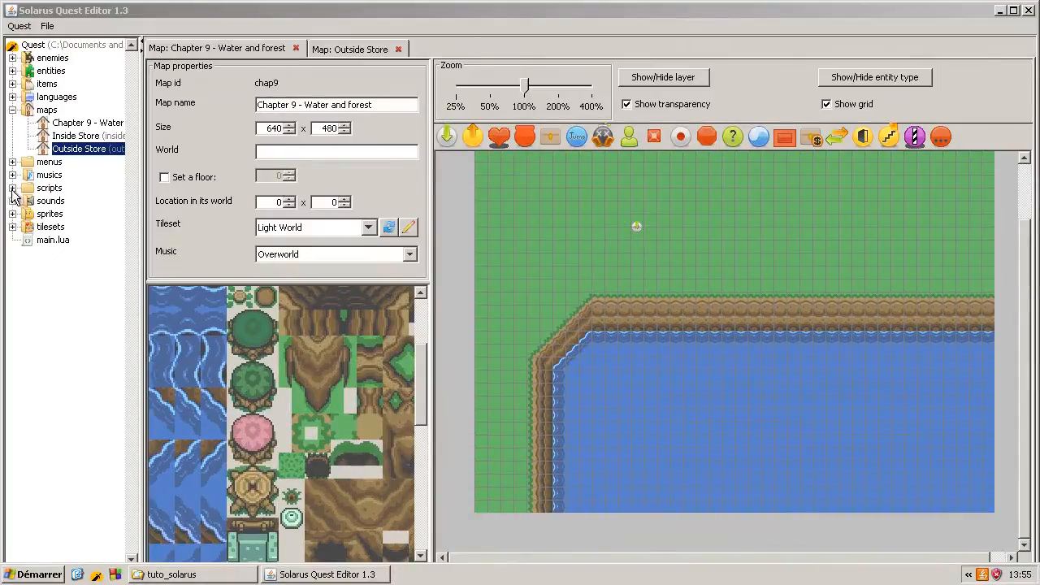
left_click(13, 188)
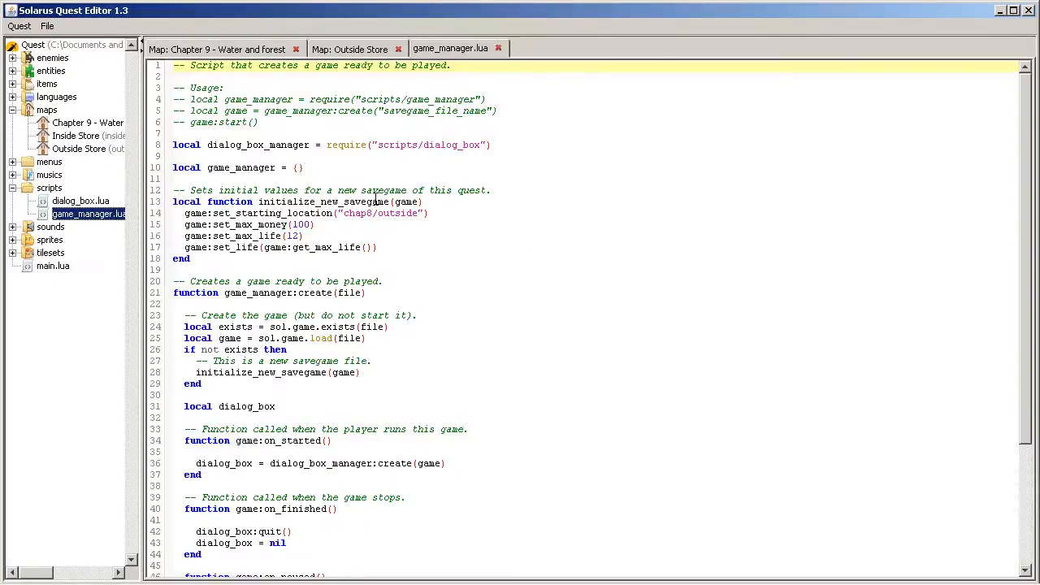
- Replace the starting location chap8/outside with chap9 in game_manager.lua
double_click(382, 213)
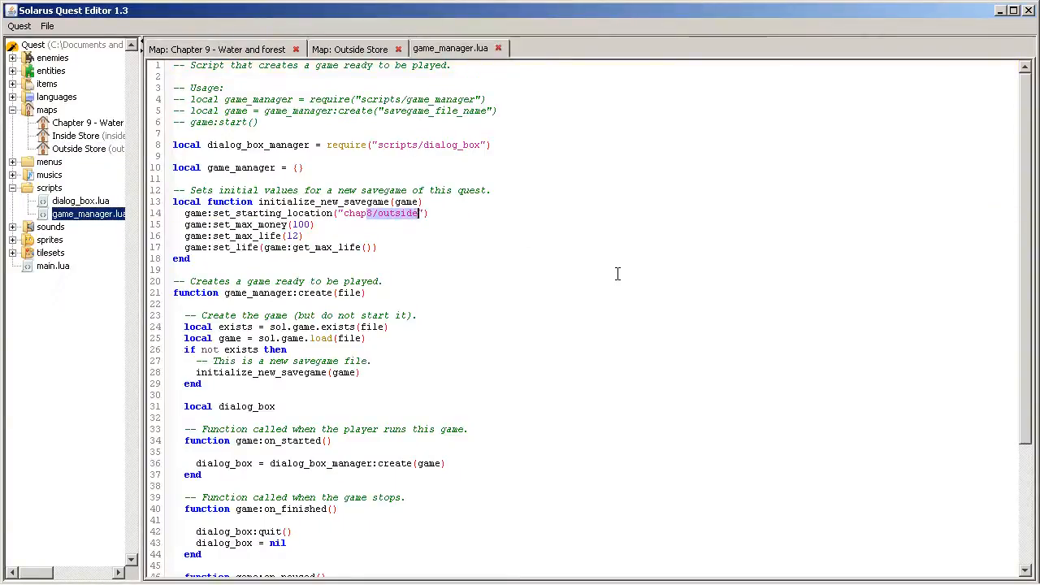
type("chap9")
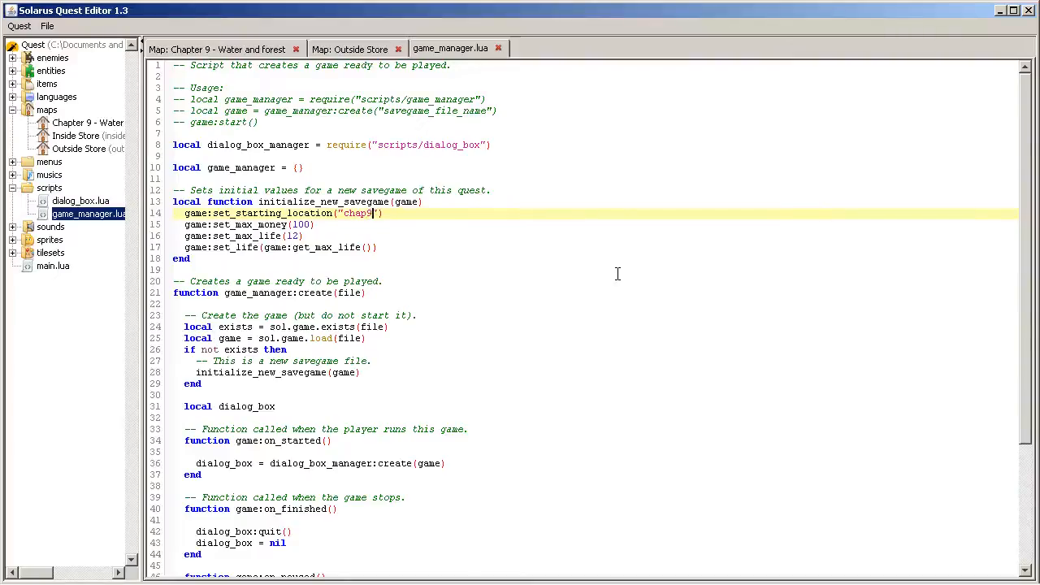
left_click(349, 48)
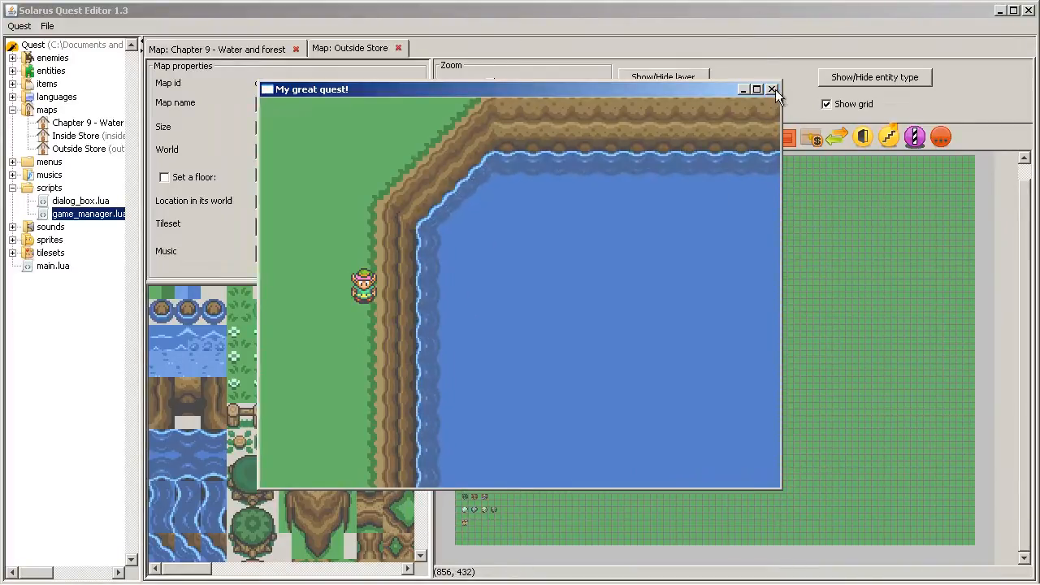
- Close the running test game and pick the lake's water tile on the map
left_click(770, 89)
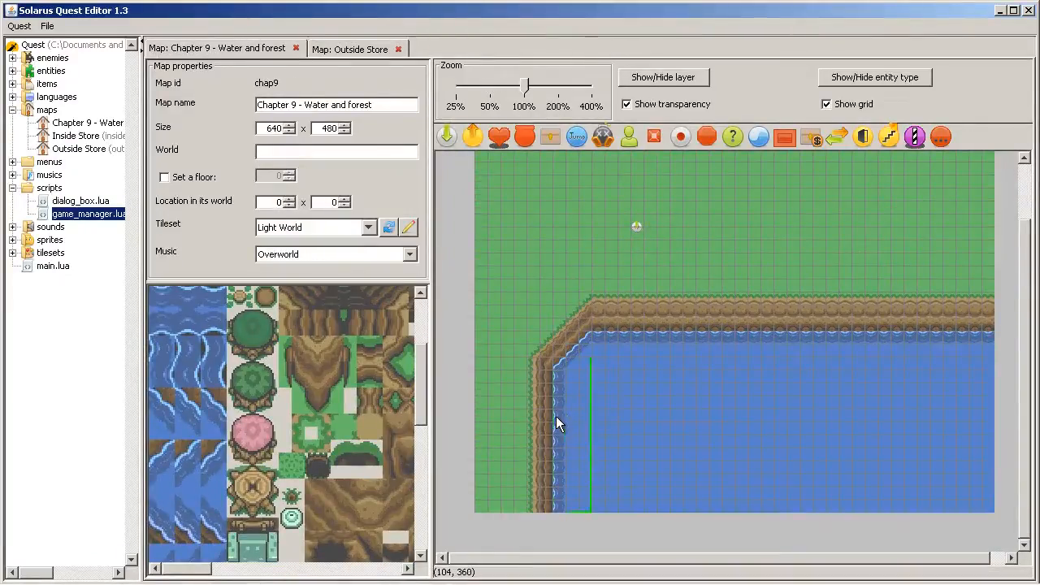
left_click(186, 348)
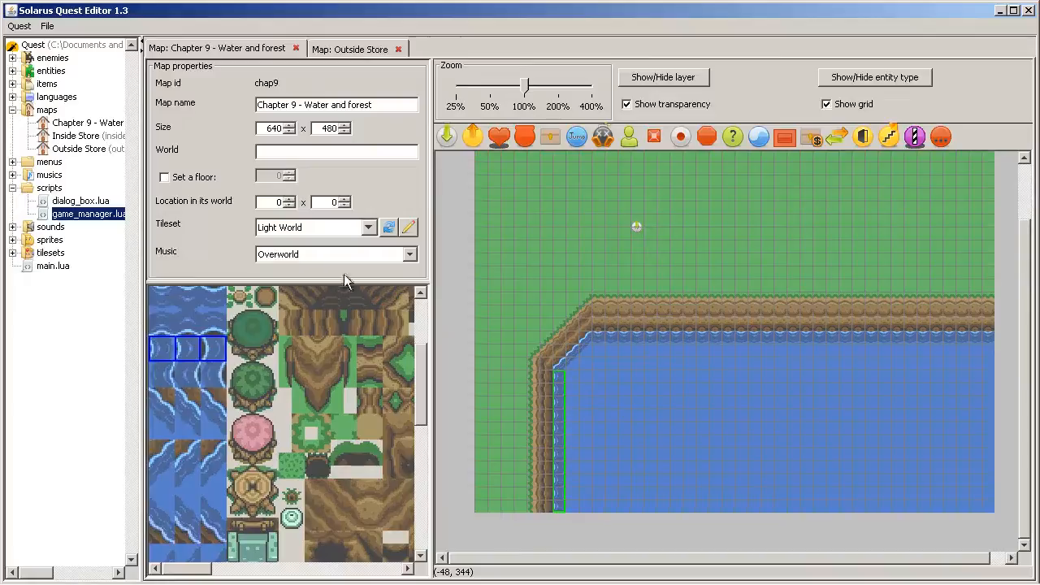
- In the Light World tileset, reset the wave water tile's animation to Frames 1-2-3-1
left_click(410, 228)
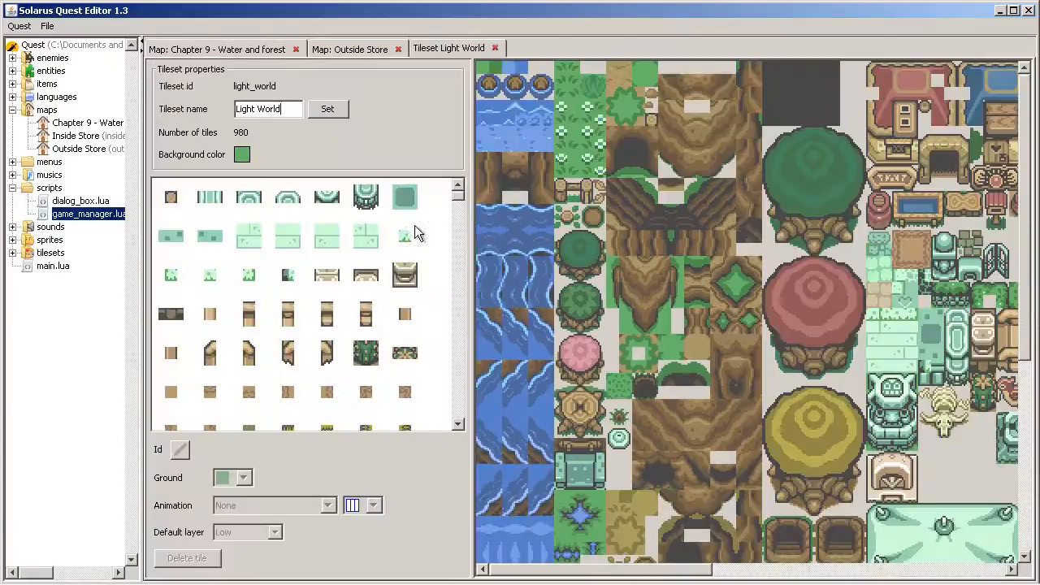
mouse_move(498, 348)
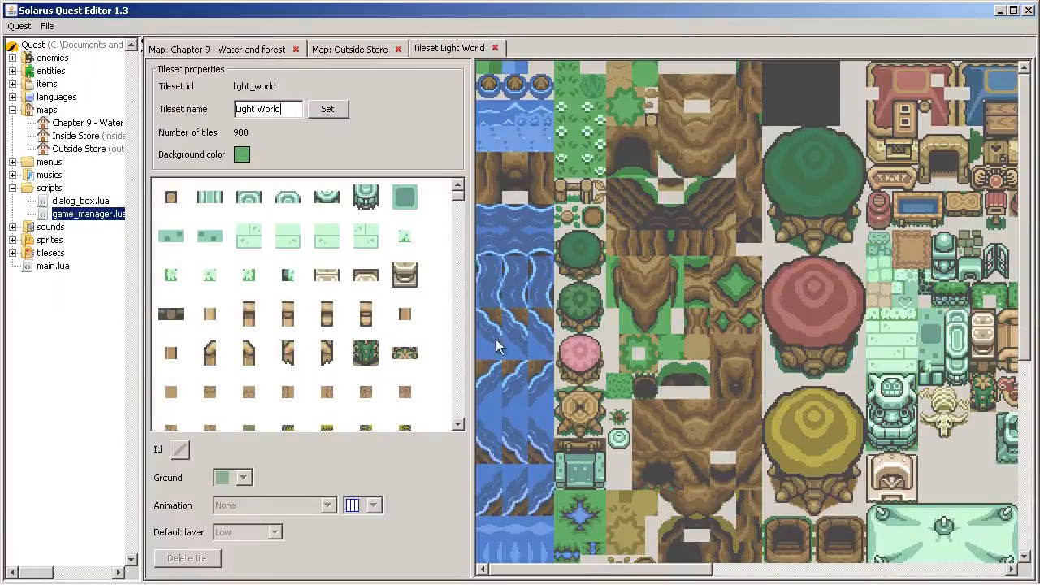
left_click(327, 410)
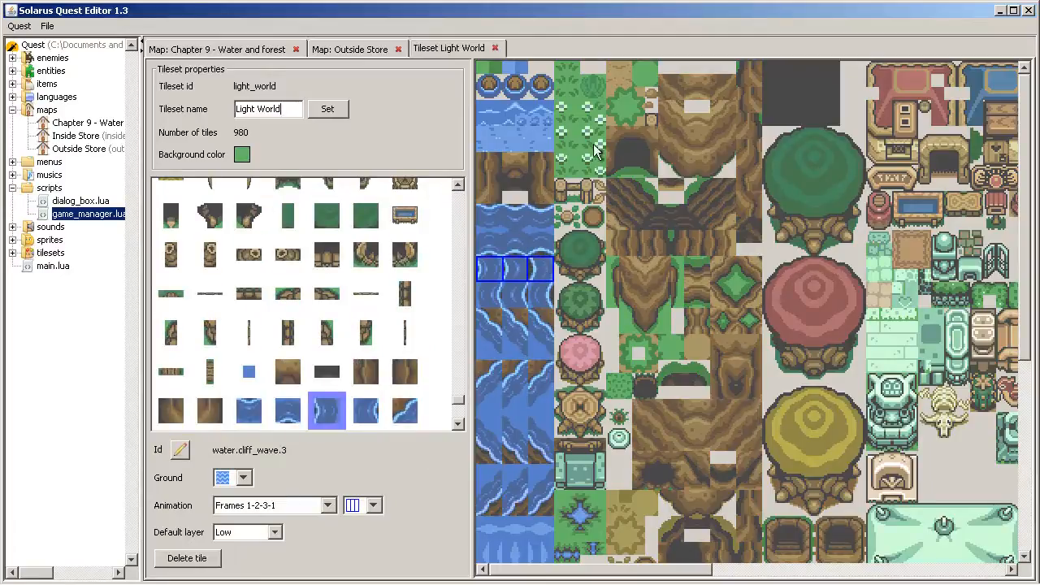
mouse_move(156, 510)
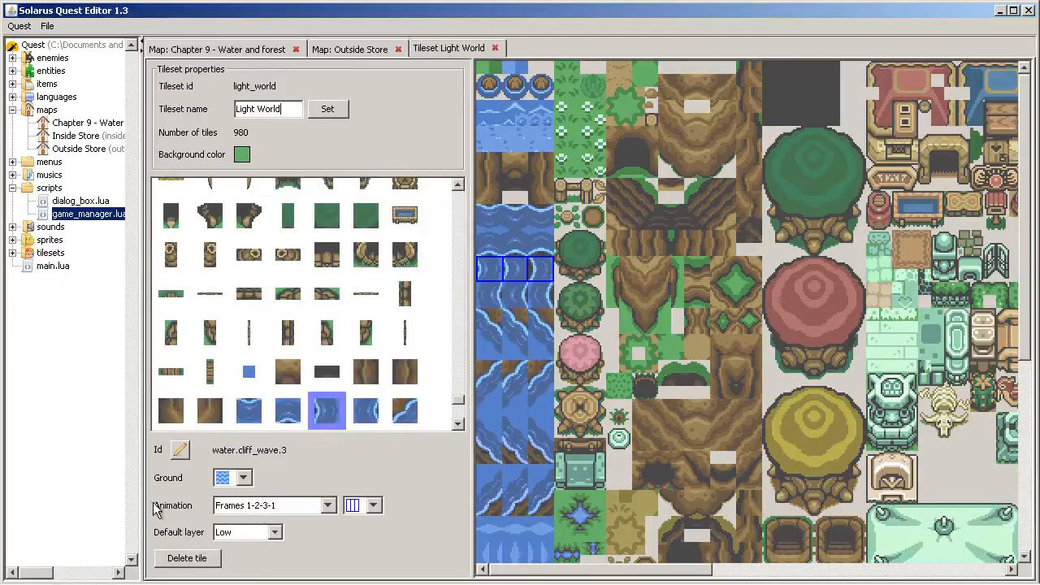
mouse_move(301, 494)
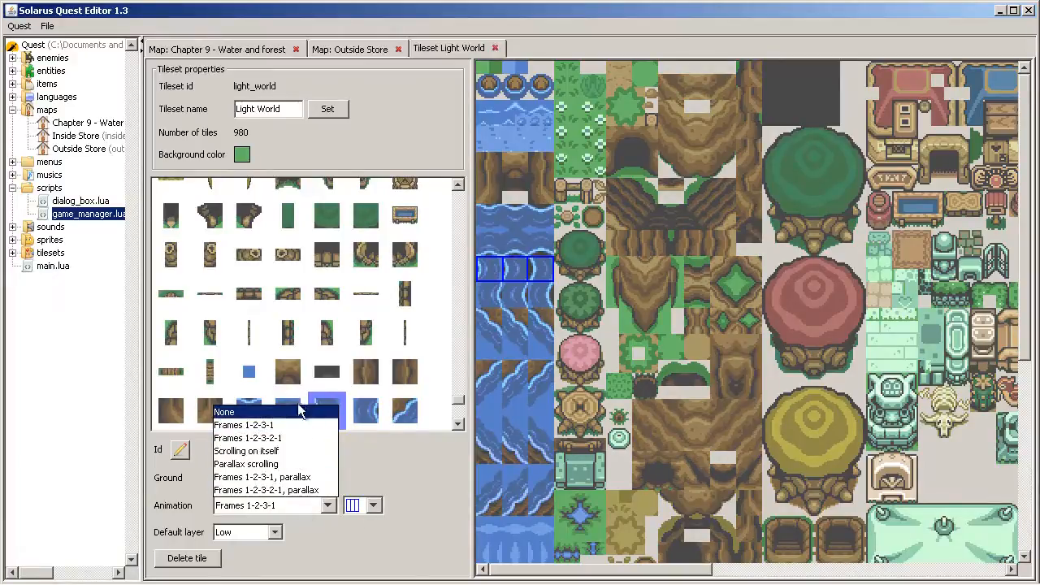
left_click(224, 411)
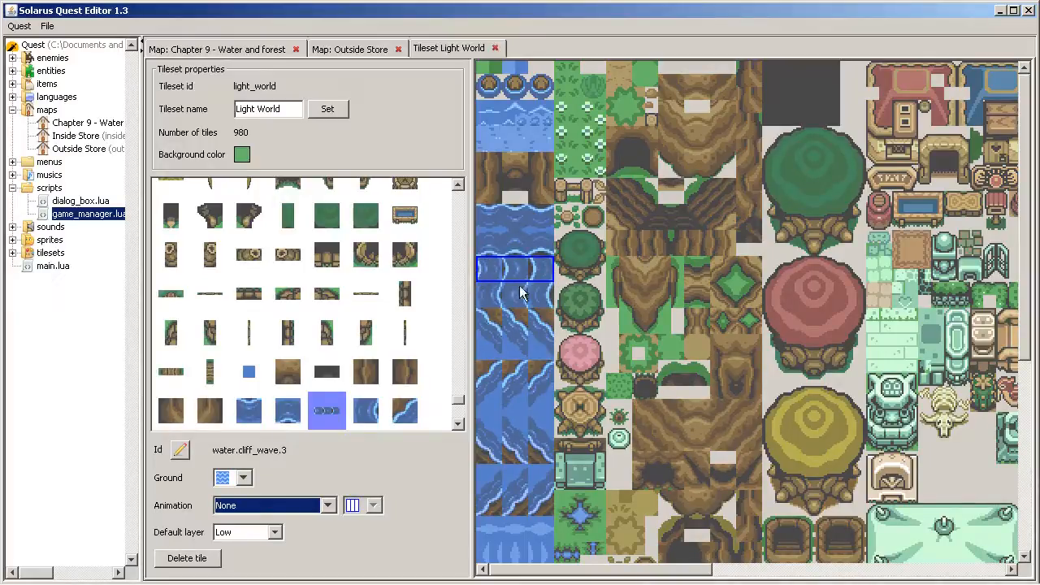
mouse_move(486, 263)
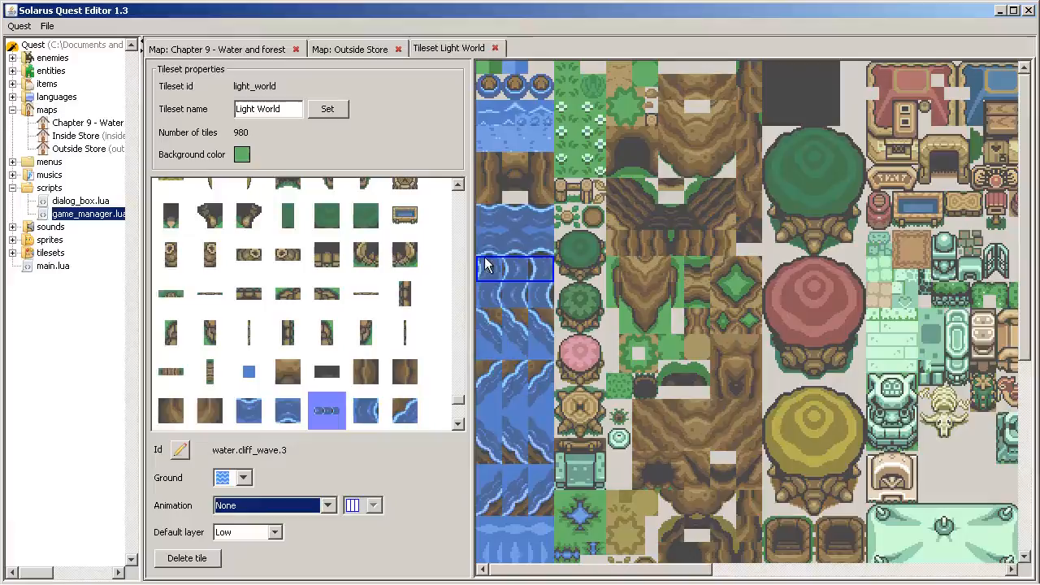
mouse_move(494, 270)
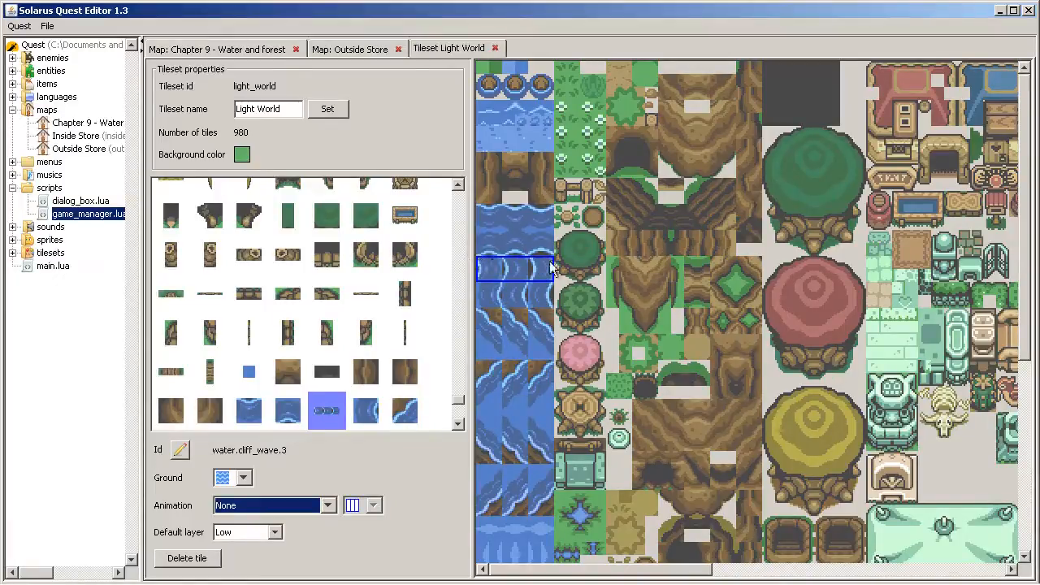
mouse_move(565, 361)
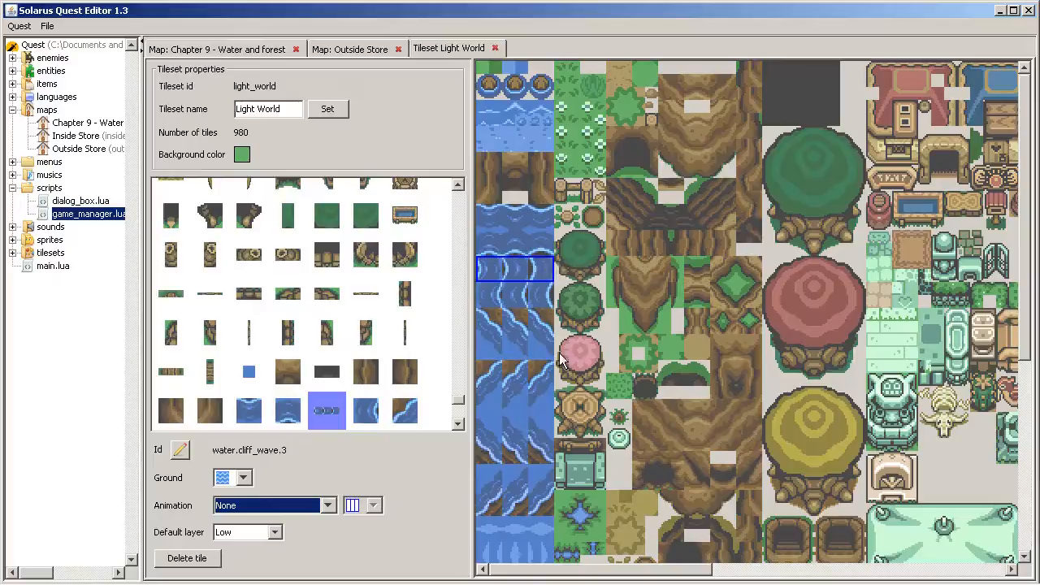
mouse_move(559, 161)
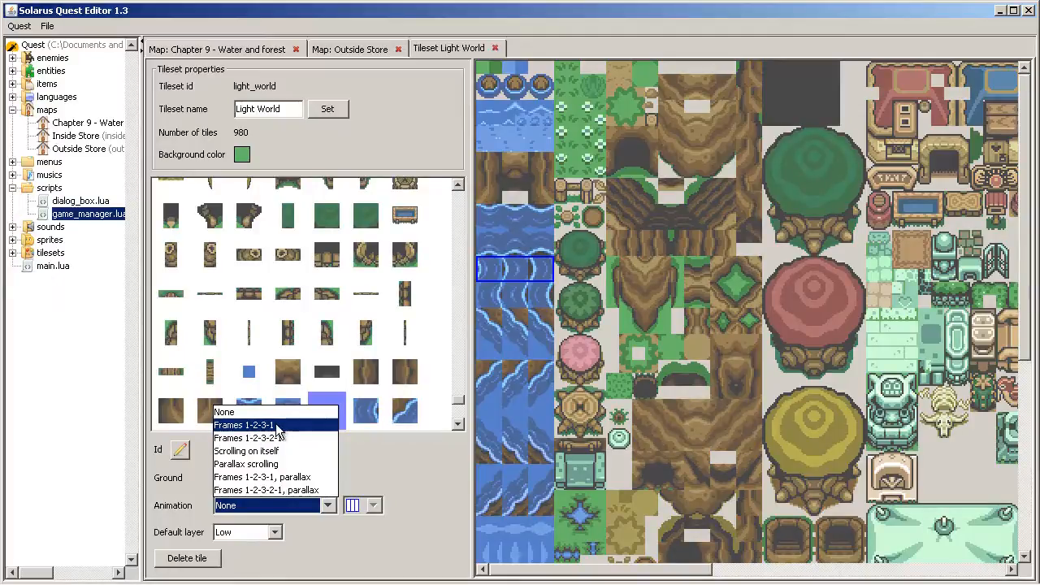
mouse_move(268, 439)
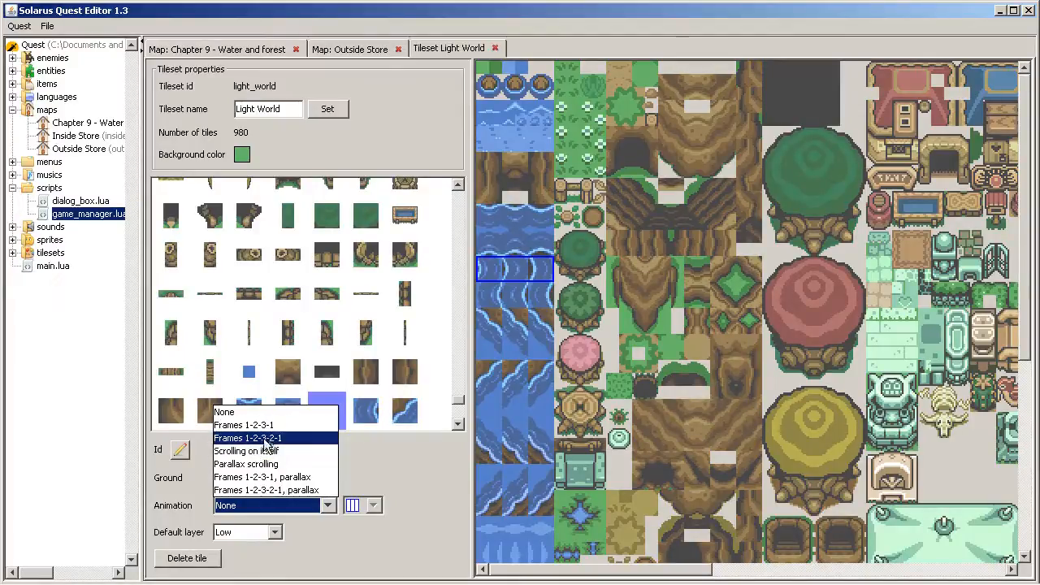
left_click(244, 426)
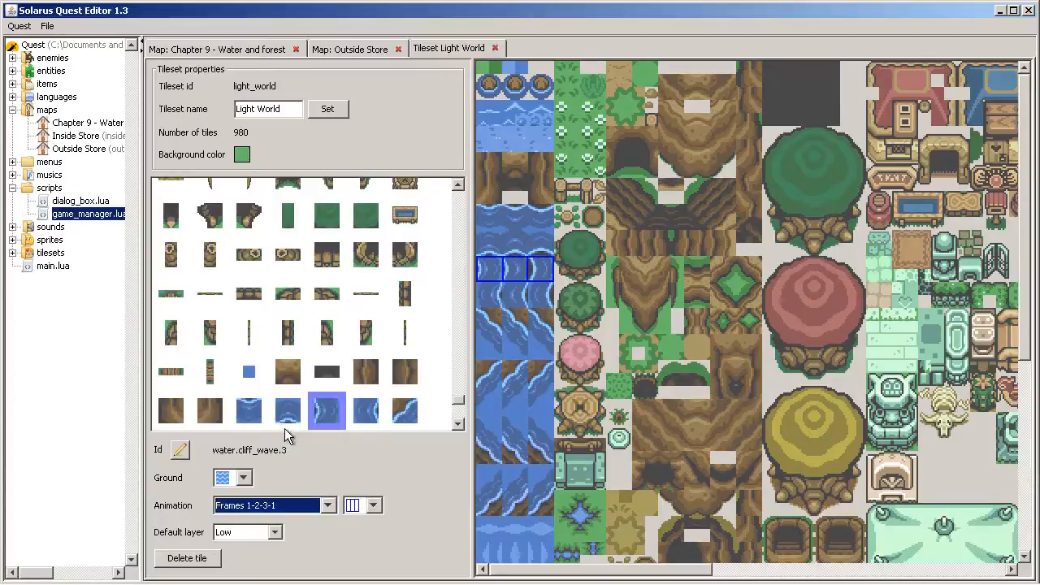
- Reselect the water tile to verify its animation, then return to the Chapter 9 map
left_click(536, 293)
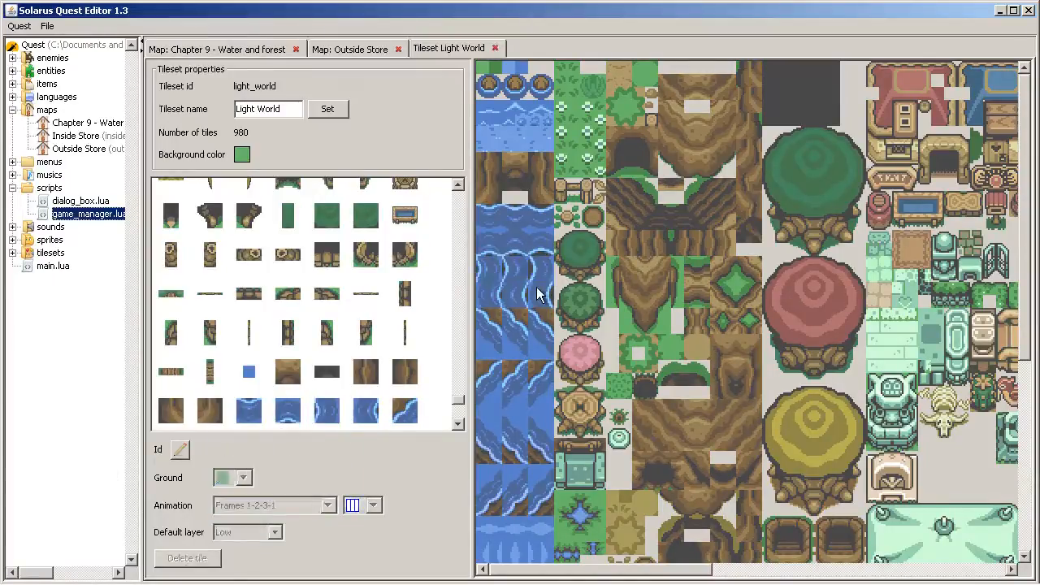
mouse_move(533, 266)
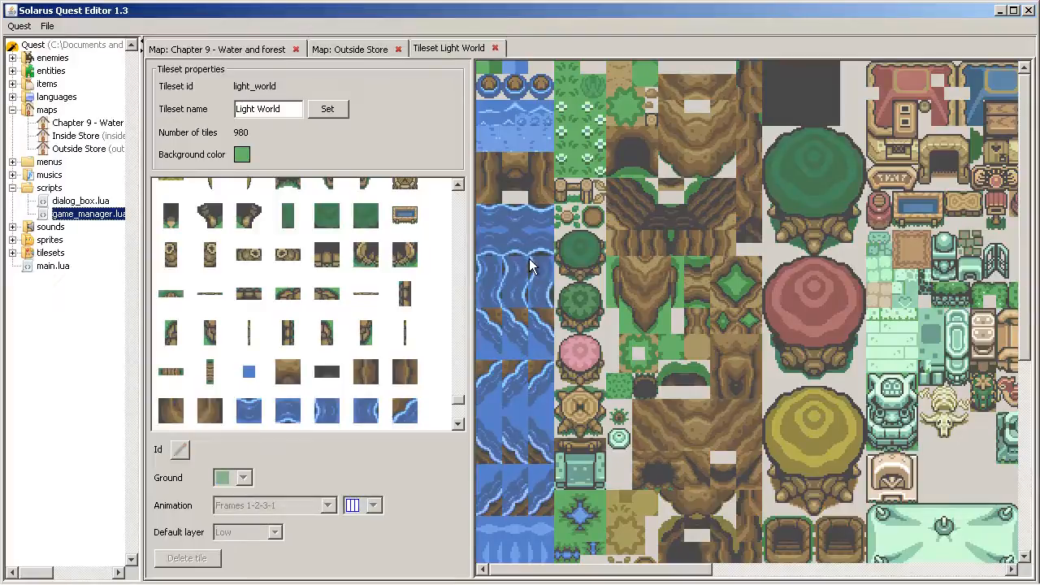
left_click(327, 410)
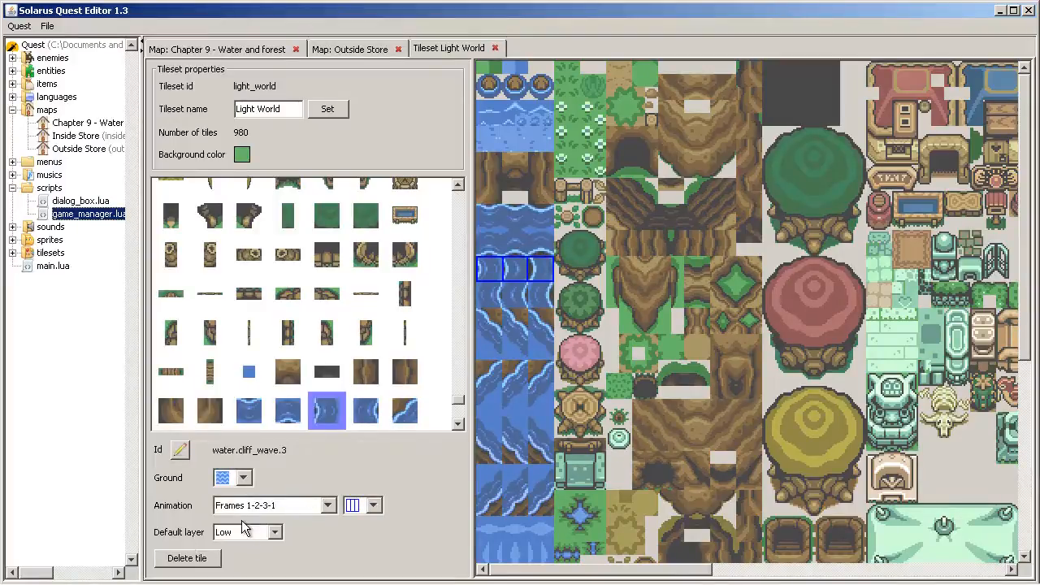
mouse_move(133, 57)
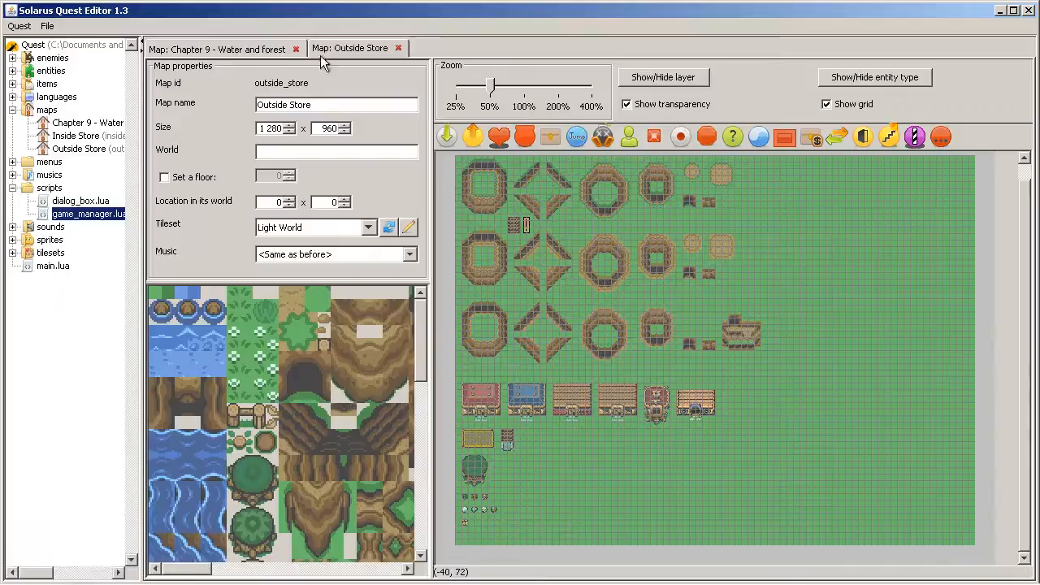
left_click(217, 49)
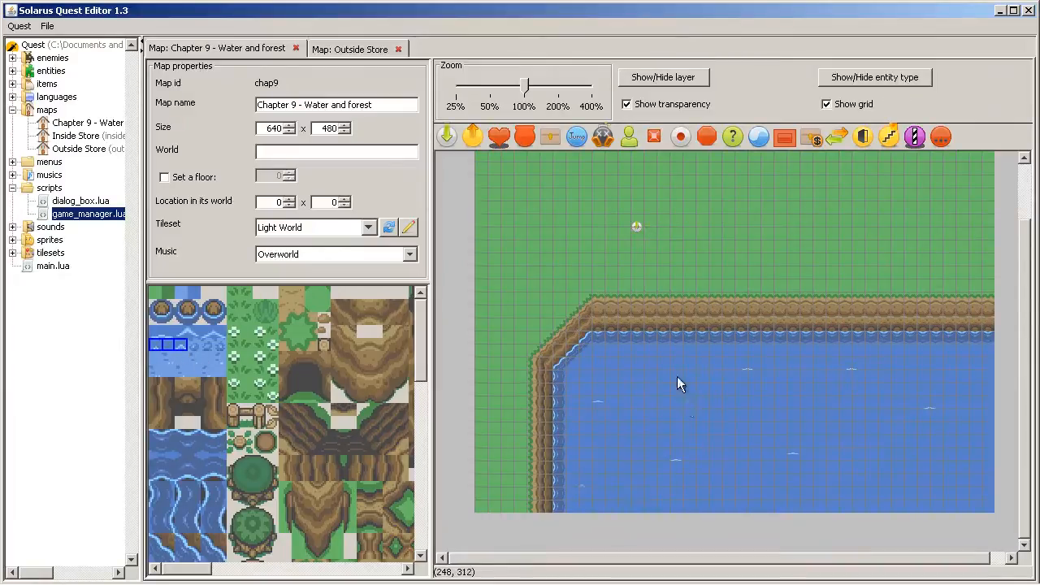
mouse_move(957, 379)
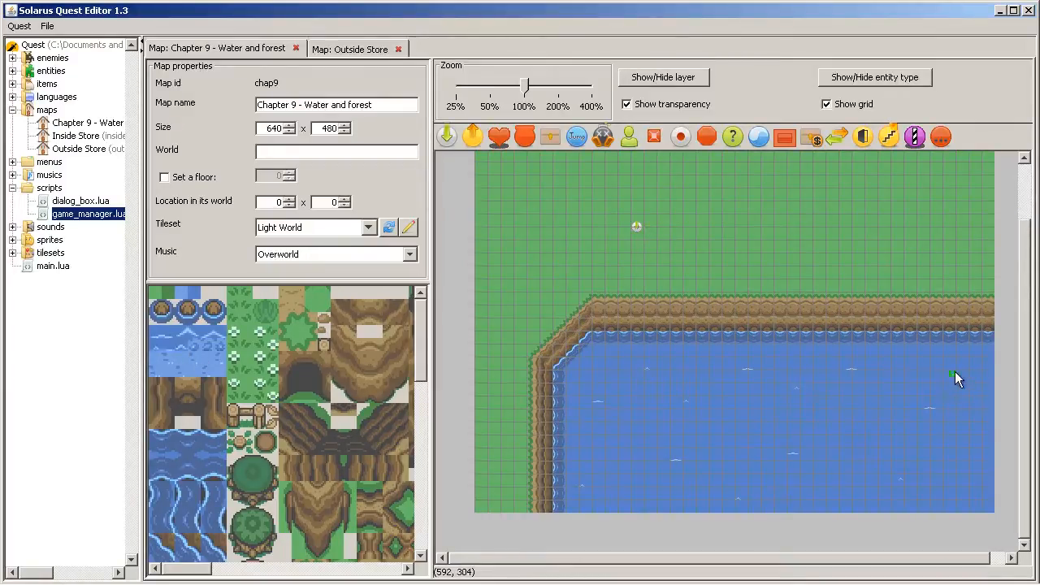
- Place a small rock tile in the lake's open water
left_click(187, 312)
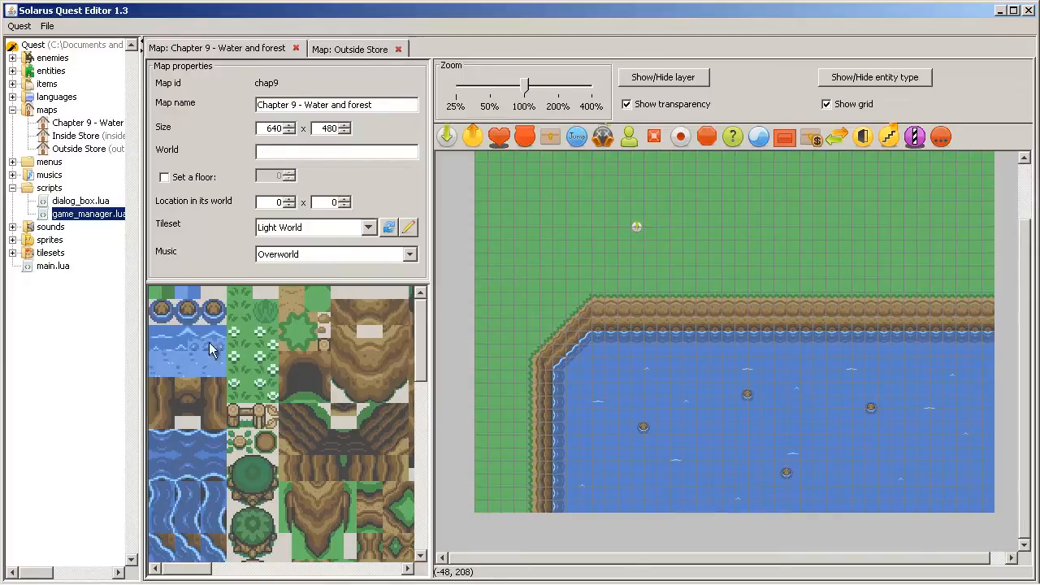
scroll("down", 3)
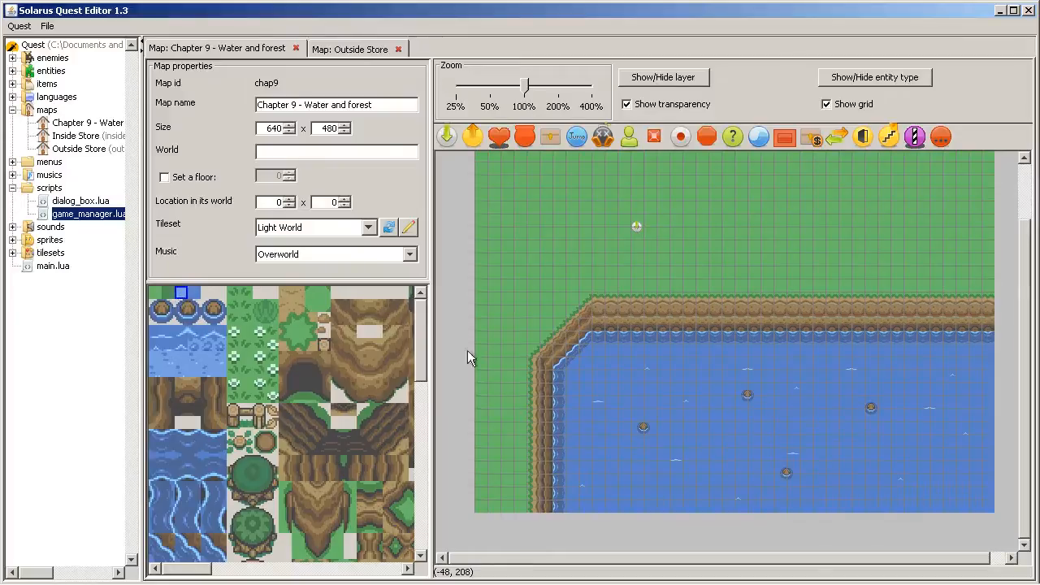
mouse_move(666, 285)
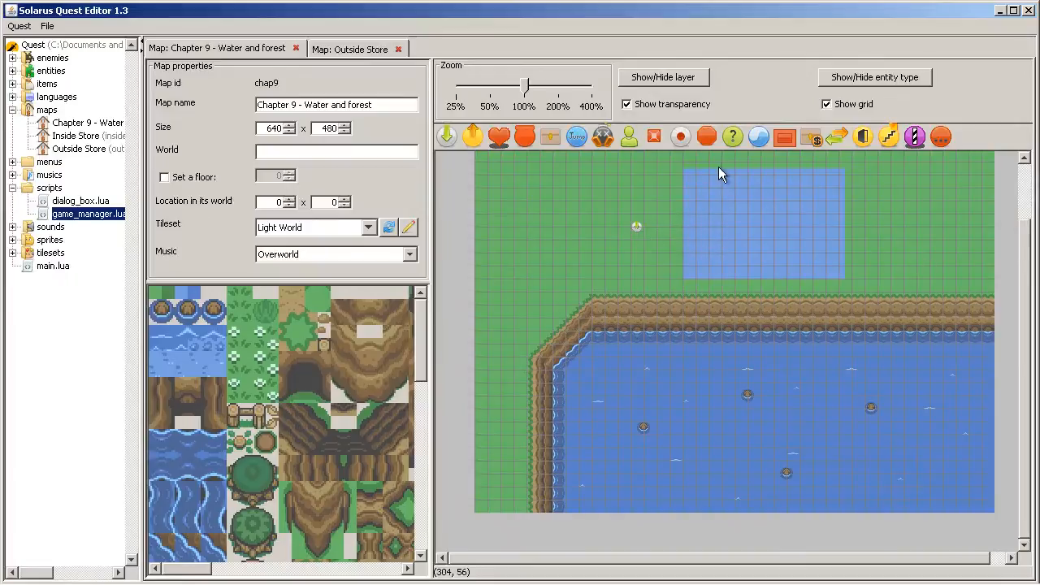
mouse_move(667, 210)
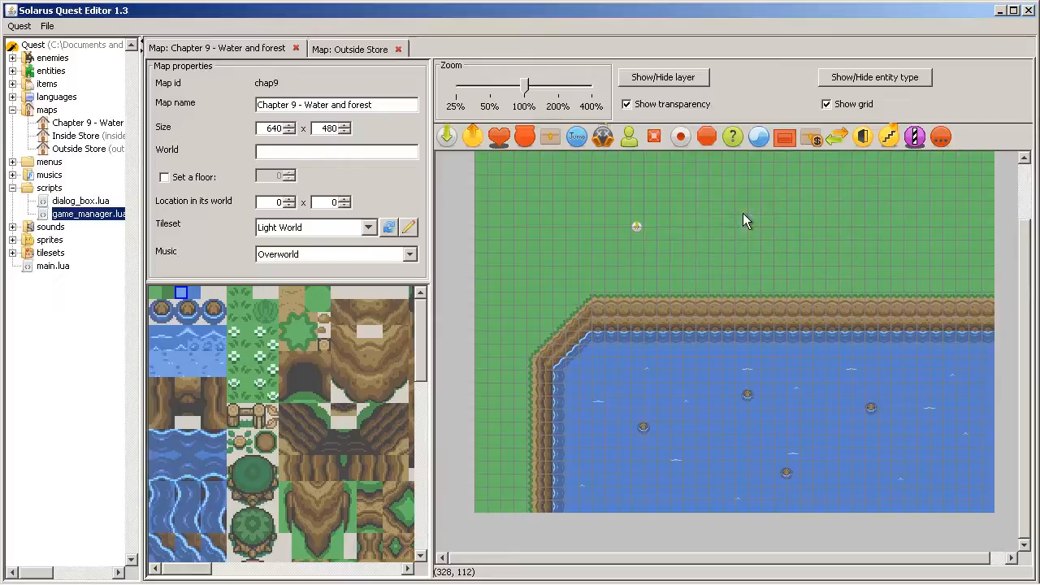
mouse_move(579, 205)
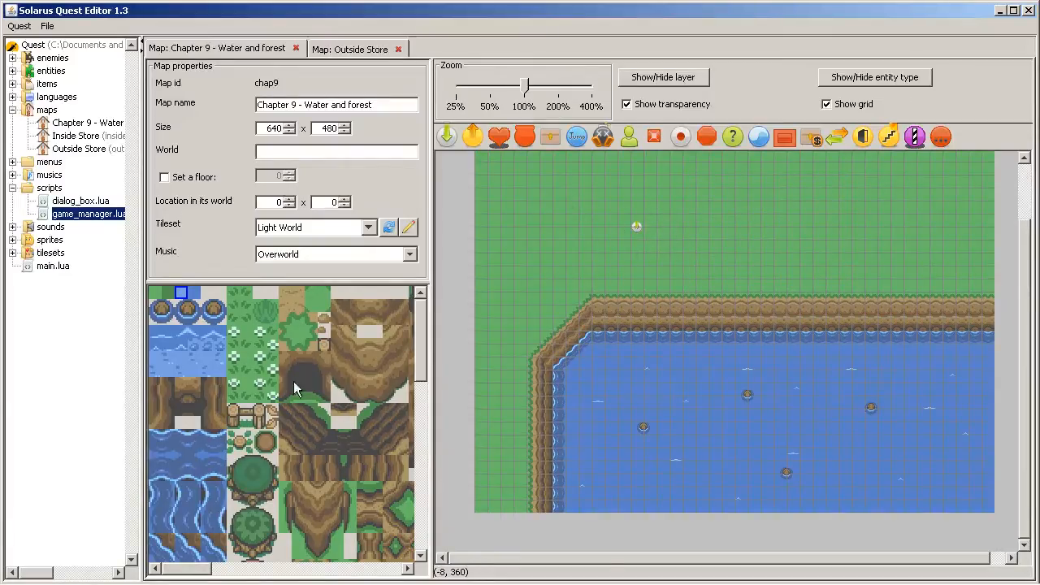
scroll("down", 3)
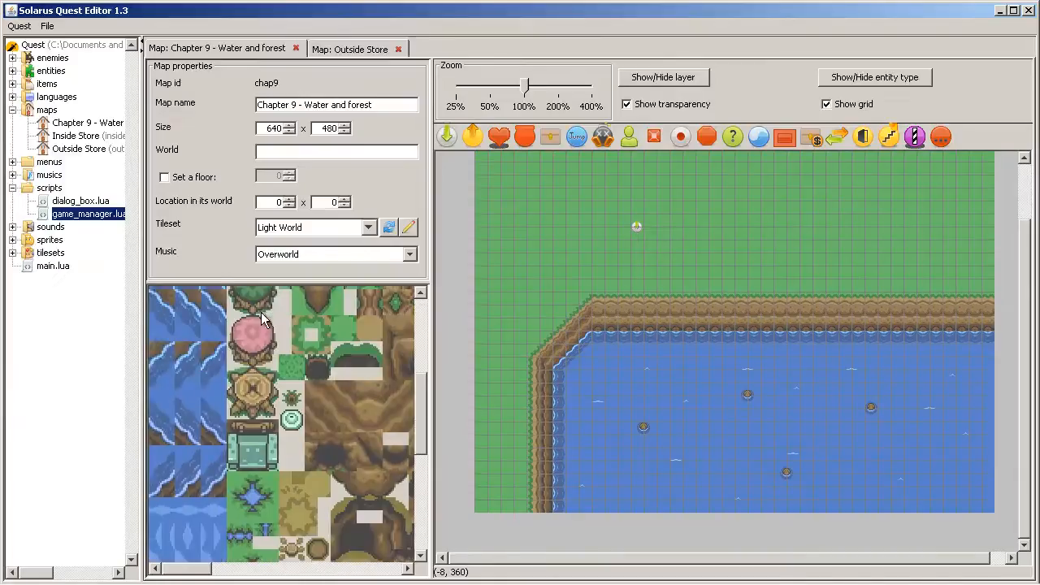
scroll("down", 3)
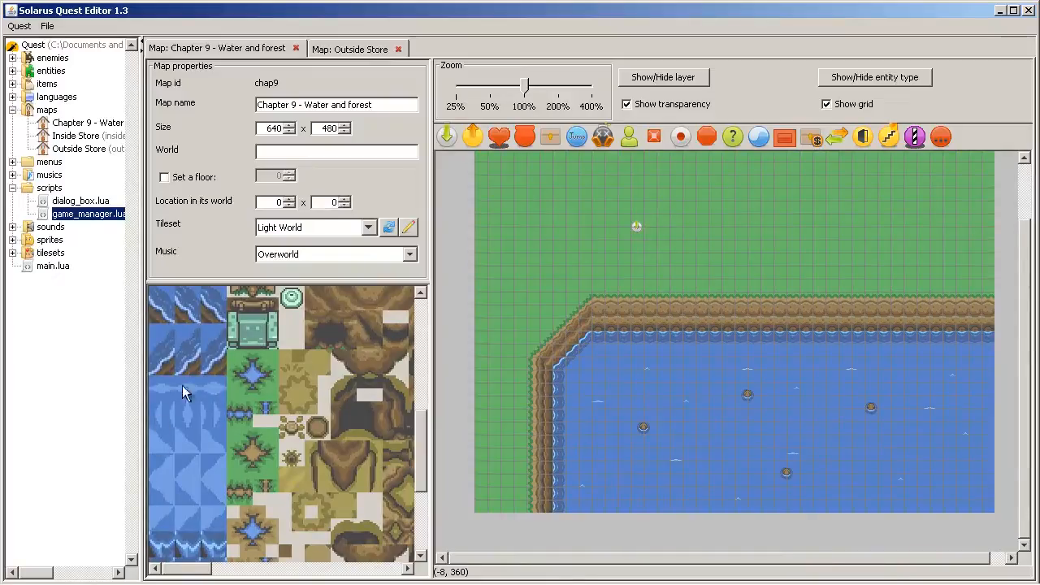
mouse_move(163, 425)
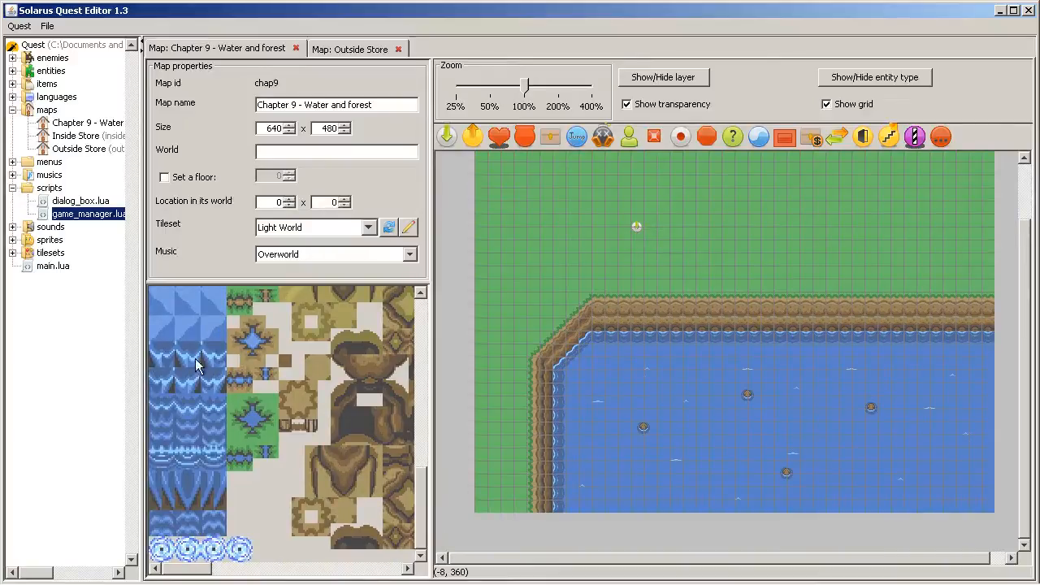
mouse_move(181, 419)
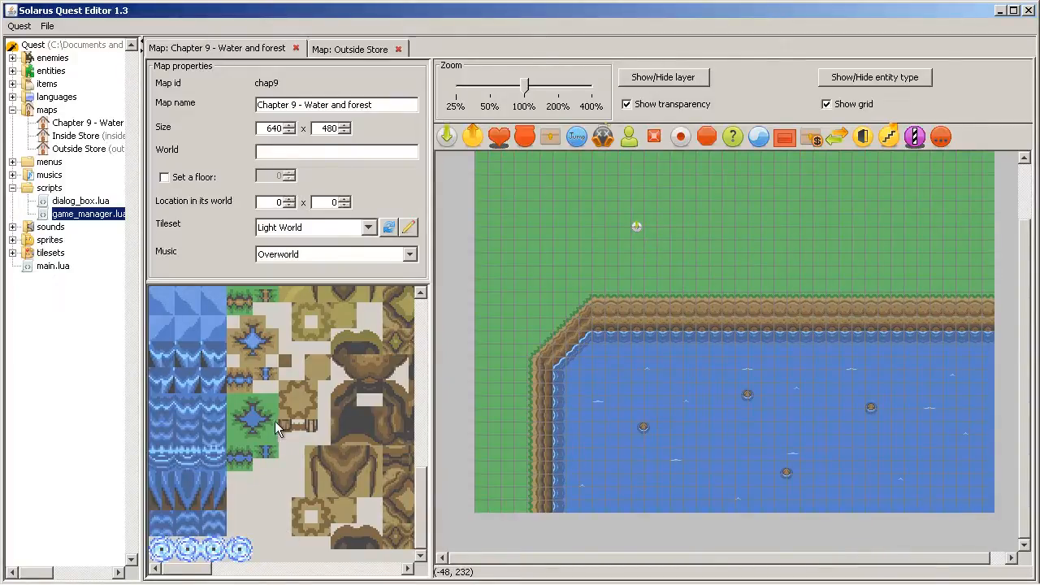
left_click(187, 523)
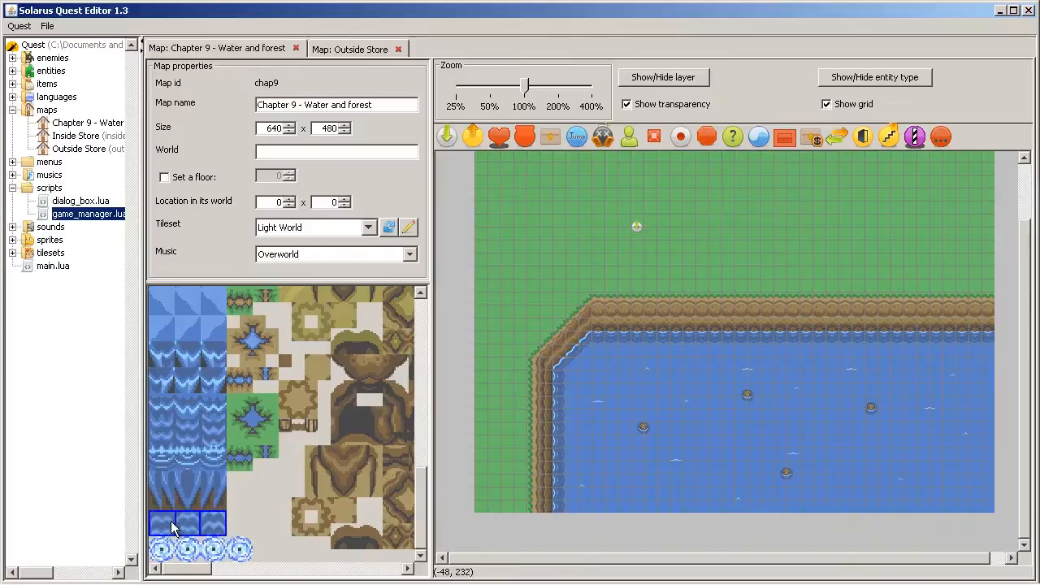
mouse_move(247, 536)
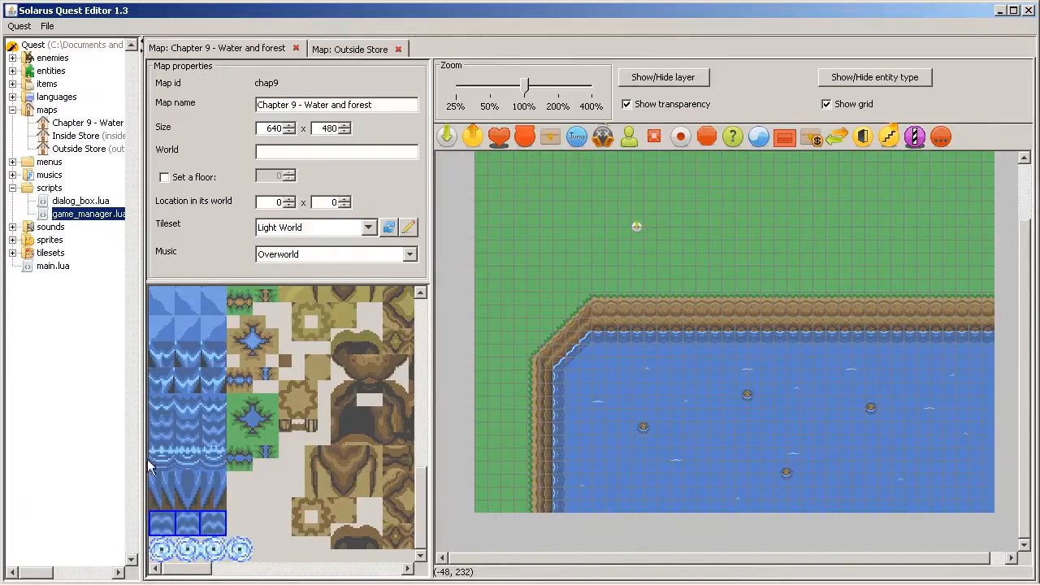
mouse_move(237, 528)
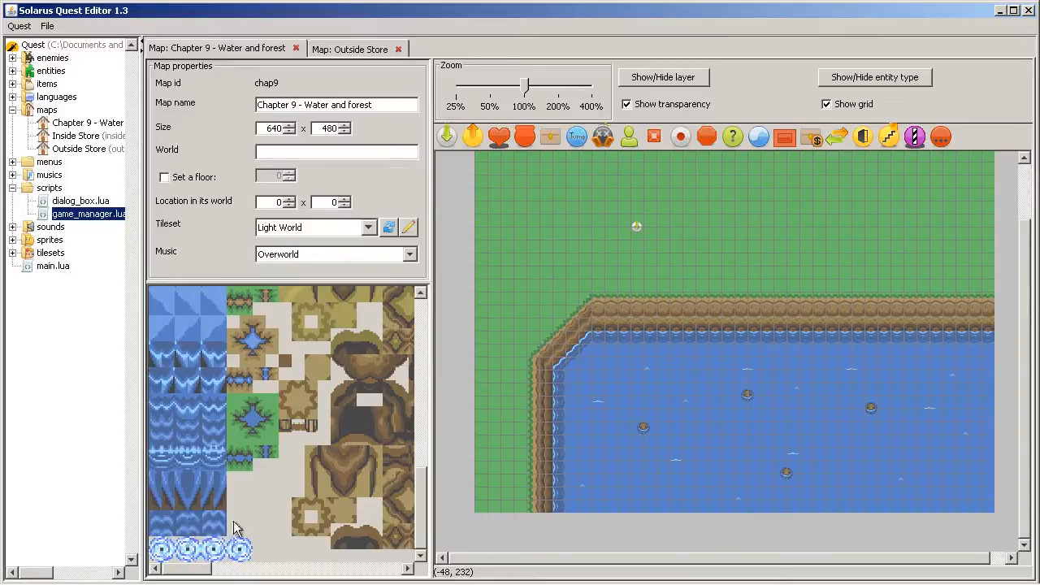
mouse_move(268, 559)
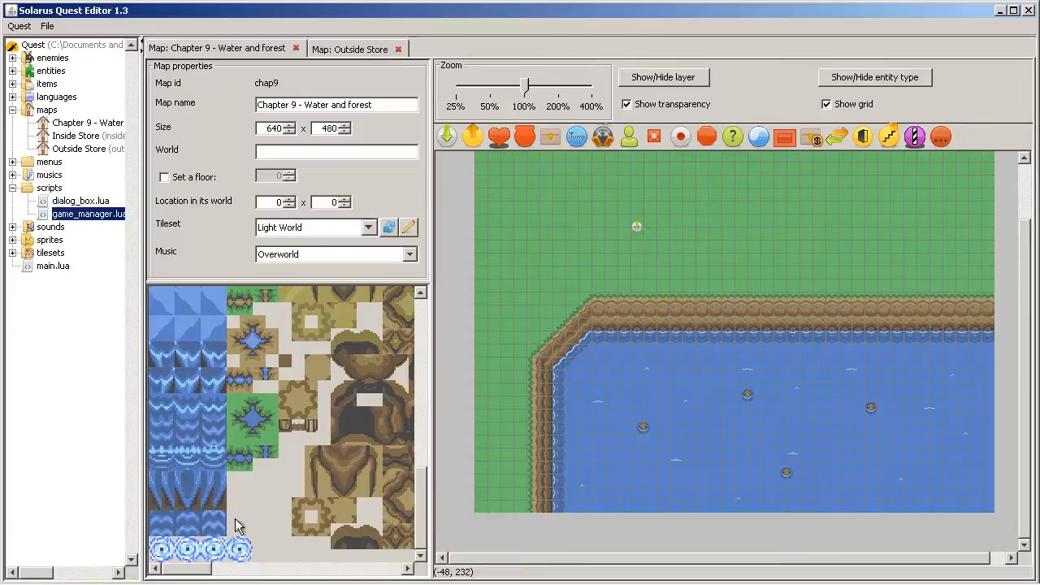
mouse_move(341, 320)
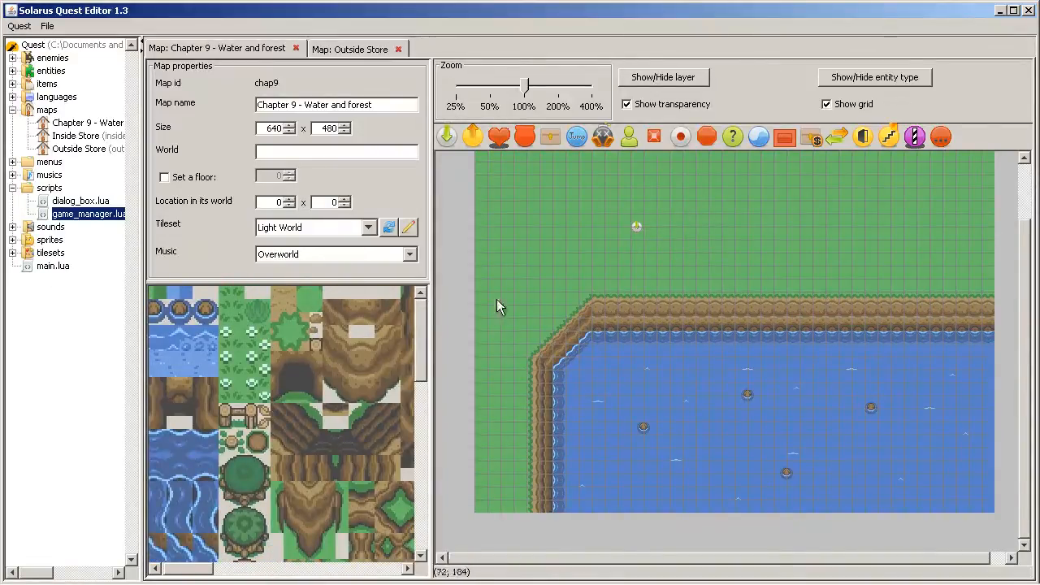
mouse_move(572, 364)
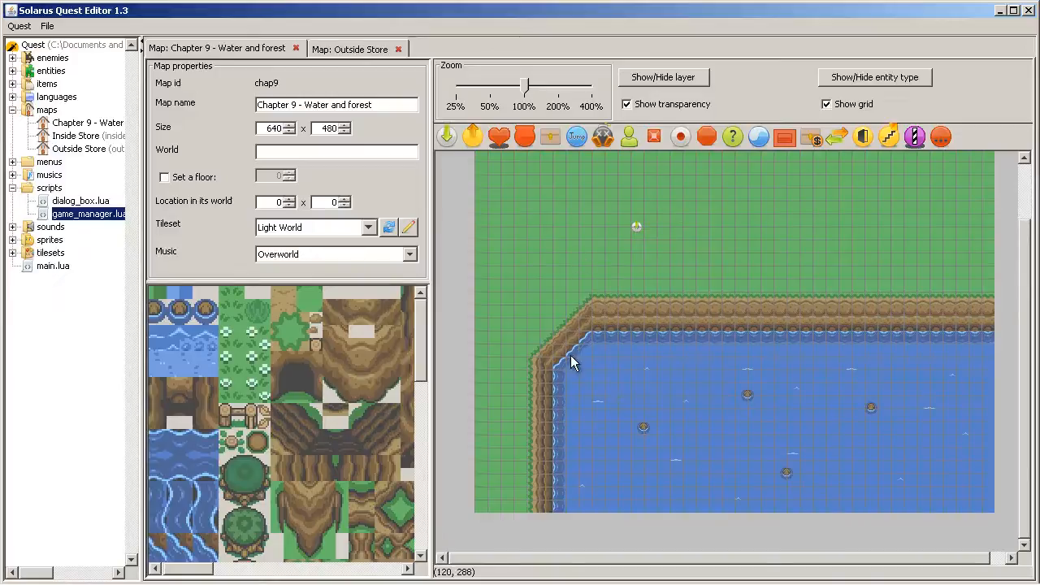
mouse_move(633, 296)
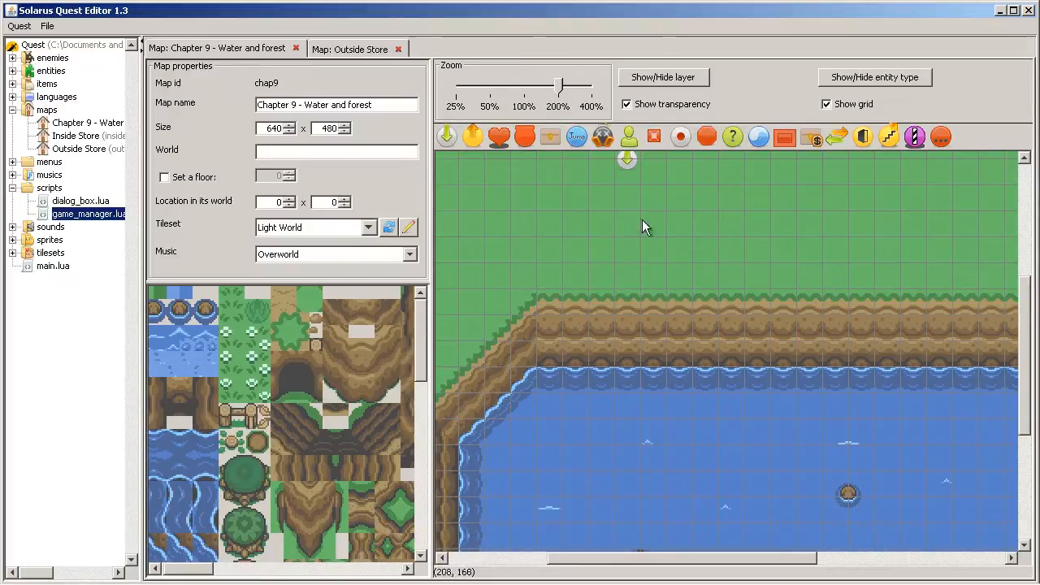
- Place a jumper along the top cliff edge and set its properties
left_click(561, 308)
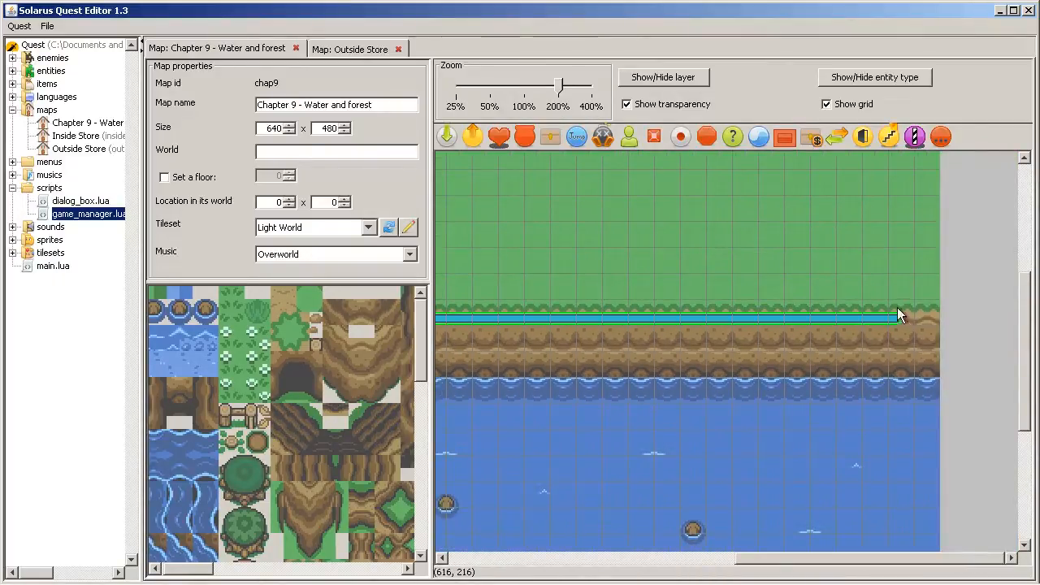
right_click(897, 315)
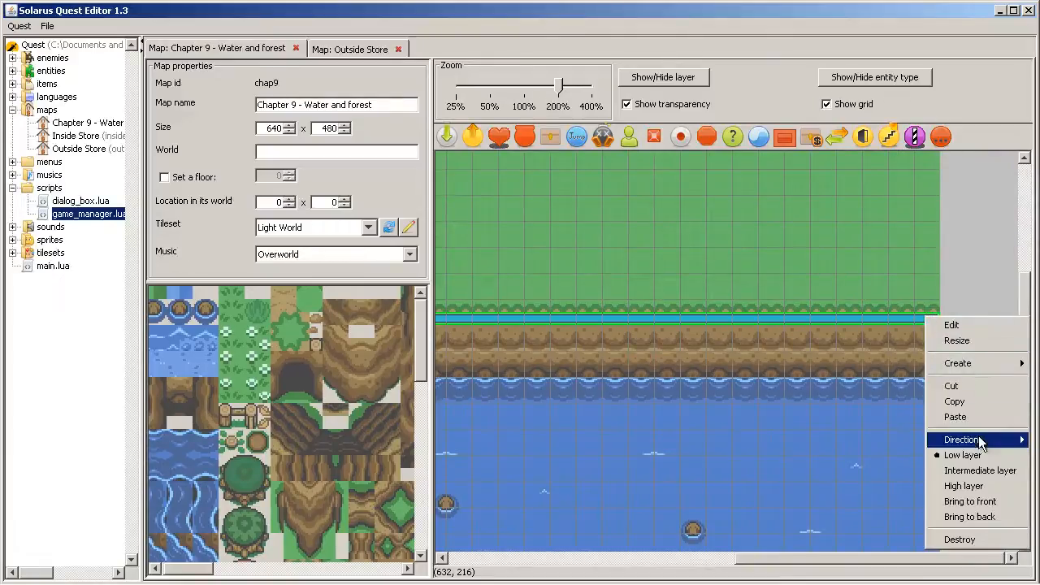
mouse_move(962, 438)
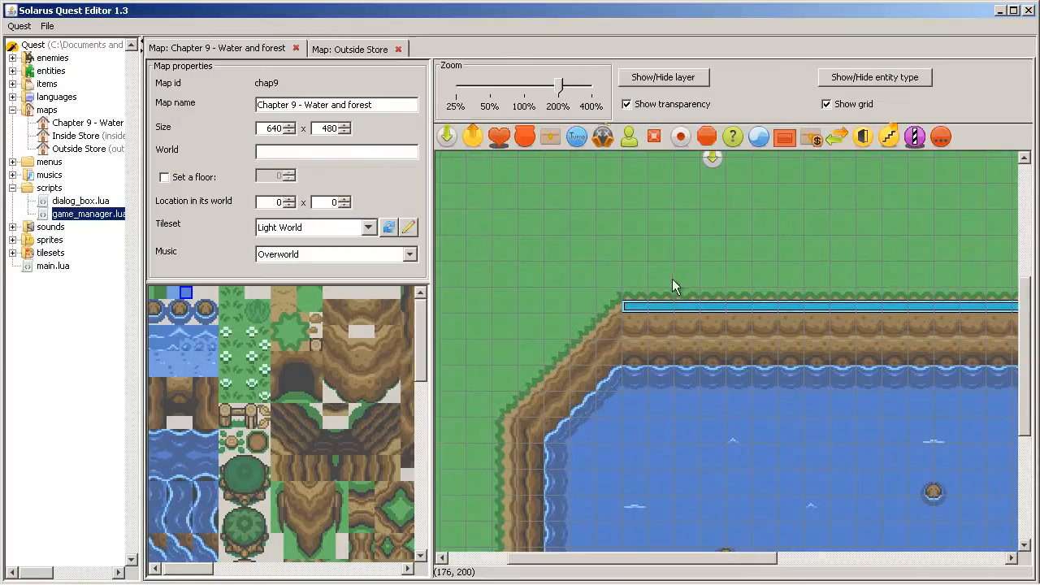
double_click(813, 305)
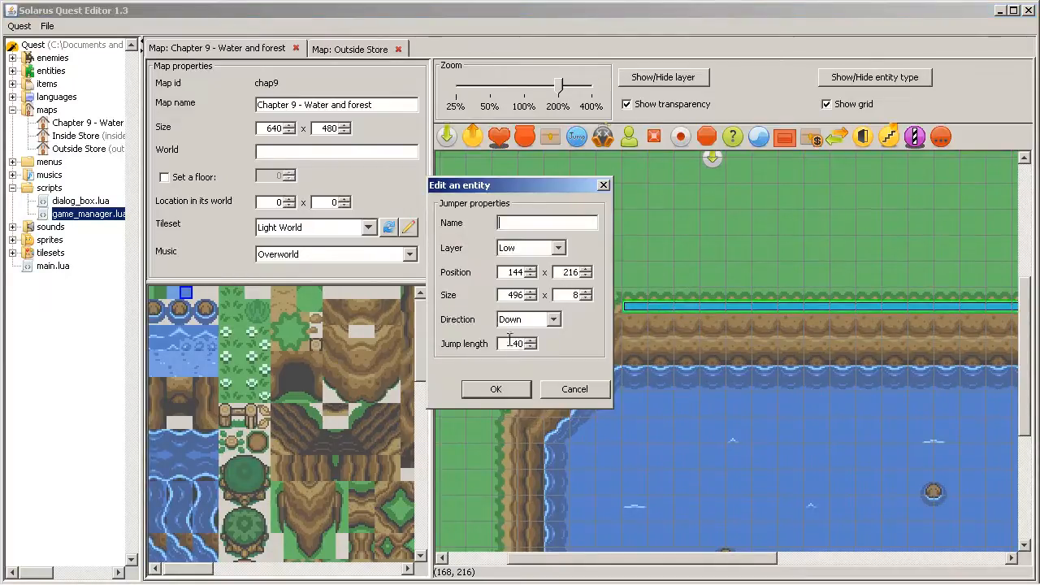
type("56")
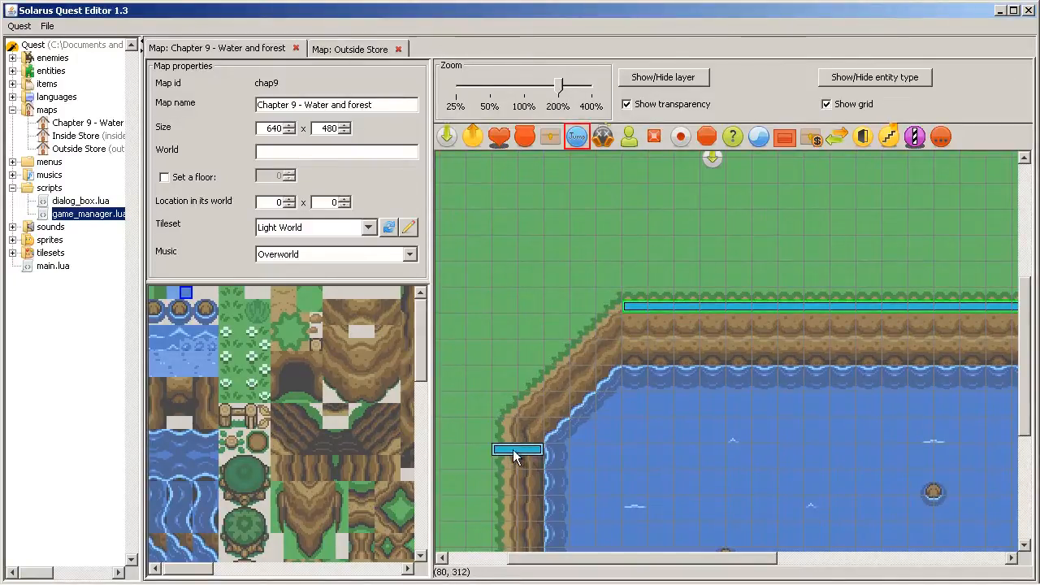
- Set and confirm the left-cliff jumper's properties
right_click(516, 448)
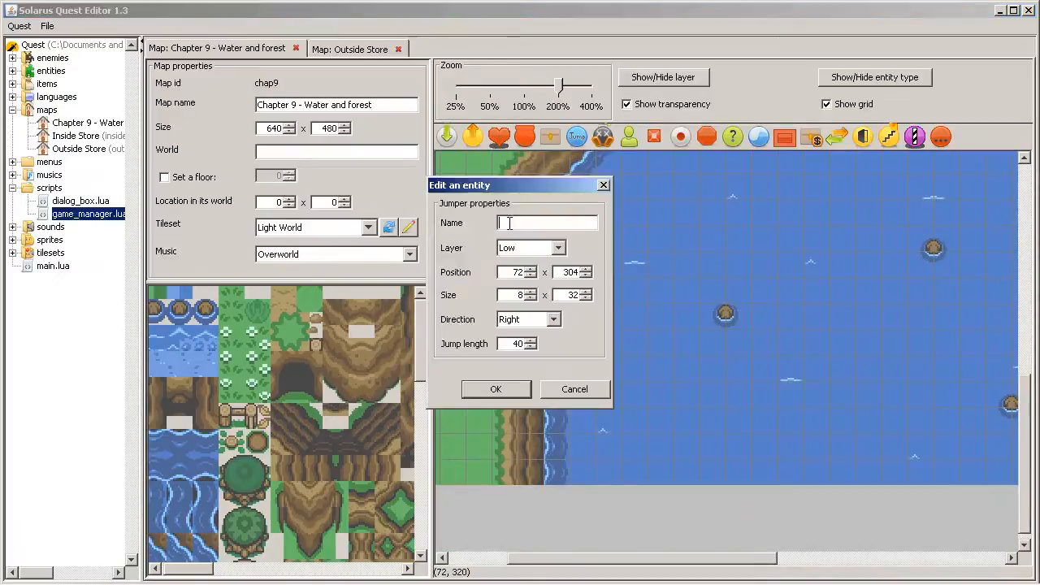
left_click(496, 388)
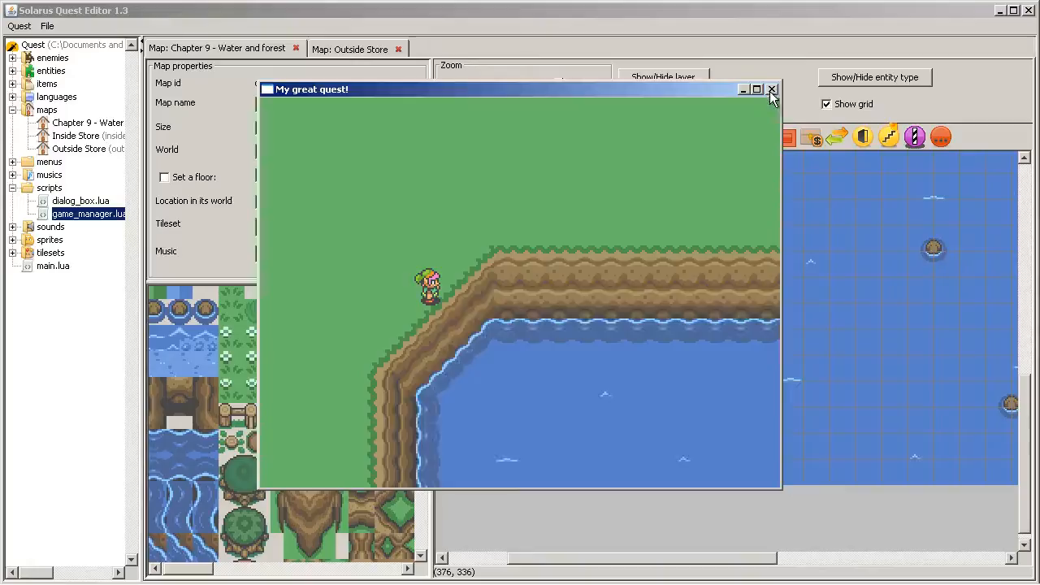
- Close the running test game after trying the cliff jumpers
left_click(772, 90)
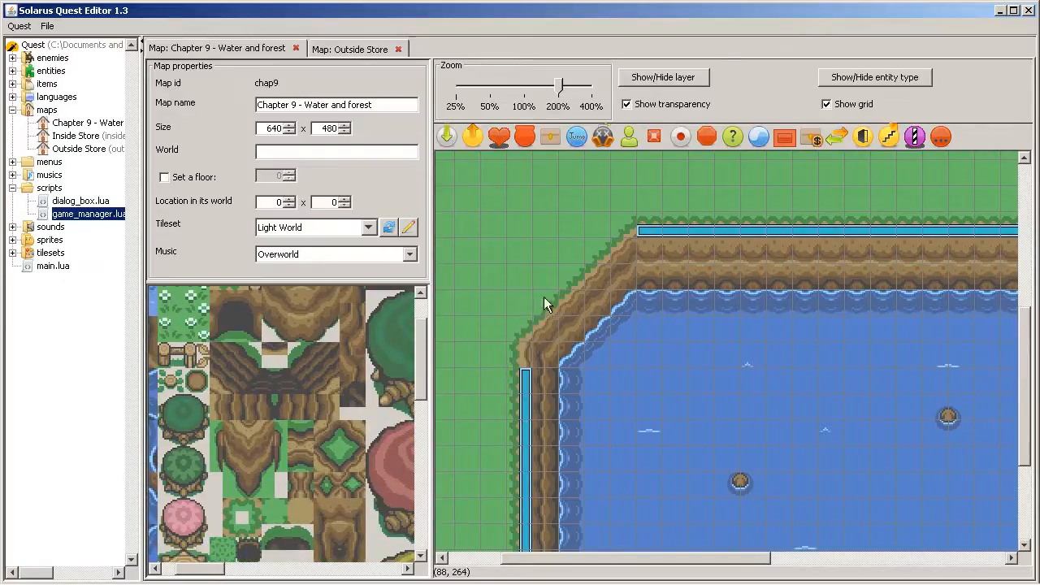
mouse_move(618, 230)
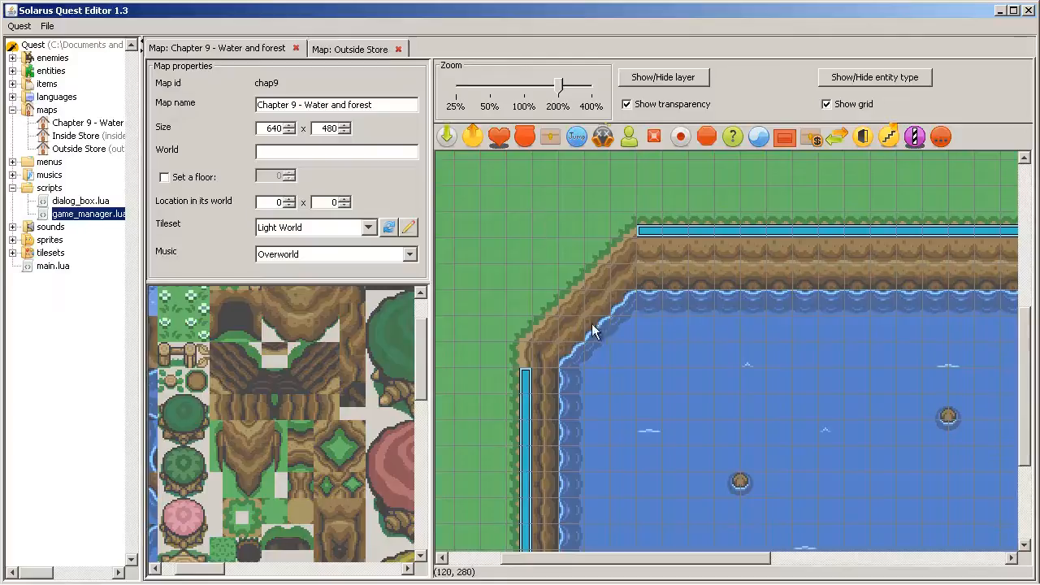
mouse_move(632, 377)
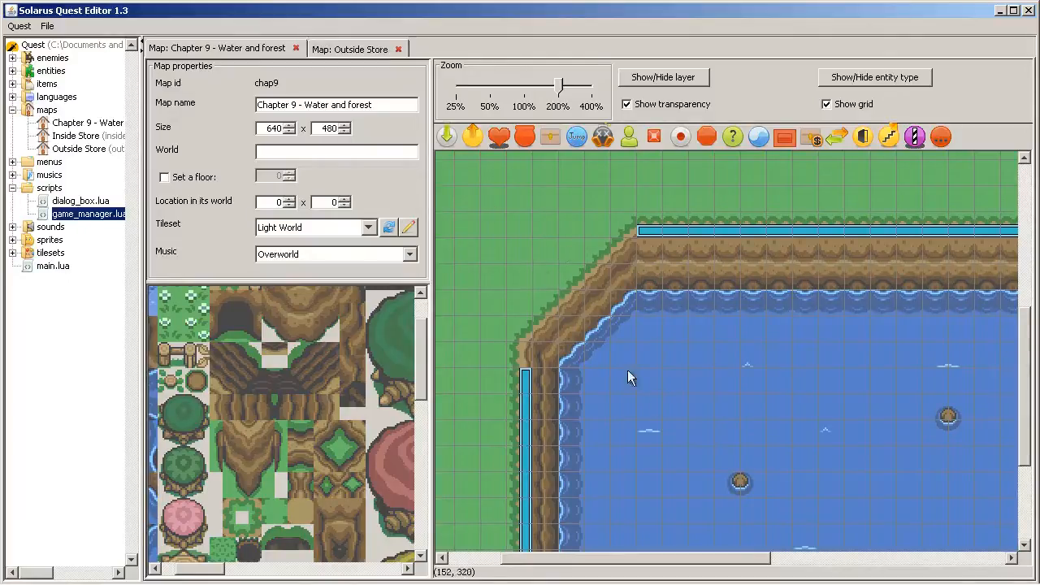
mouse_move(536, 286)
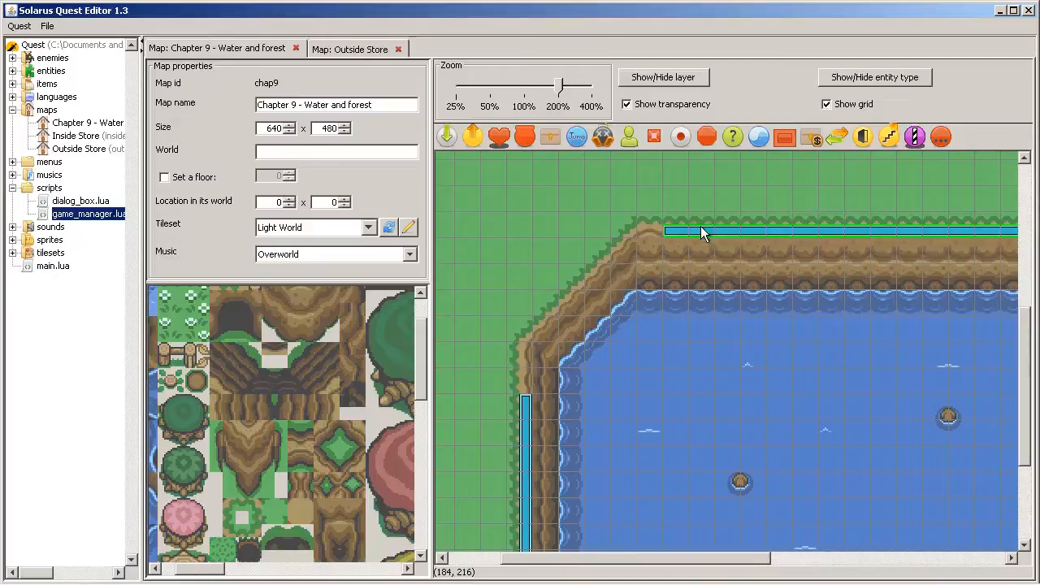
scroll("right", 3)
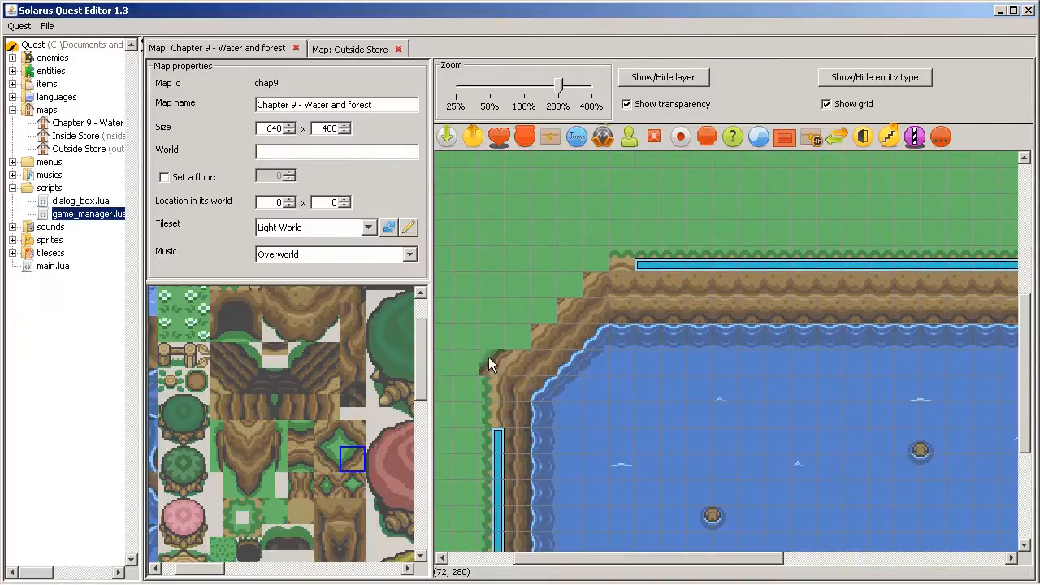
left_click(528, 325)
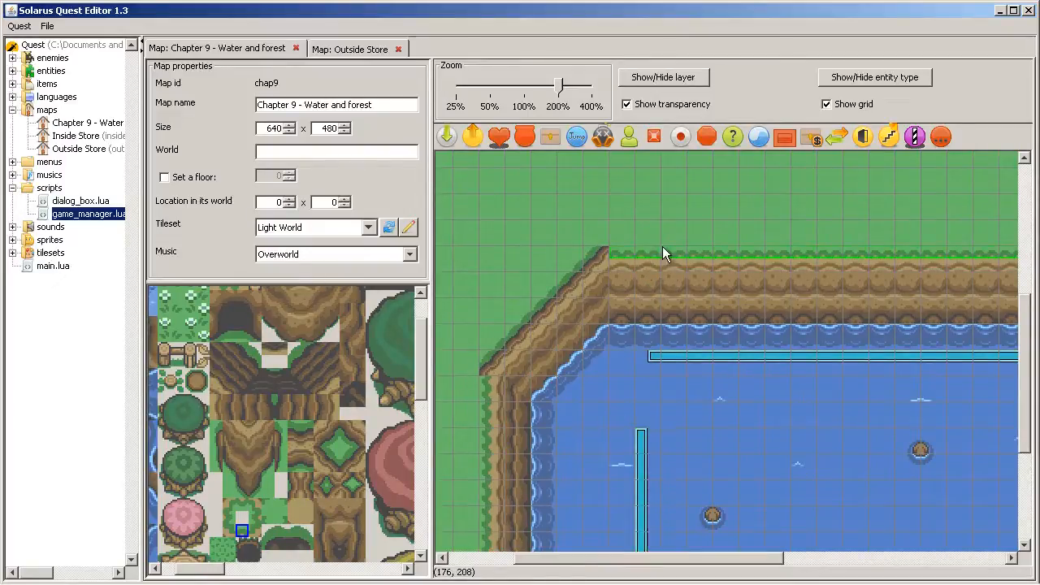
- Bring the upper-left cliff corner tile to the front via its context menu
scroll("down", 3)
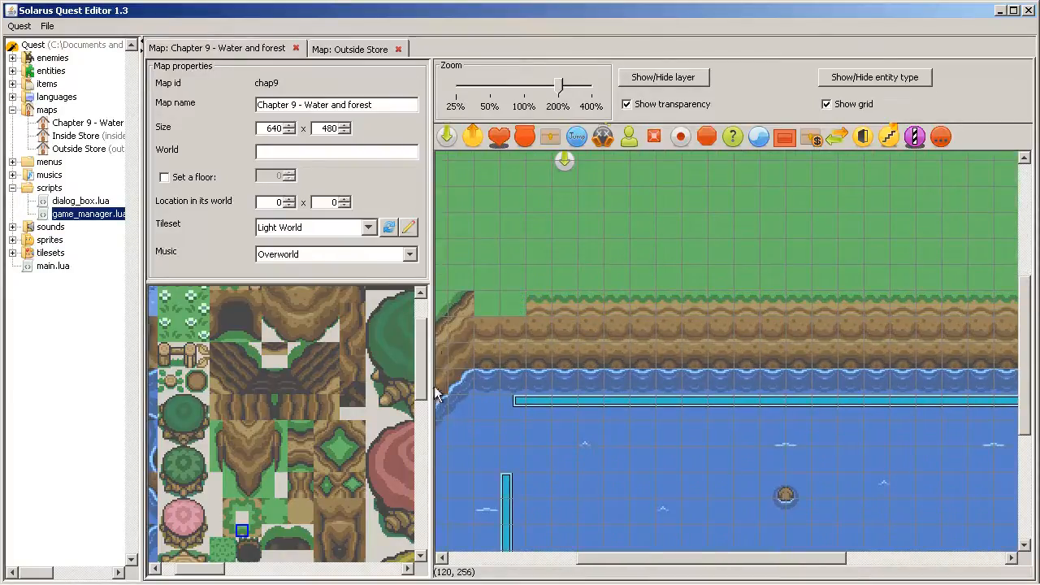
mouse_move(484, 286)
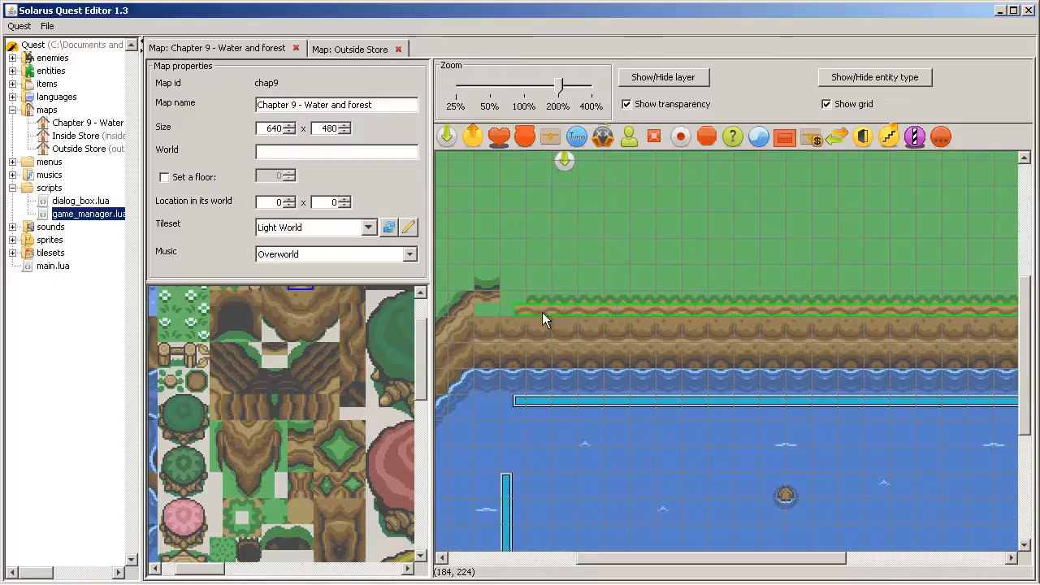
scroll("down", 3)
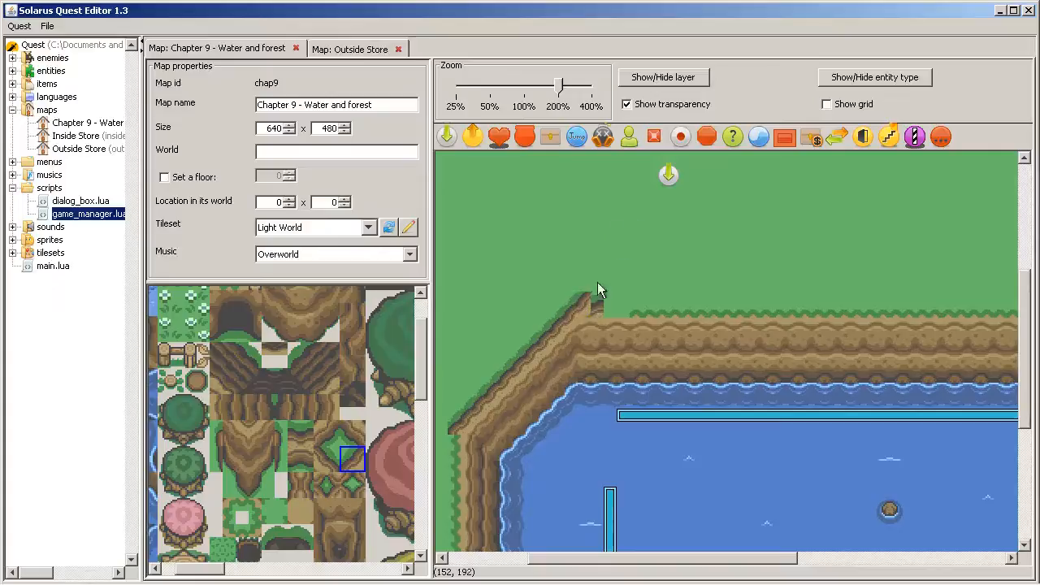
right_click(576, 305)
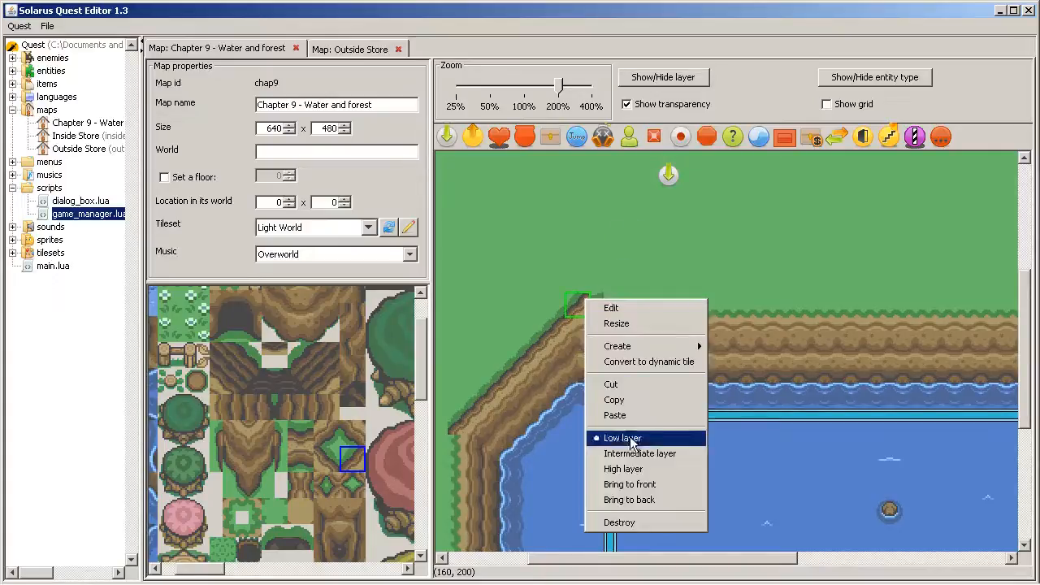
left_click(623, 438)
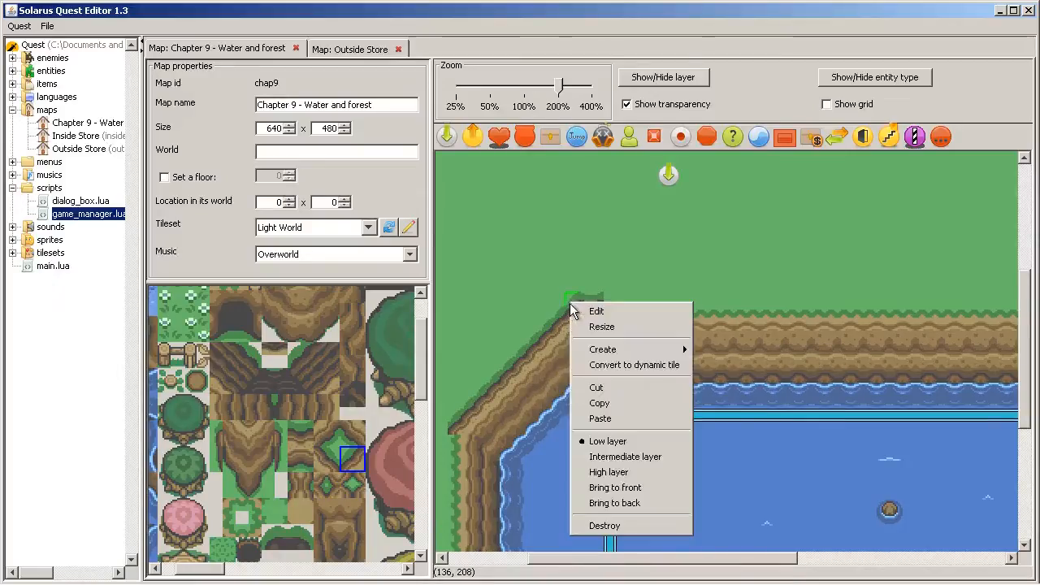
mouse_move(614, 502)
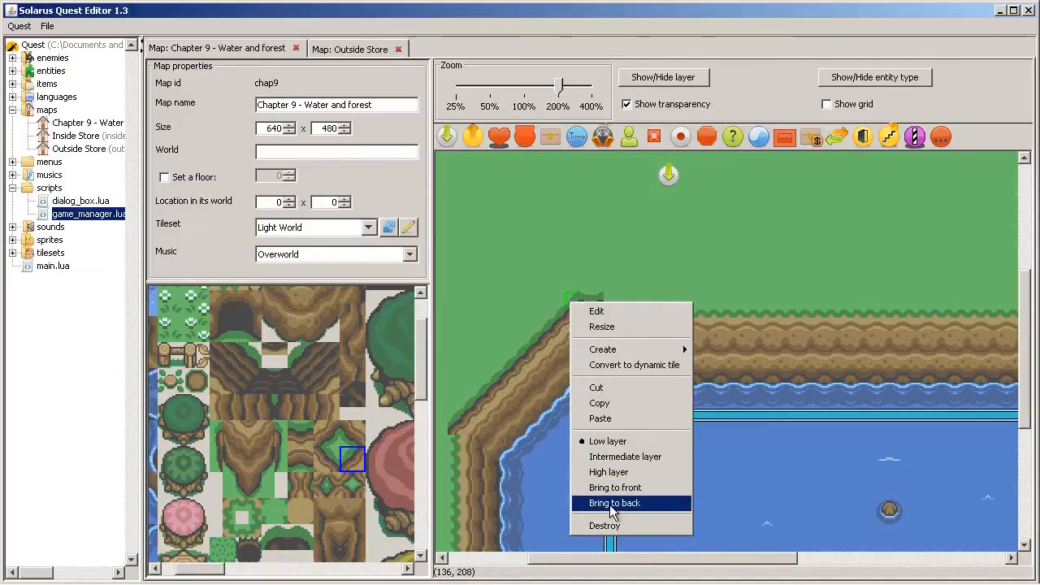
mouse_move(633, 488)
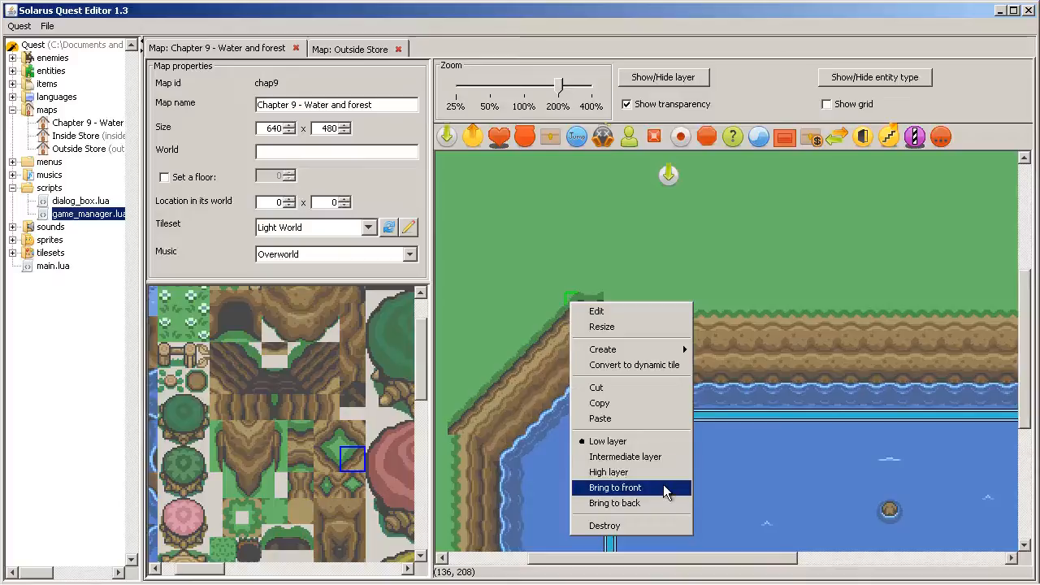
left_click(615, 487)
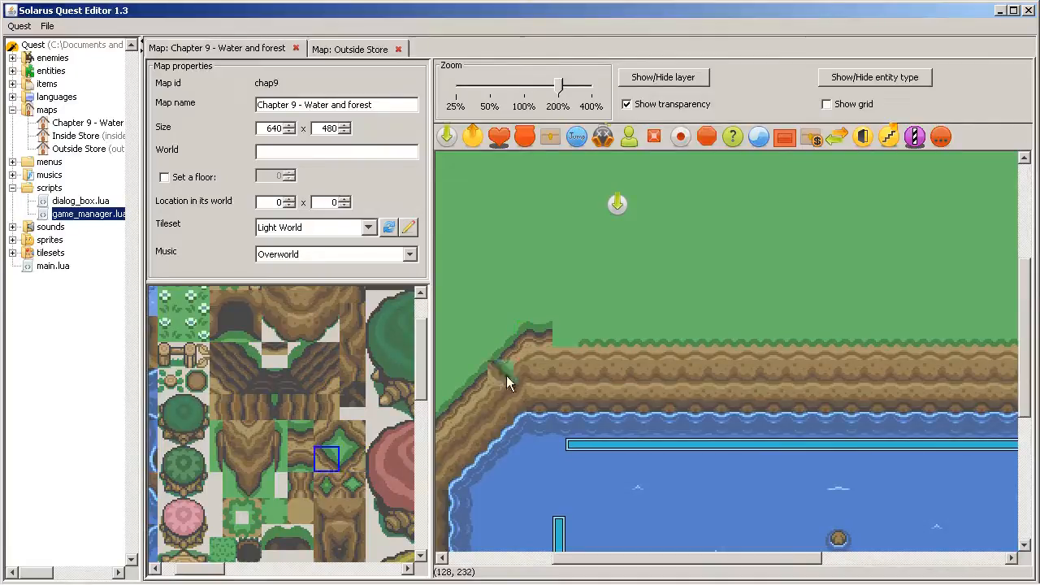
scroll("down", 3)
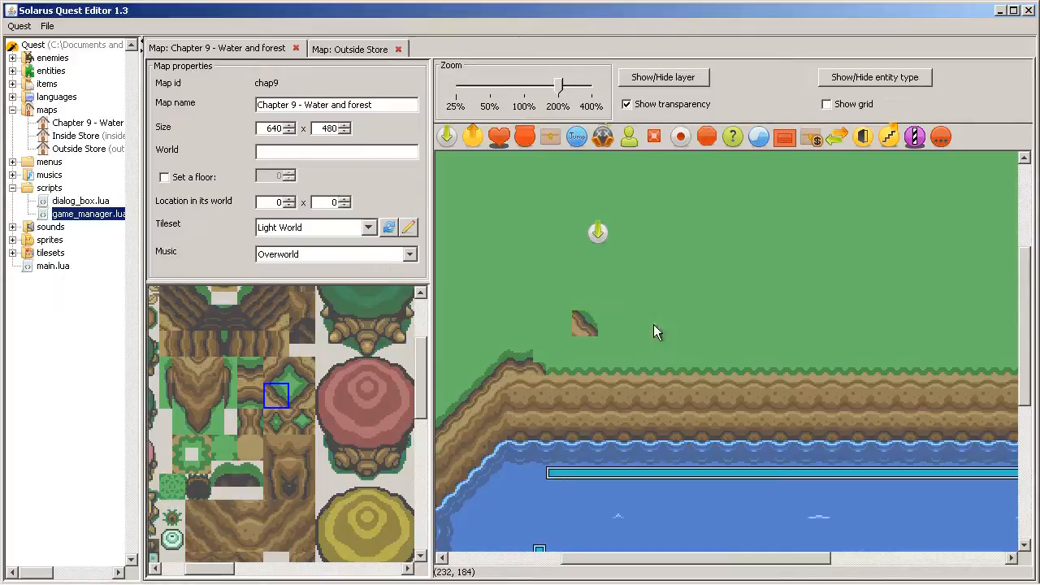
mouse_move(682, 231)
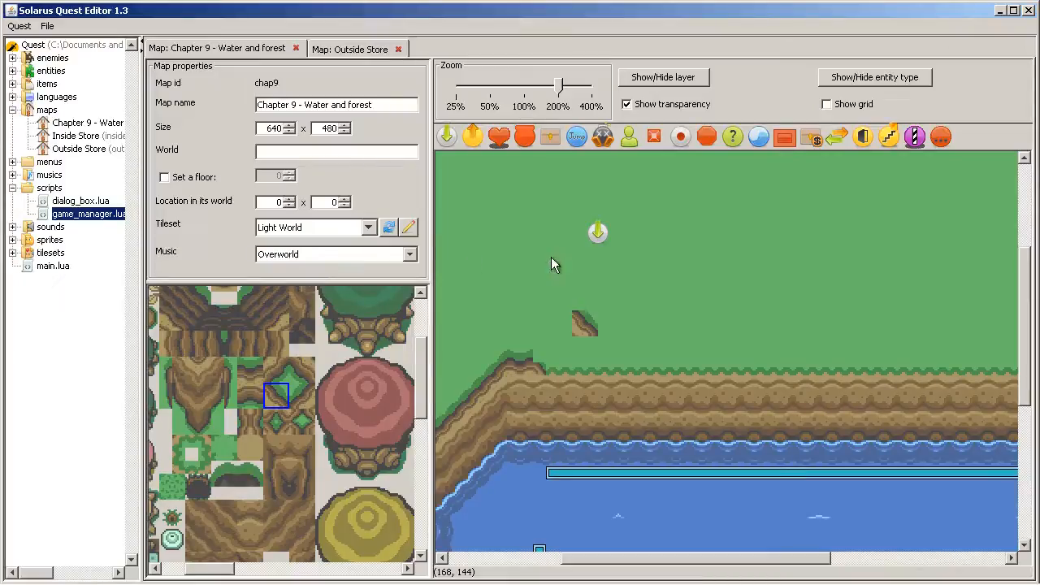
mouse_move(770, 257)
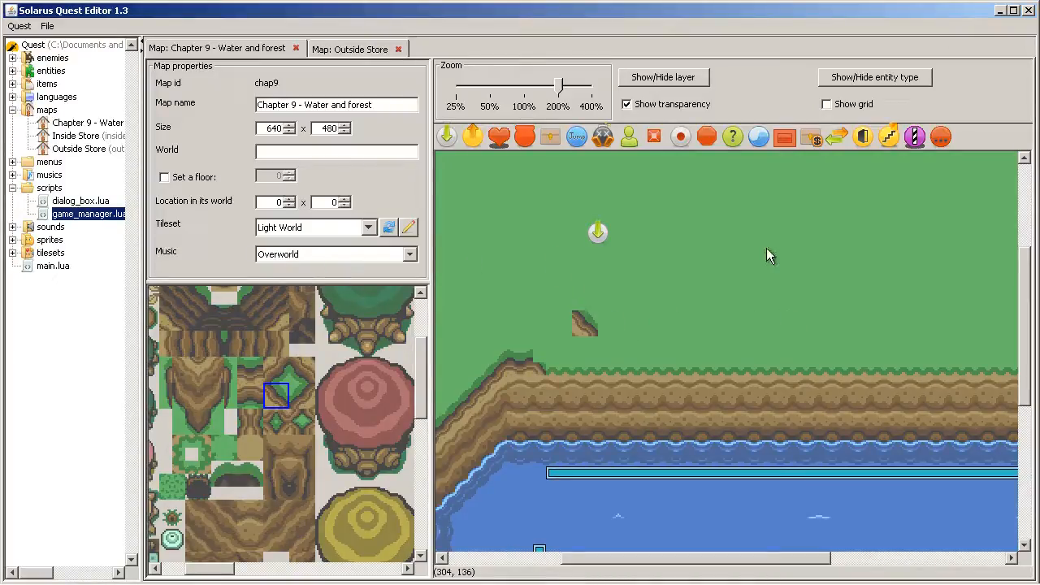
mouse_move(550, 373)
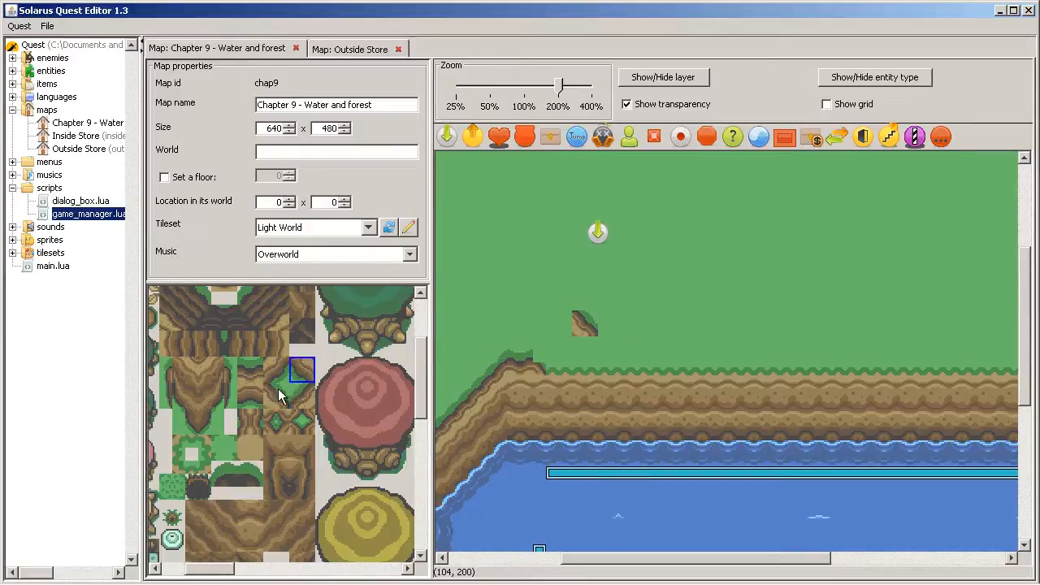
- Drag the loose diagonal cliff tile onto the cliff edge
left_click(586, 326)
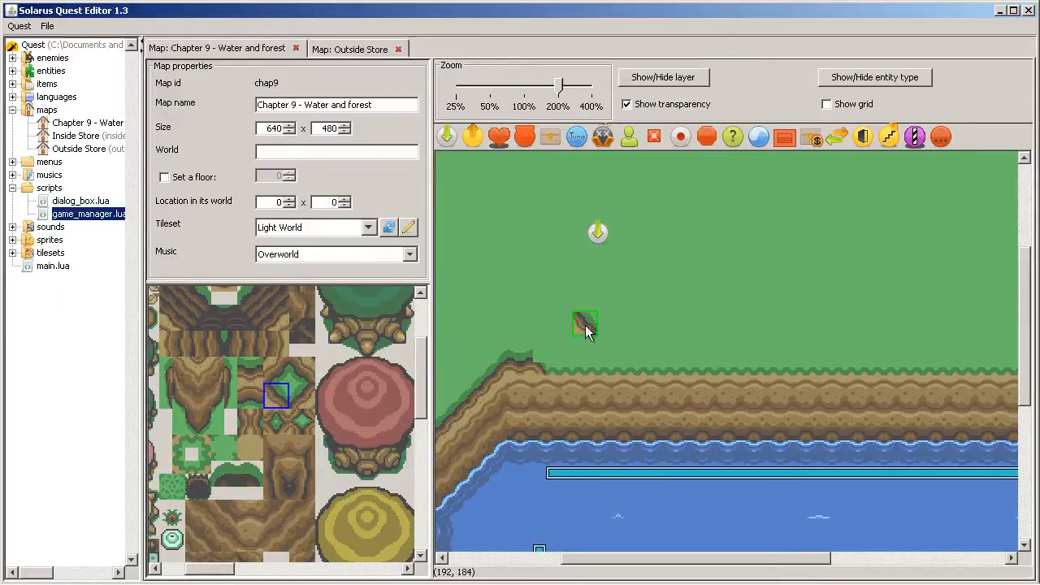
left_click_drag(586, 325, 533, 361)
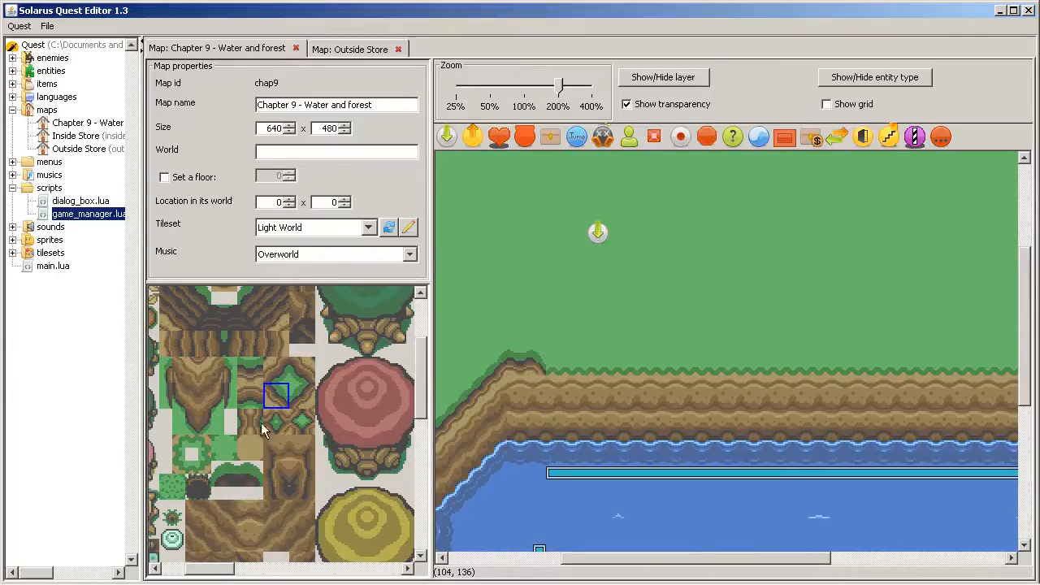
mouse_move(546, 362)
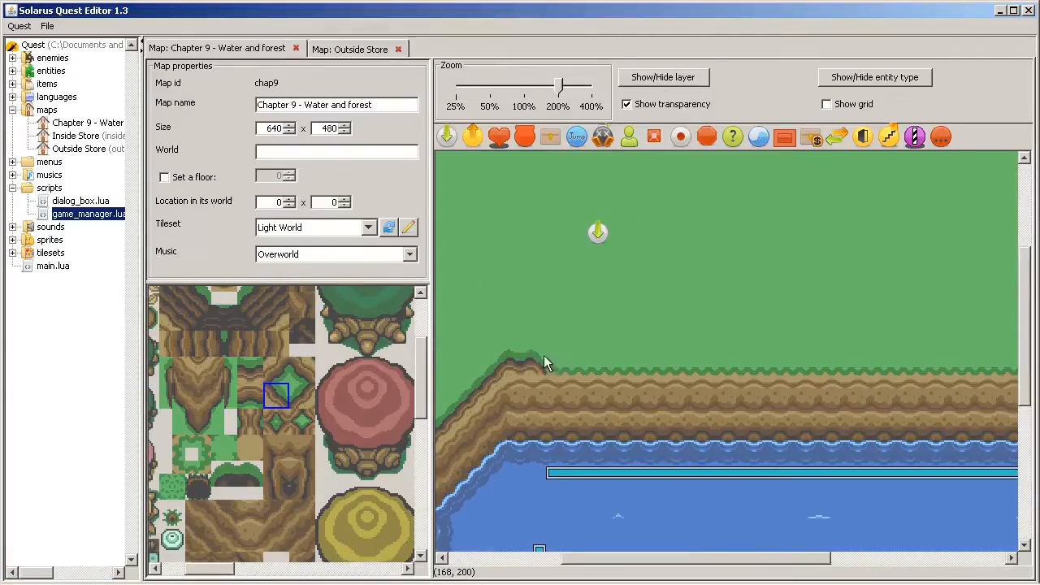
- Switch to the Outside Store map for reference
left_click(257, 468)
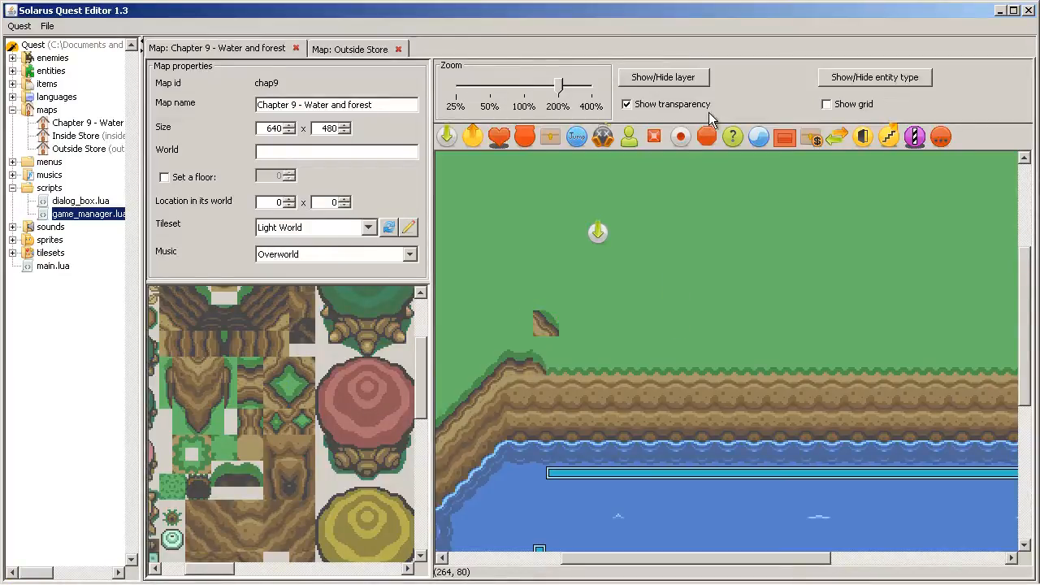
mouse_move(537, 368)
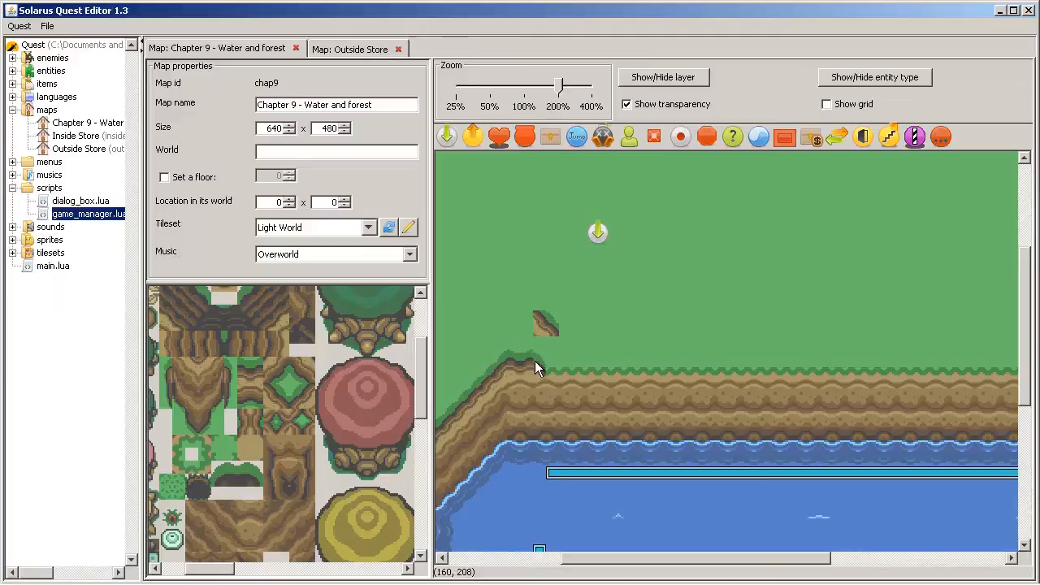
left_click(350, 48)
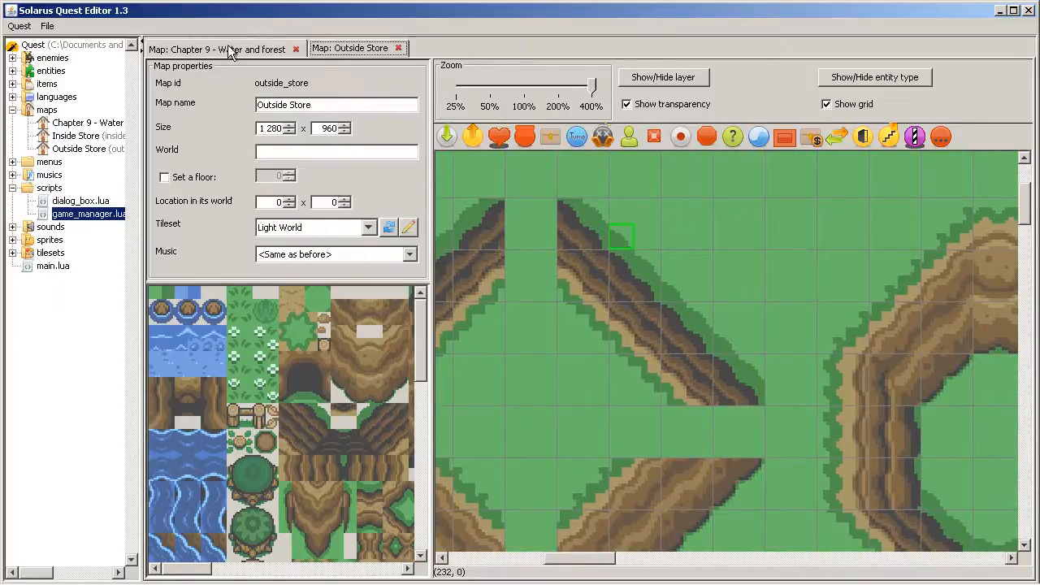
- Return to the Chapter 9 map's left lake shore
left_click(220, 49)
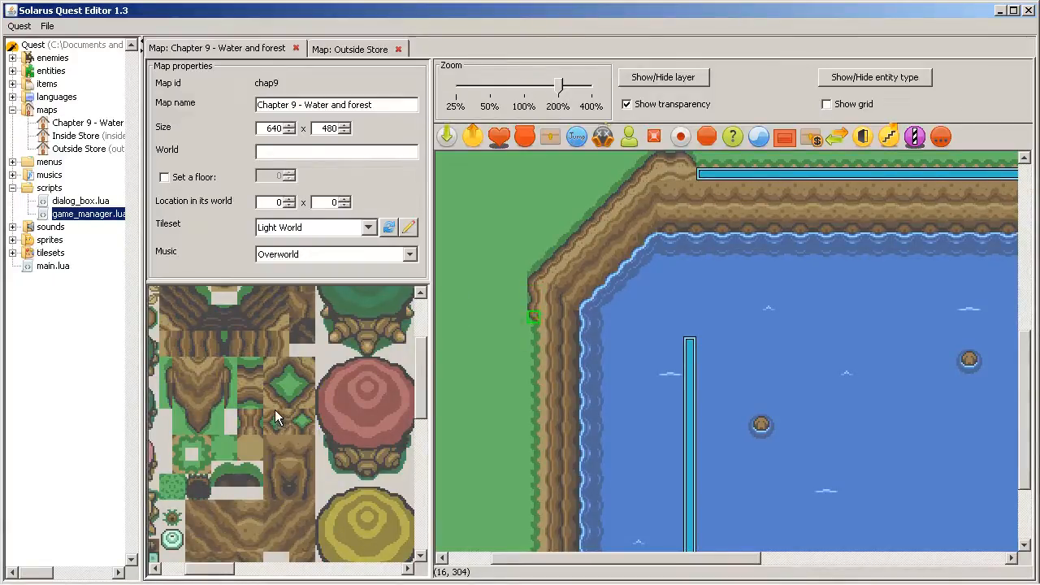
mouse_move(279, 435)
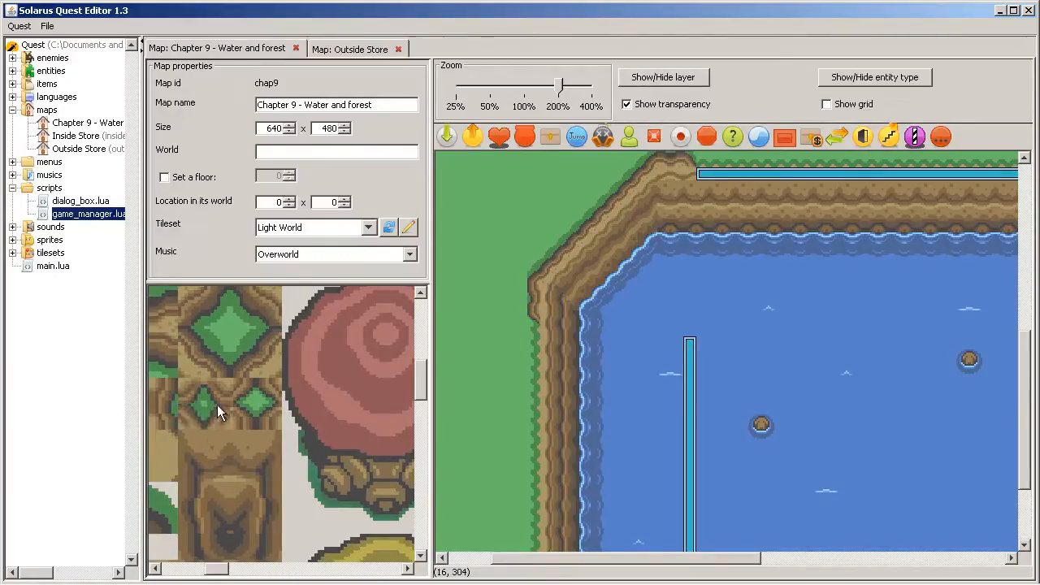
- Pick a grass tile to patch beside the lake's left cliff
left_click(270, 415)
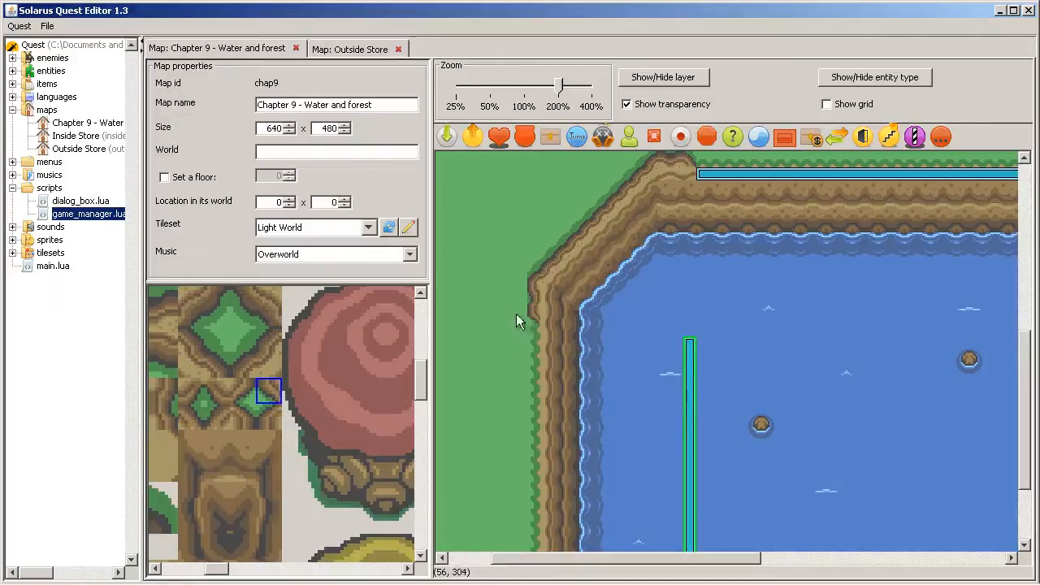
mouse_move(535, 325)
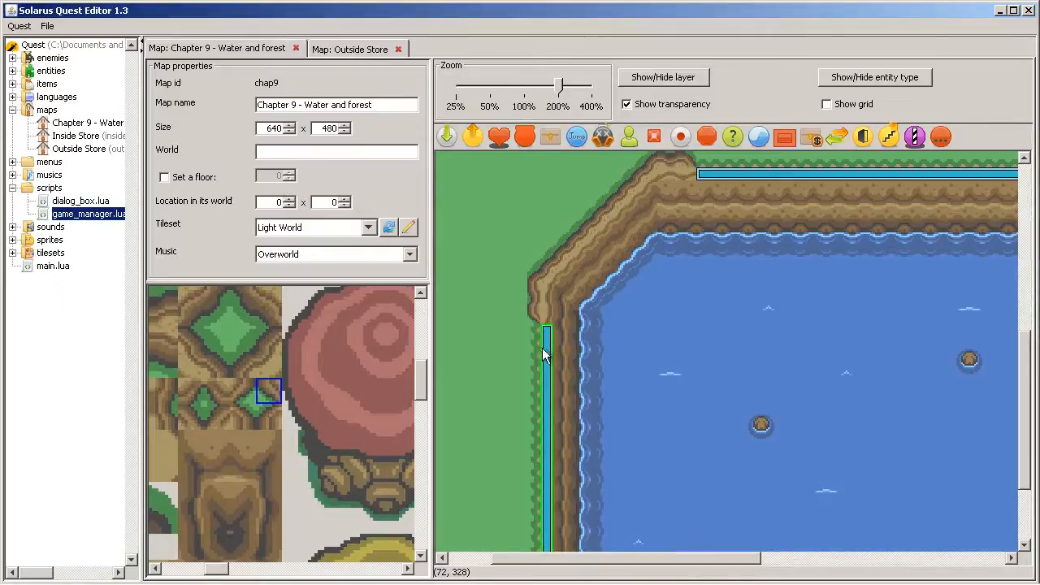
scroll("down", 3)
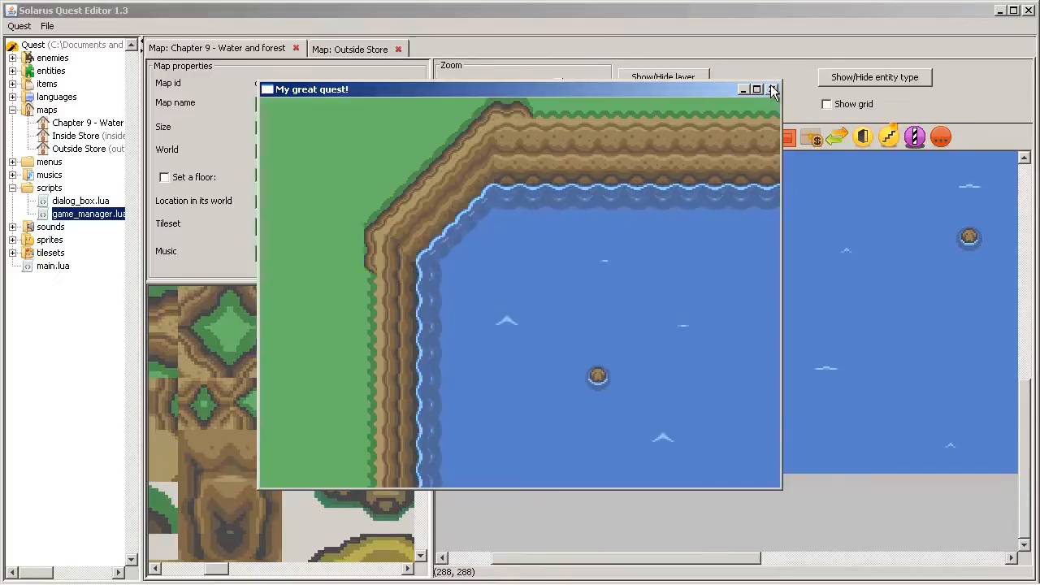
left_click(774, 90)
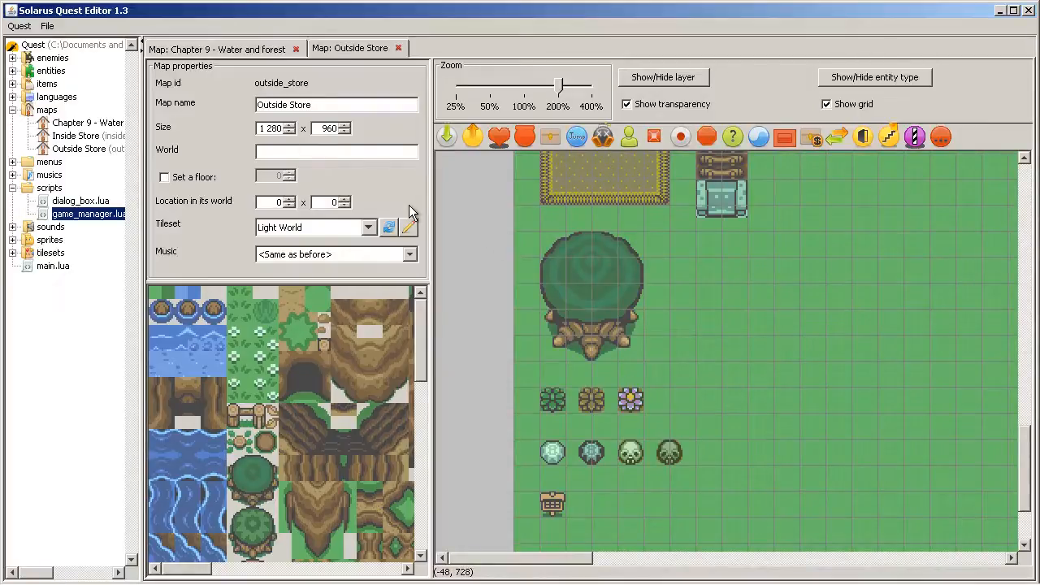
mouse_move(663, 439)
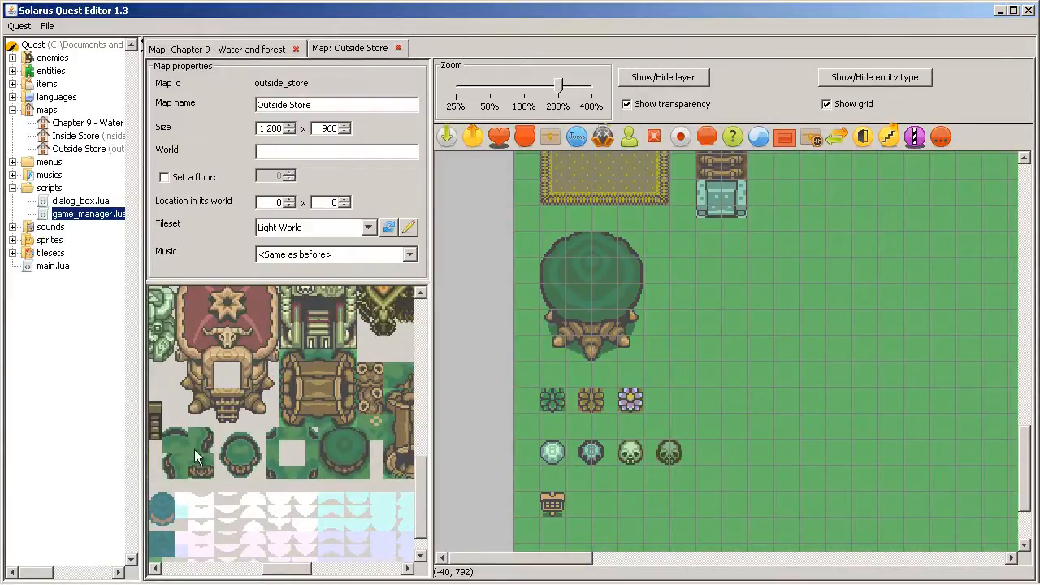
mouse_move(203, 431)
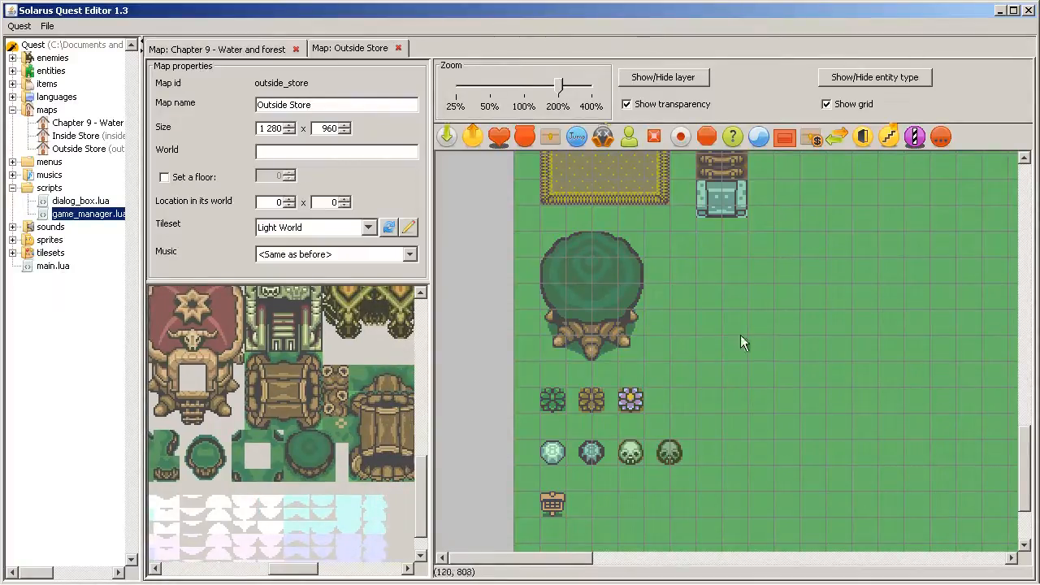
mouse_move(556, 258)
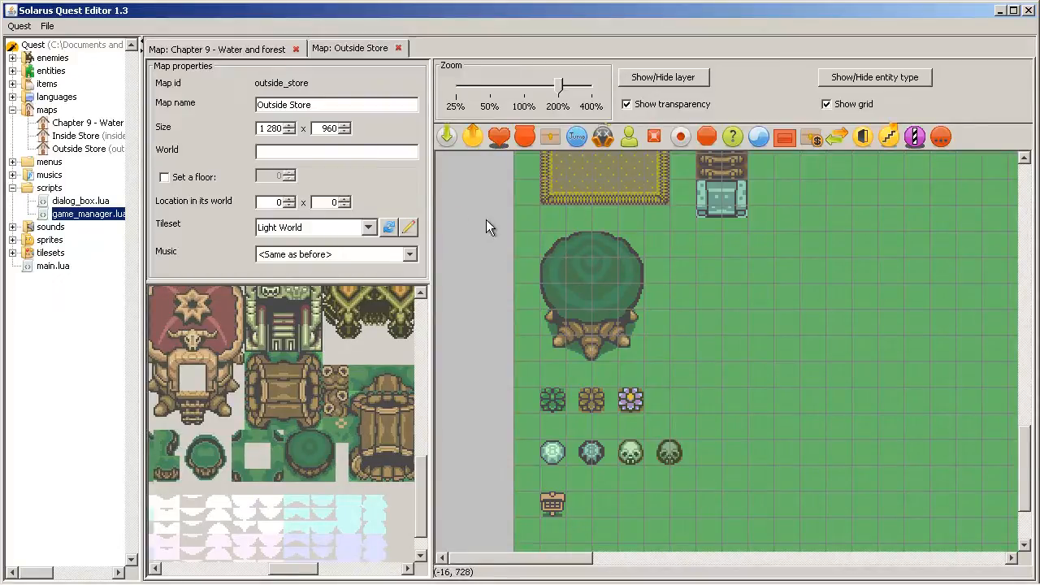
- Return to the Chapter 9 map's upper grass area
left_click(220, 48)
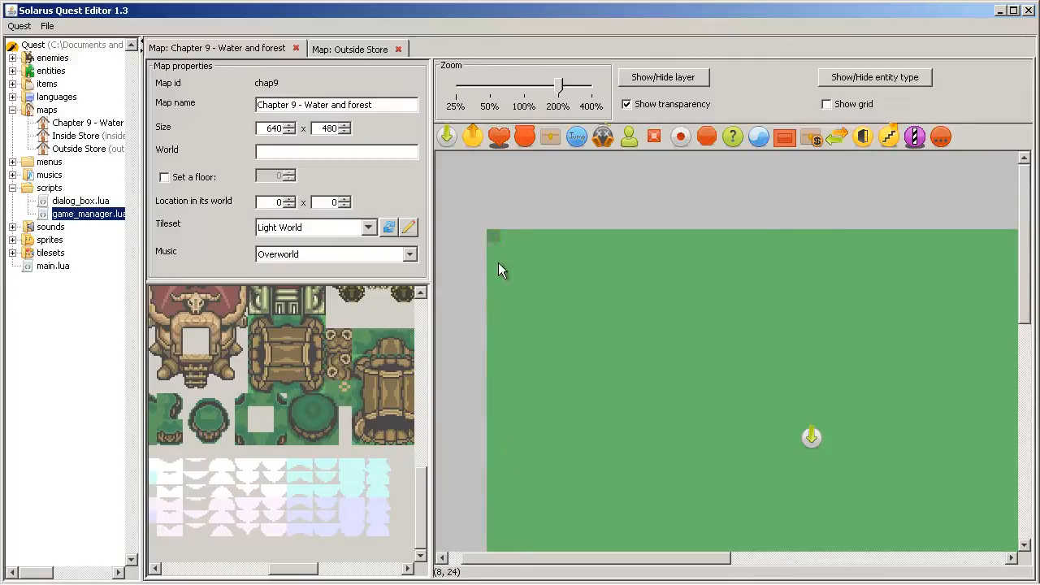
- Paint the darker raised grass area across the top of the map
left_click_drag(494, 237, 951, 398)
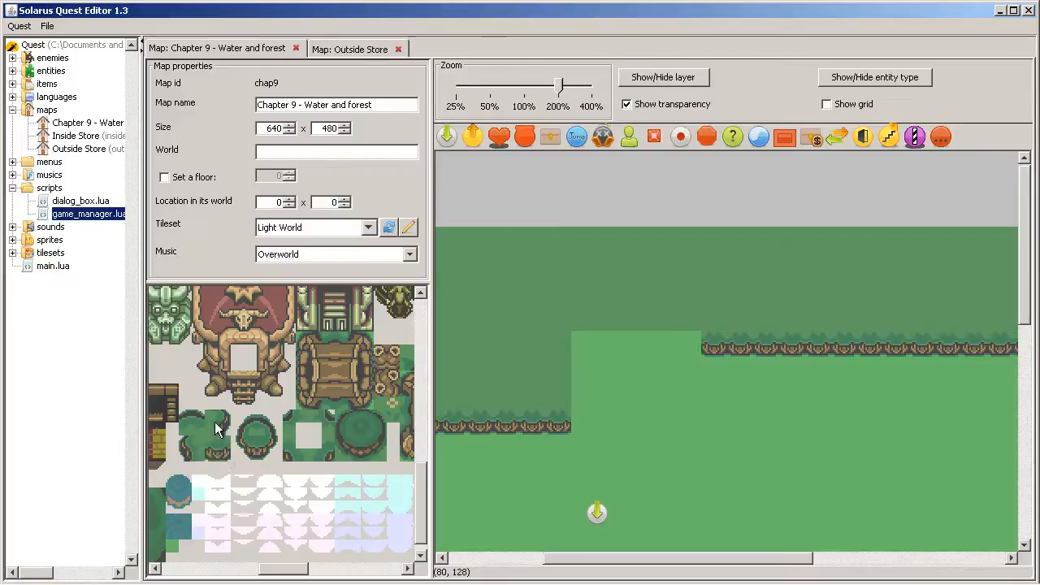
mouse_move(804, 361)
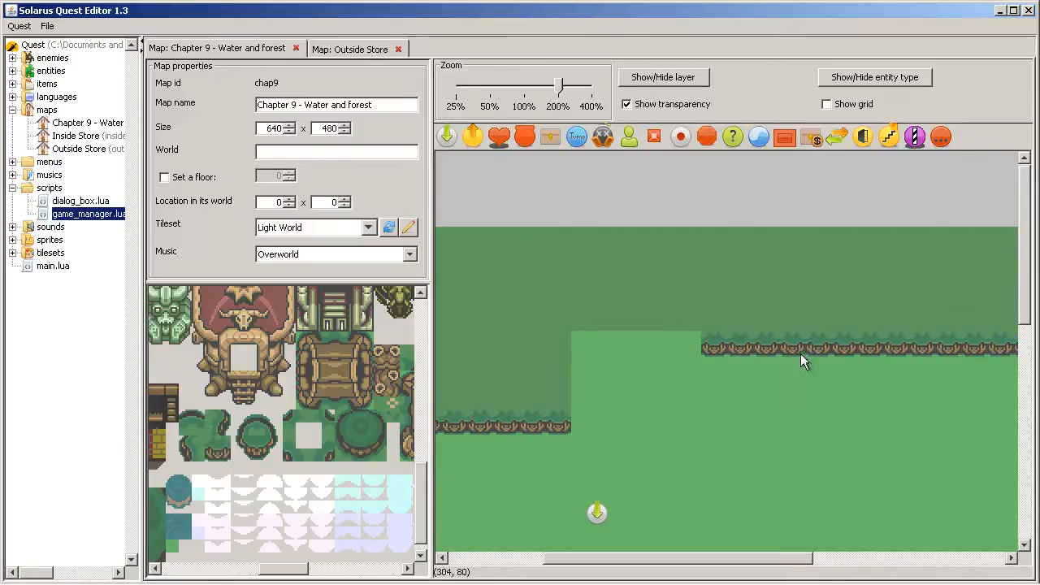
mouse_move(751, 471)
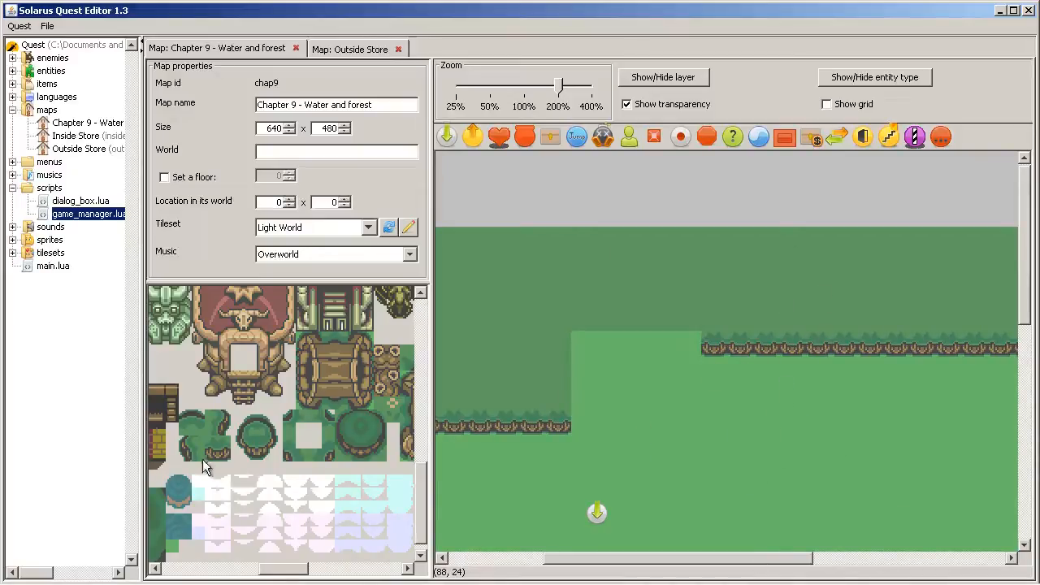
- Place a large round tree and a small round tree on the grass above the cliff
left_click(217, 423)
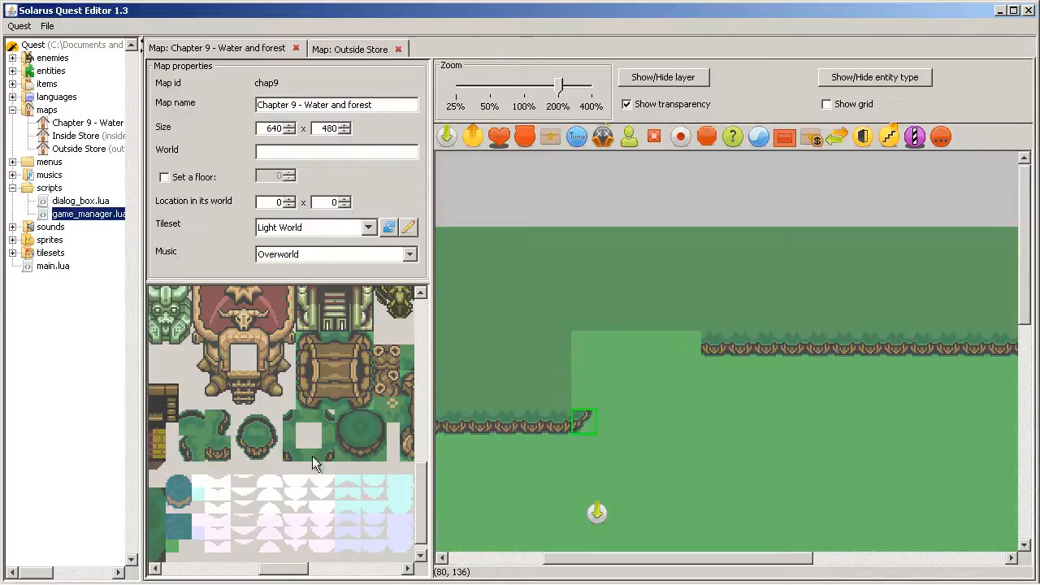
left_click(317, 447)
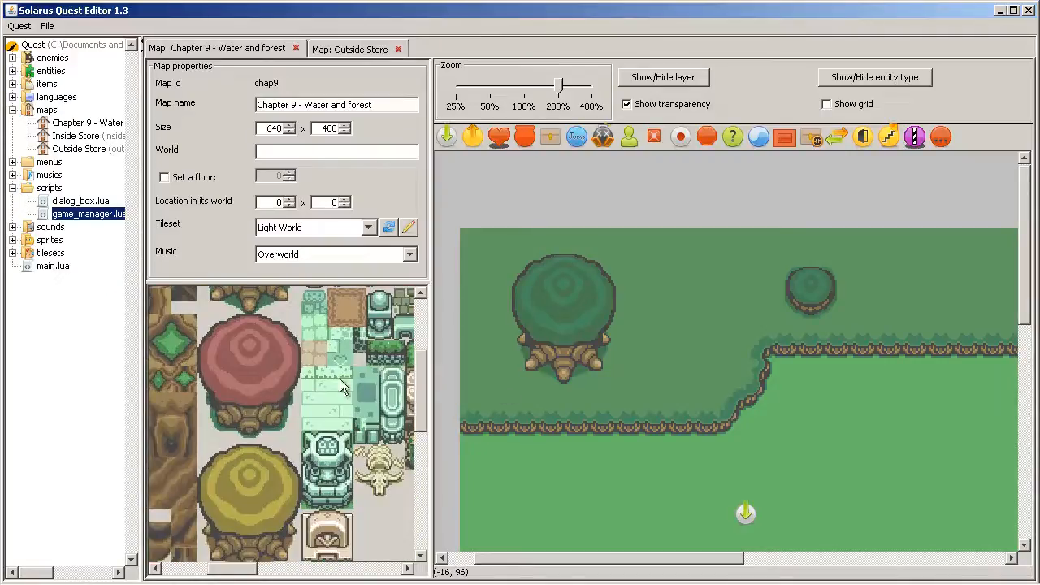
- Pick up the large tree's tiles and glance at the Outside Store map for reference
left_click(250, 418)
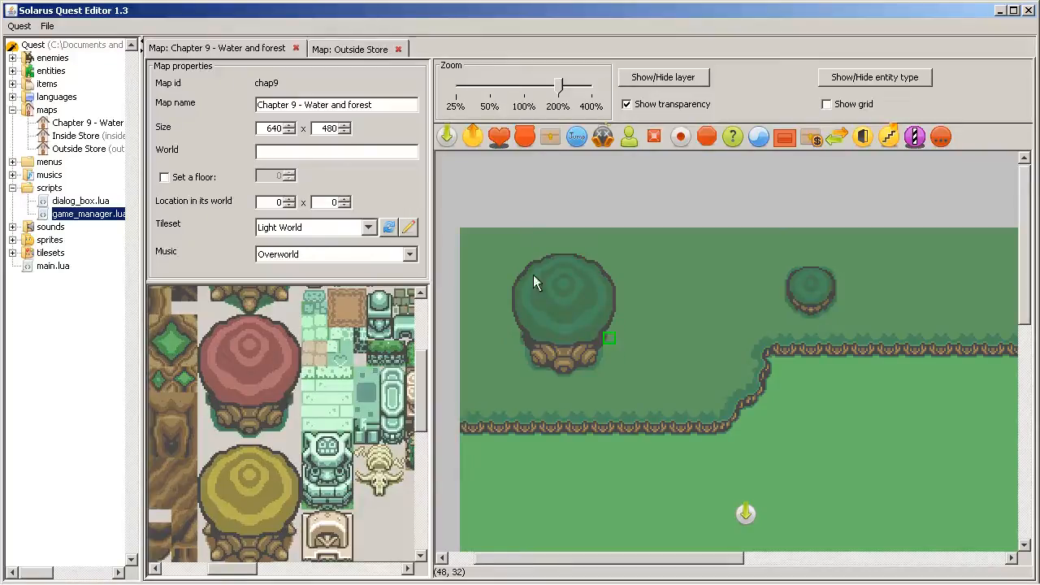
left_click(562, 317)
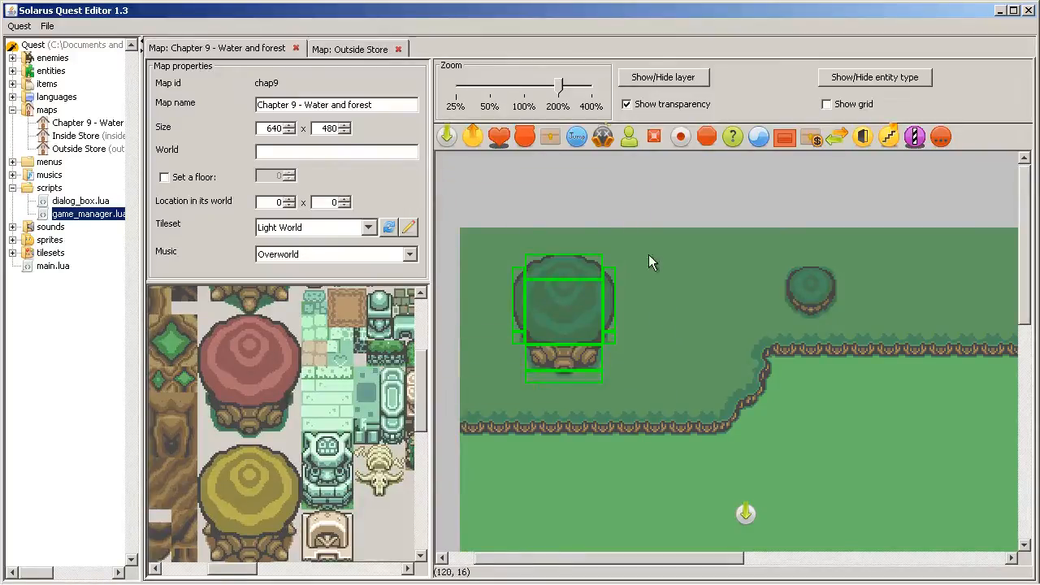
left_click(350, 48)
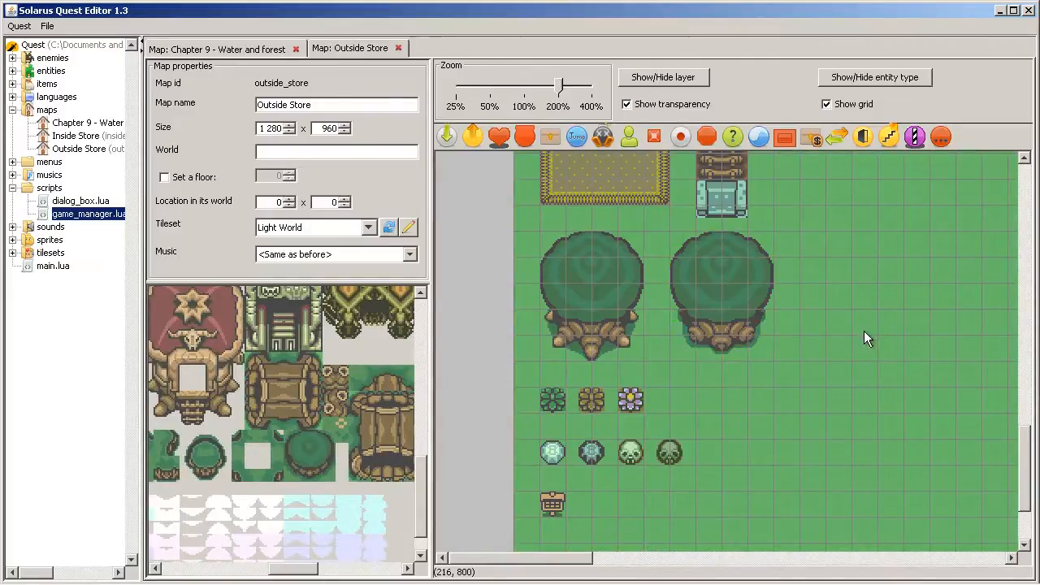
left_click(218, 49)
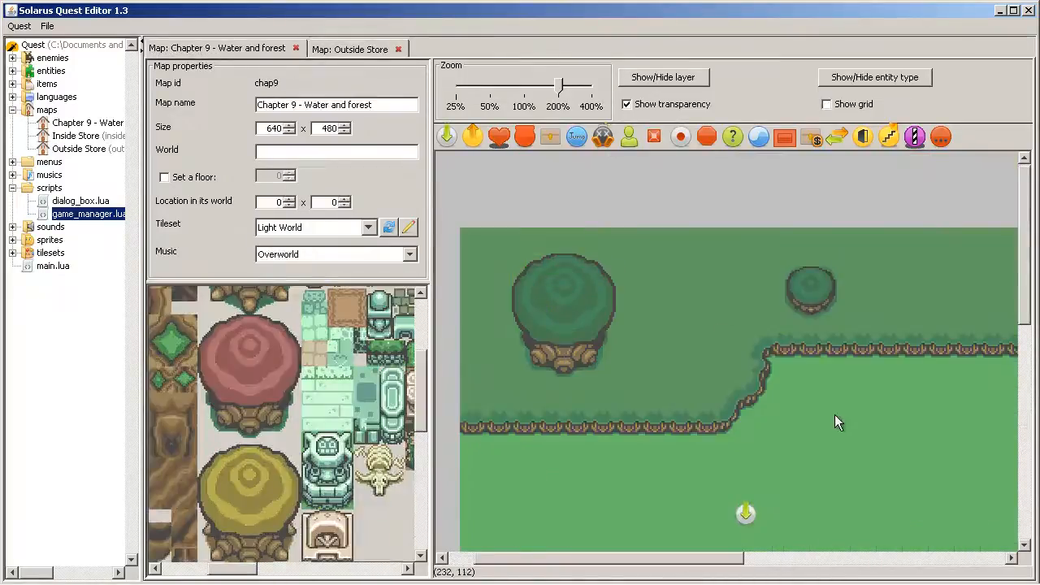
- Drop a copy of the large tree beside the first one on the plateau
left_click(562, 312)
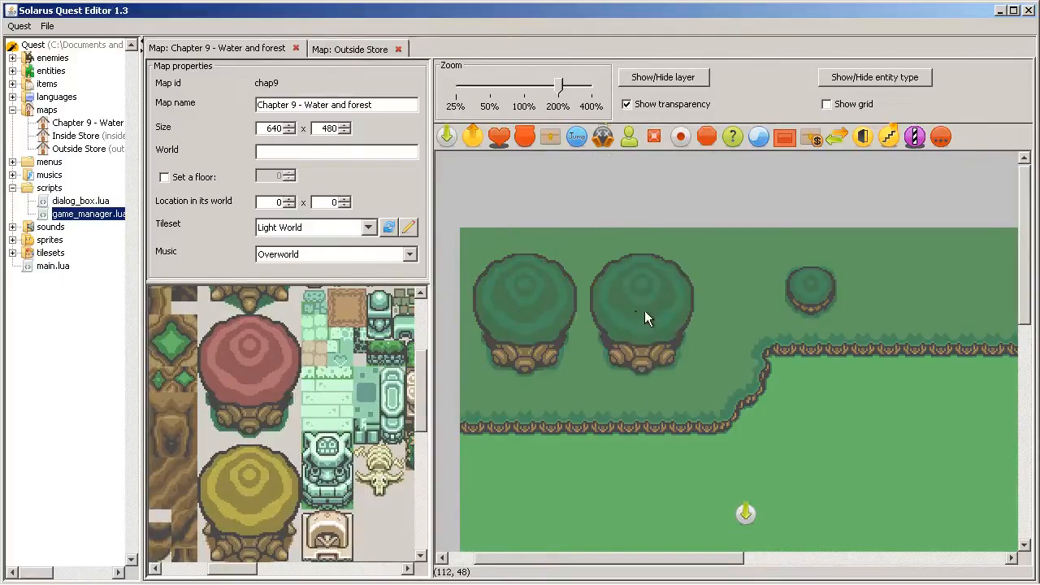
left_click(654, 317)
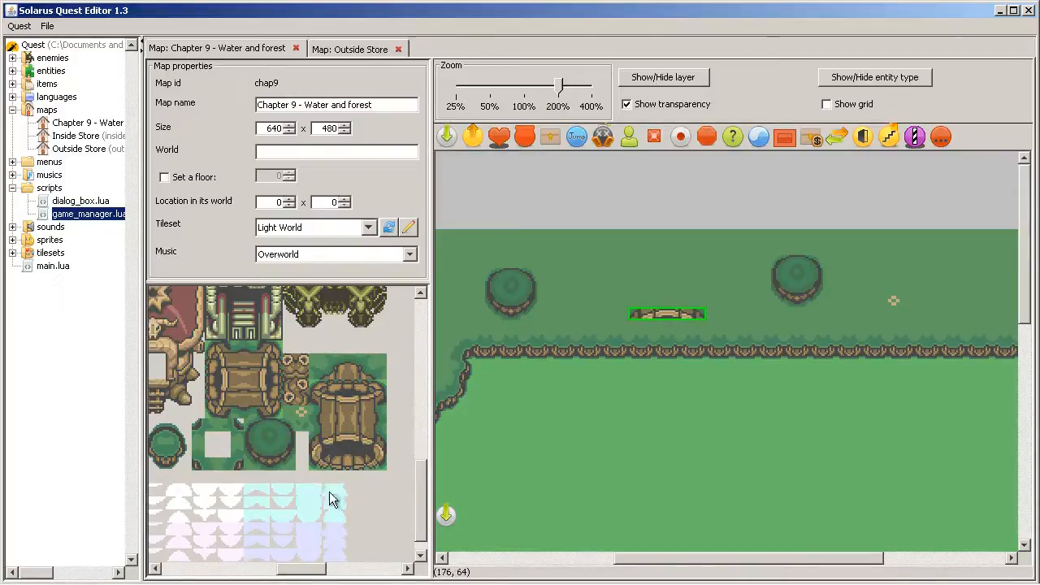
- Stack hollow-log trunk tiles into a tall upright log at the cliff edge
left_click(348, 457)
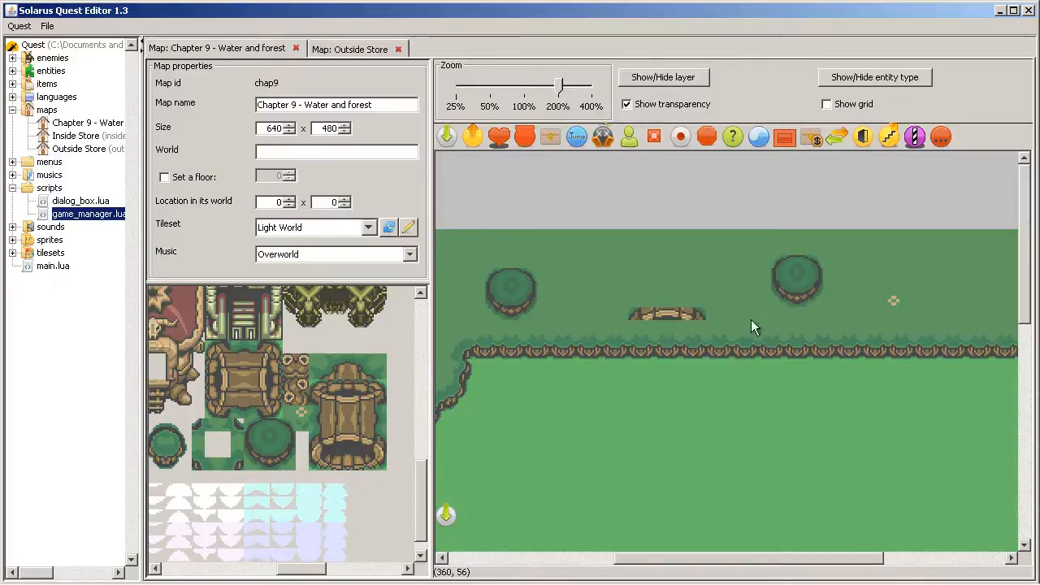
left_click(370, 458)
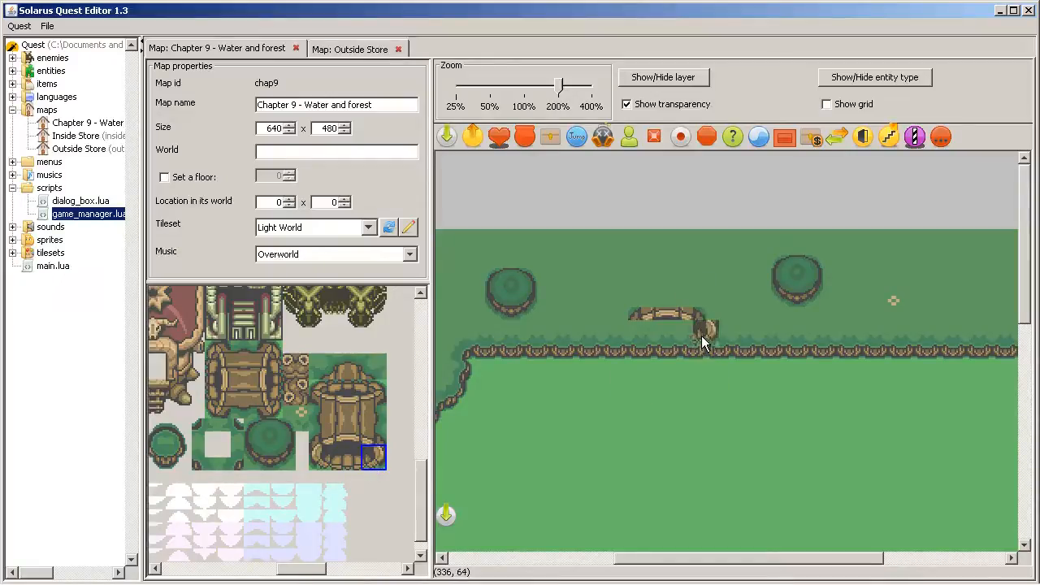
left_click(703, 341)
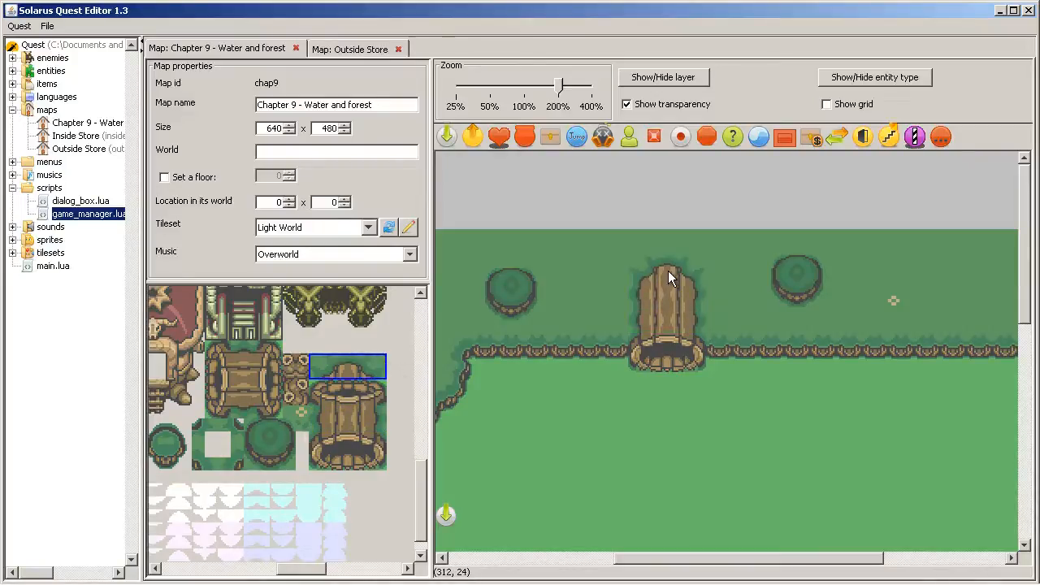
mouse_move(614, 270)
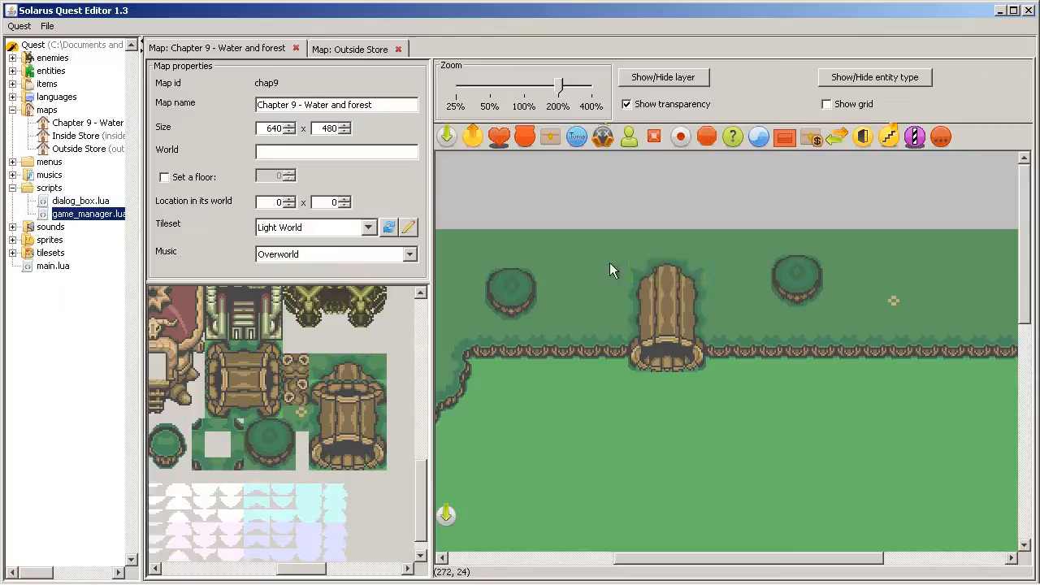
mouse_move(682, 273)
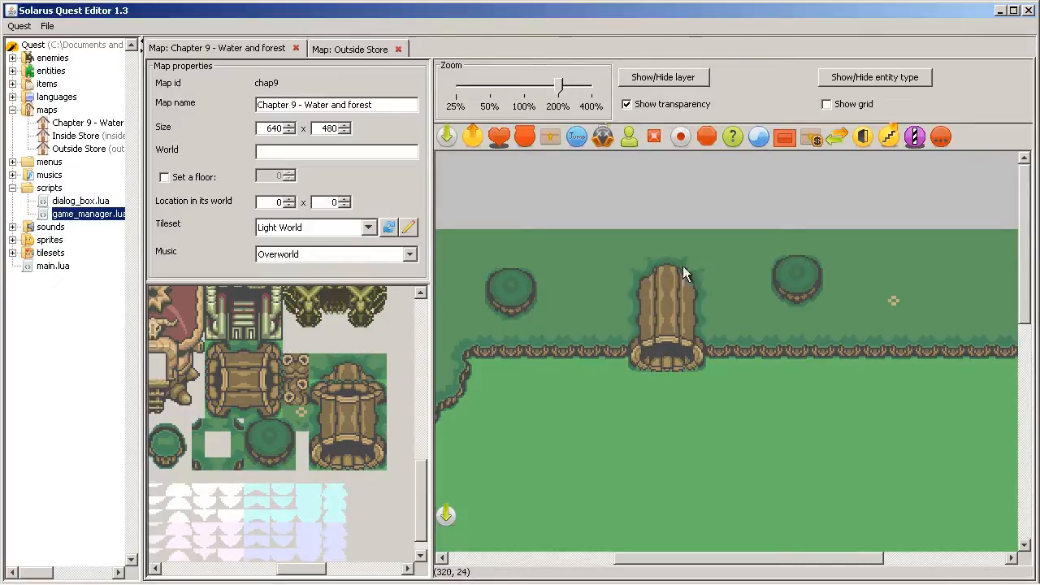
left_click(348, 367)
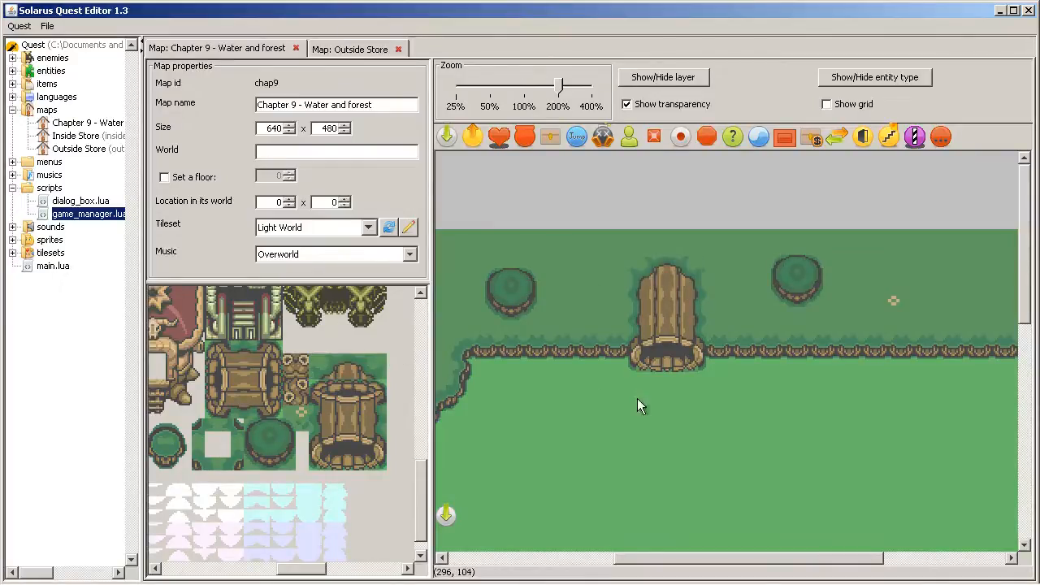
mouse_move(703, 301)
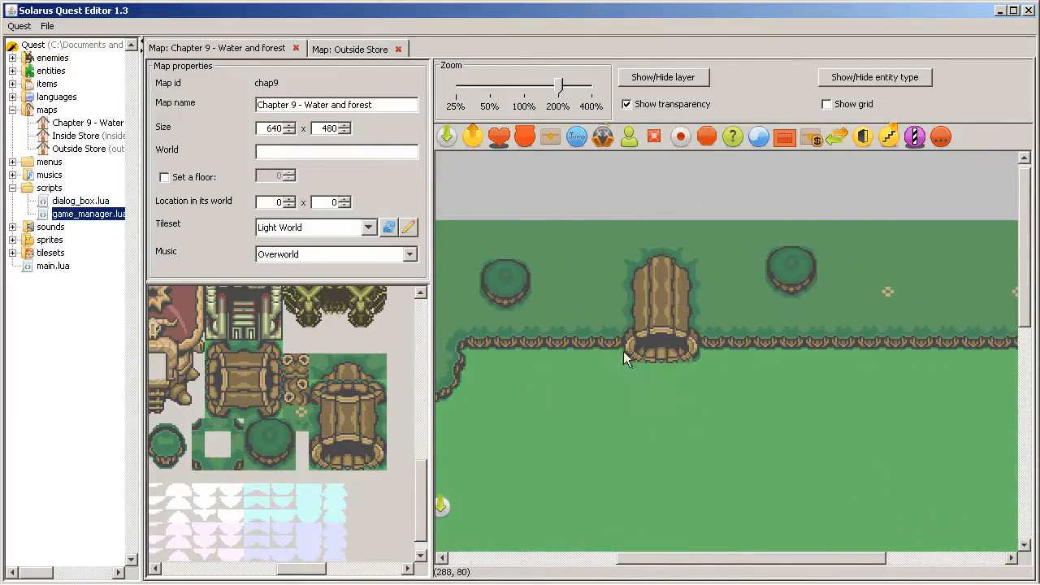
mouse_move(577, 266)
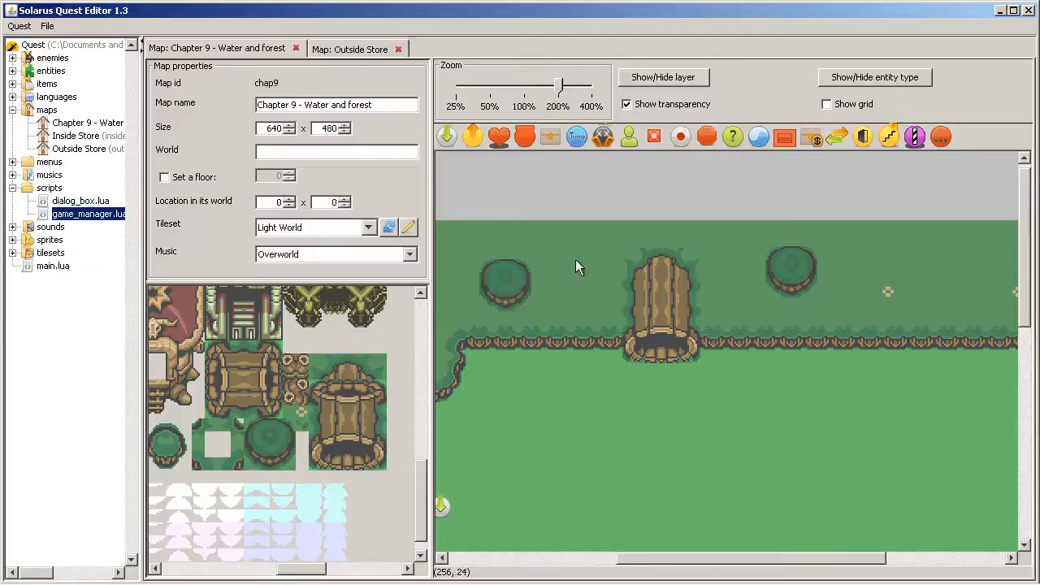
mouse_move(585, 406)
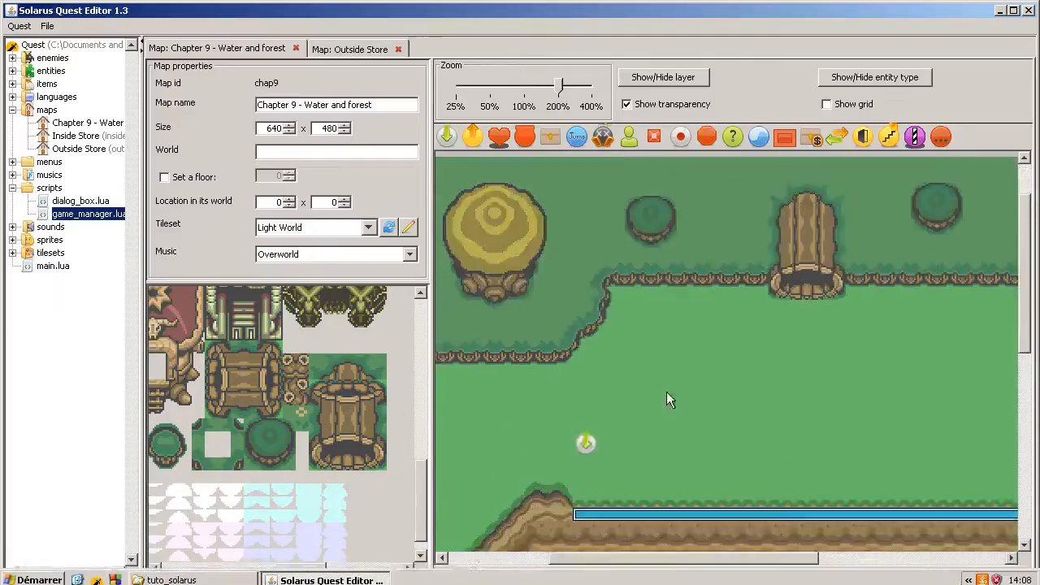
- Move the hero's starting point below the hollow log and run a game test
left_click_drag(585, 442, 793, 325)
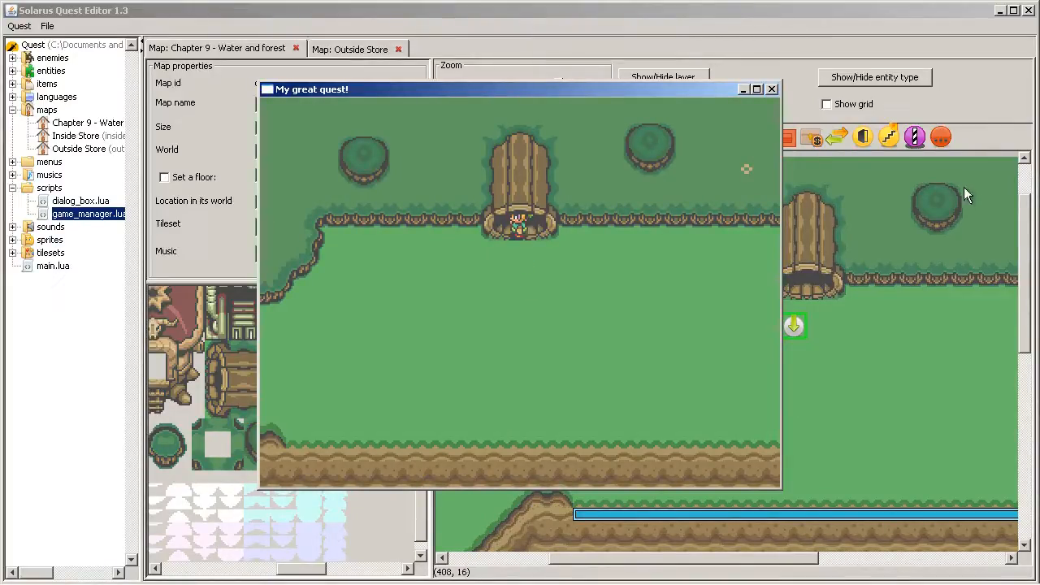
left_click(770, 89)
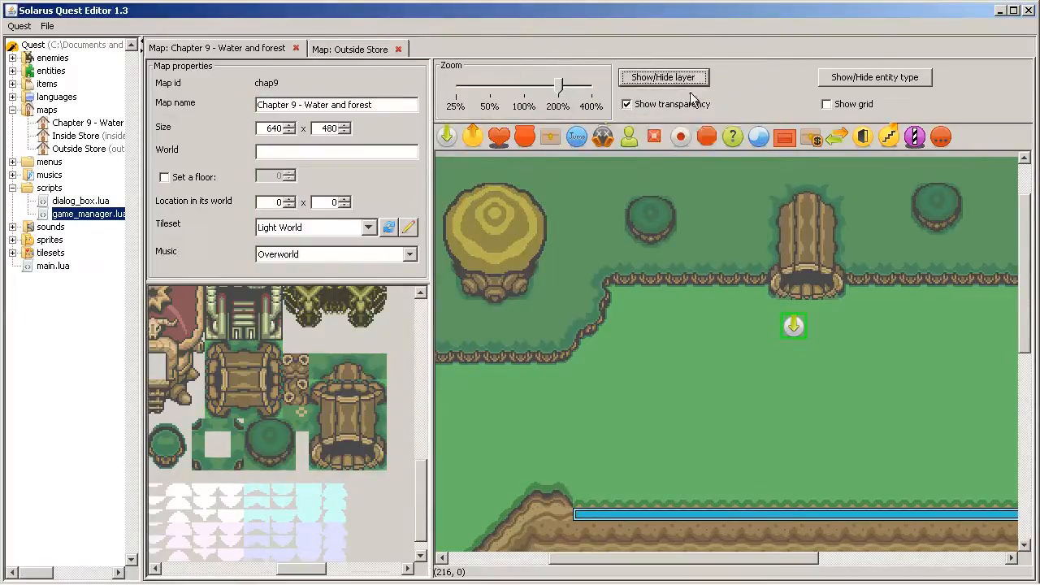
- Hide layers to isolate and delete the log's upper trunk, then show all layers again
left_click(663, 76)
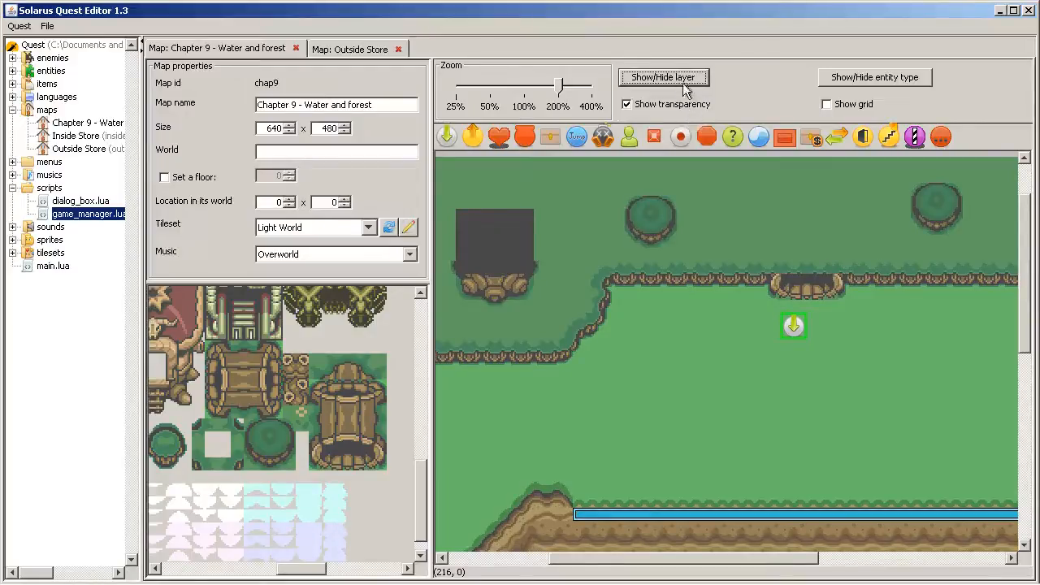
left_click(663, 78)
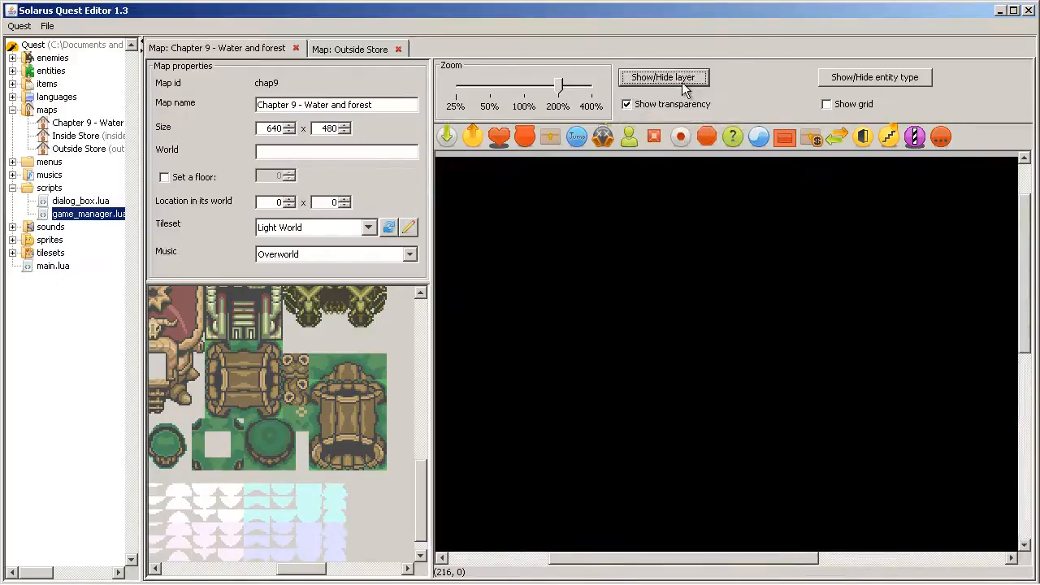
left_click(663, 78)
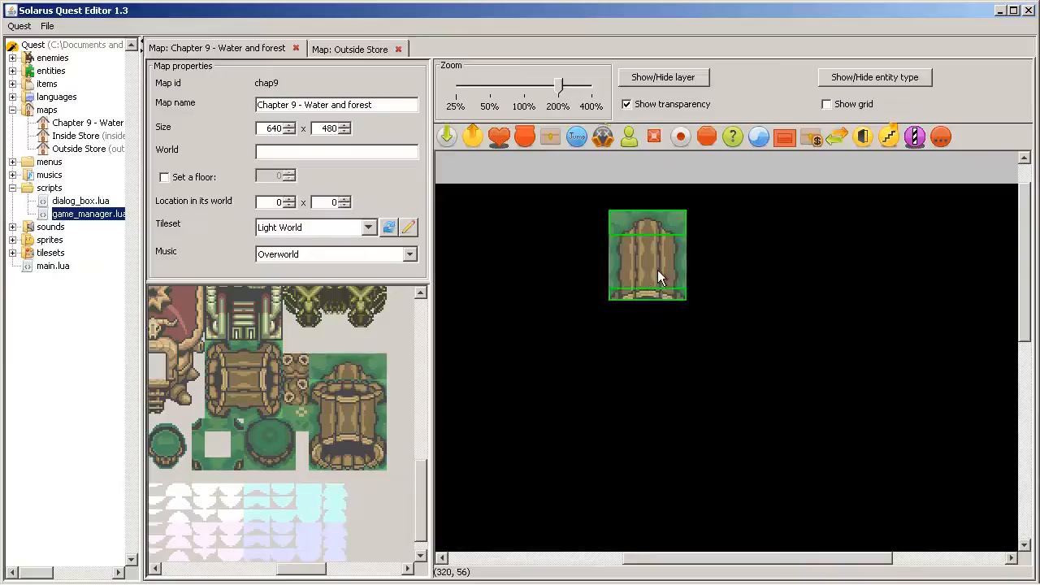
mouse_move(679, 198)
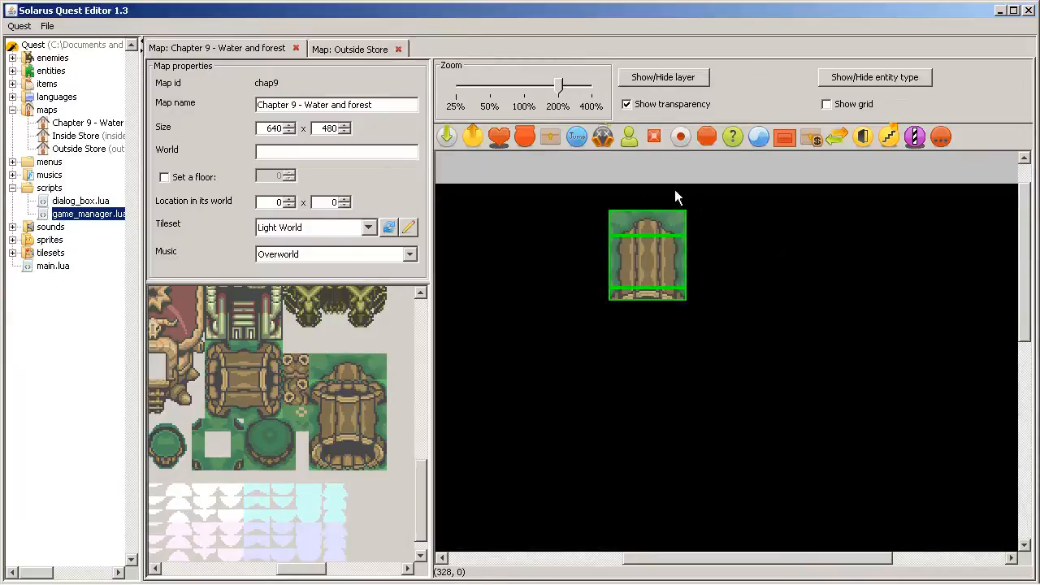
left_click(663, 78)
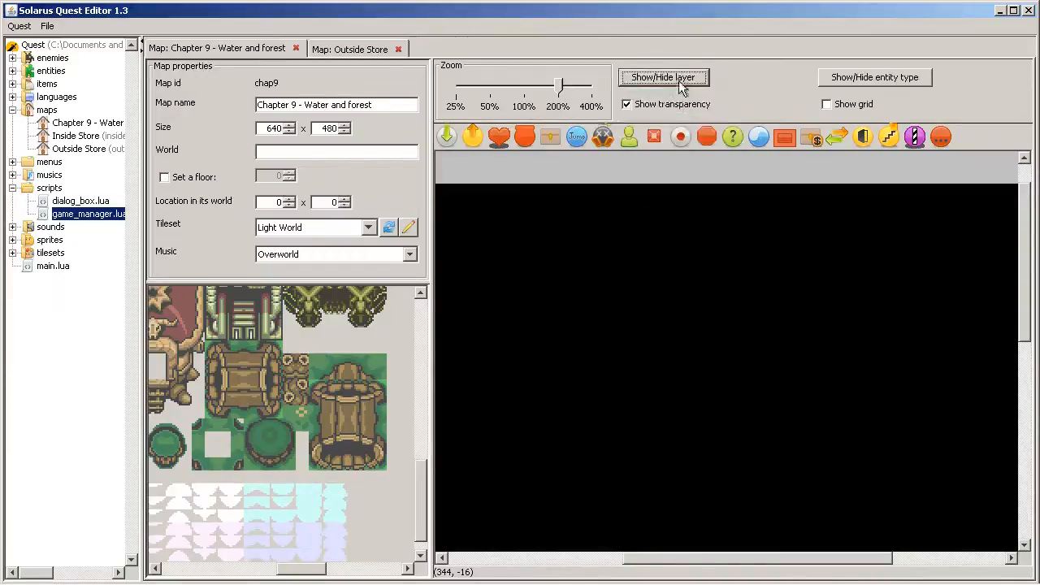
left_click(663, 76)
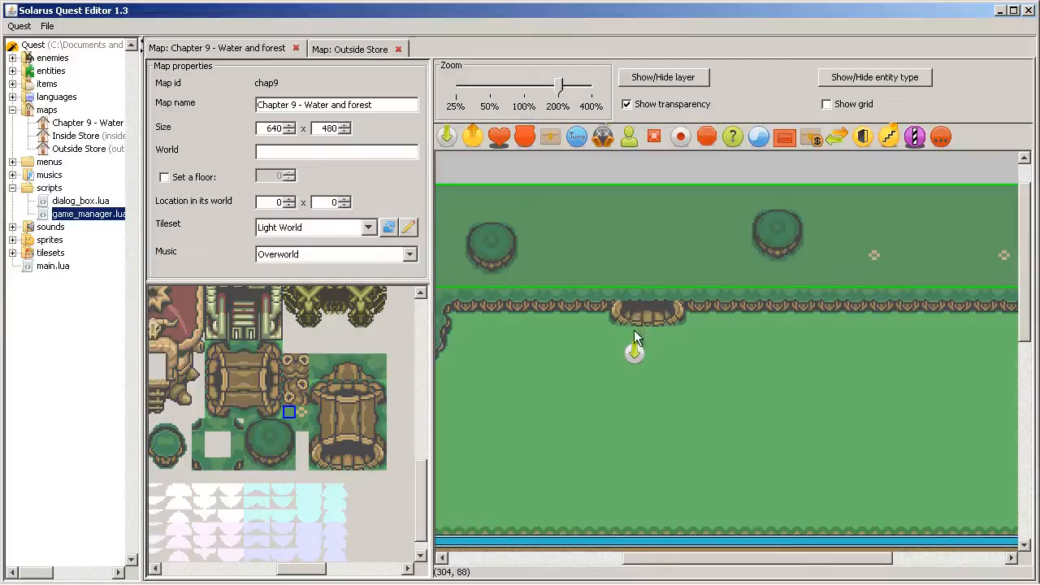
mouse_move(634, 392)
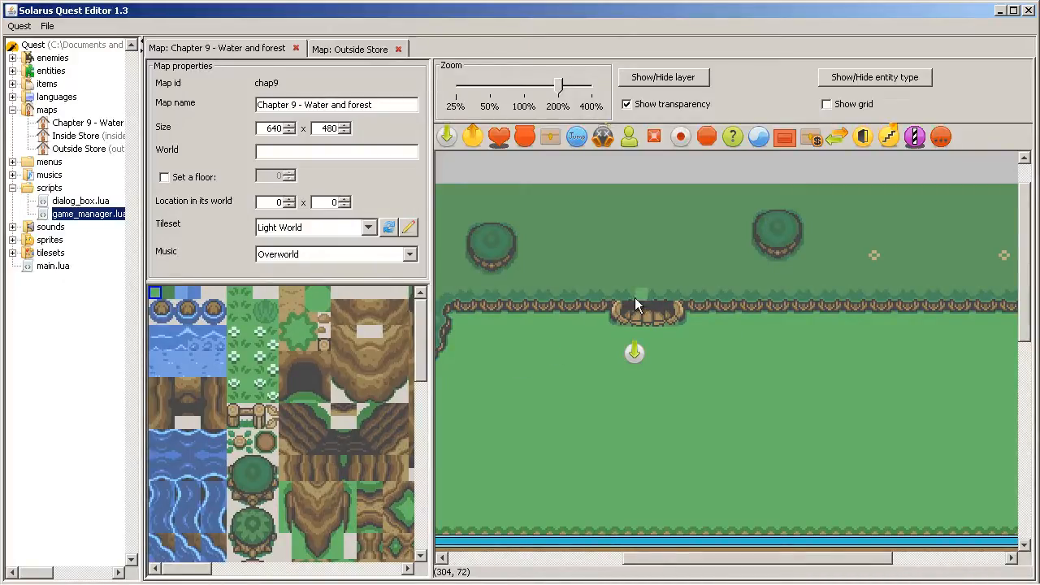
- Rebuild the hollow log at the map's top edge and select the piece stacked above it
left_click_drag(647, 306, 651, 231)
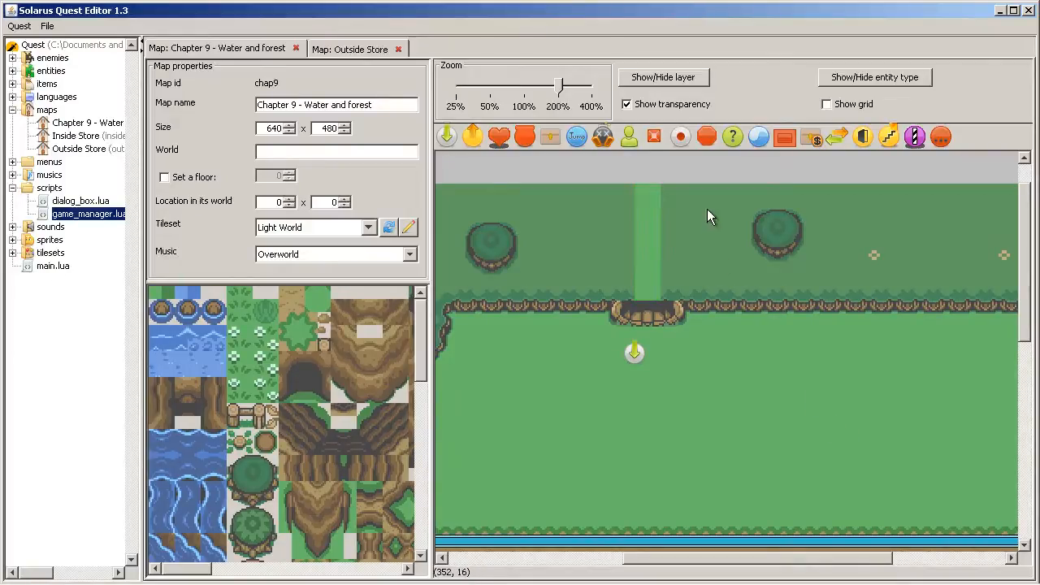
left_click(663, 78)
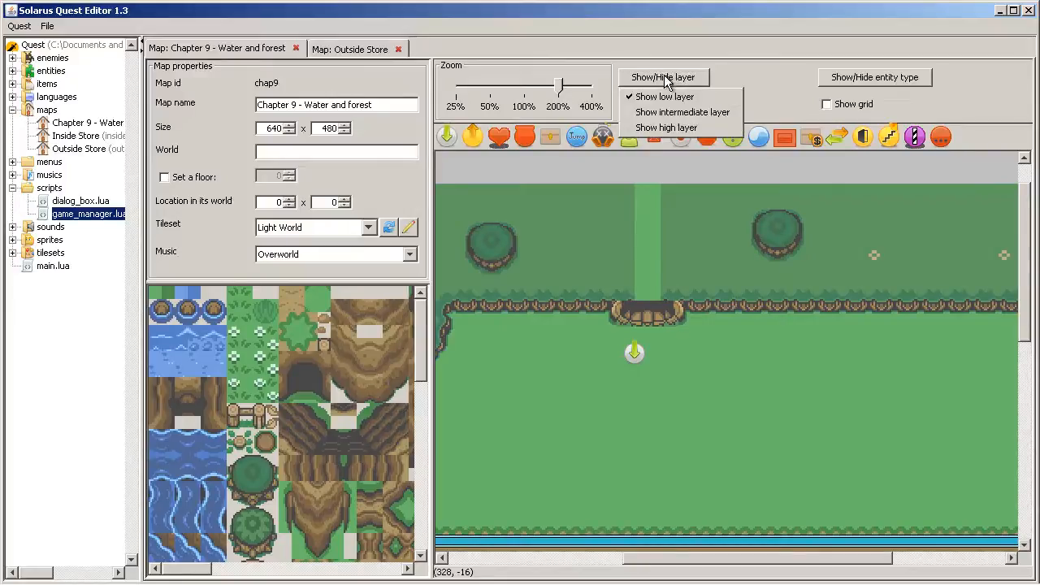
mouse_move(681, 113)
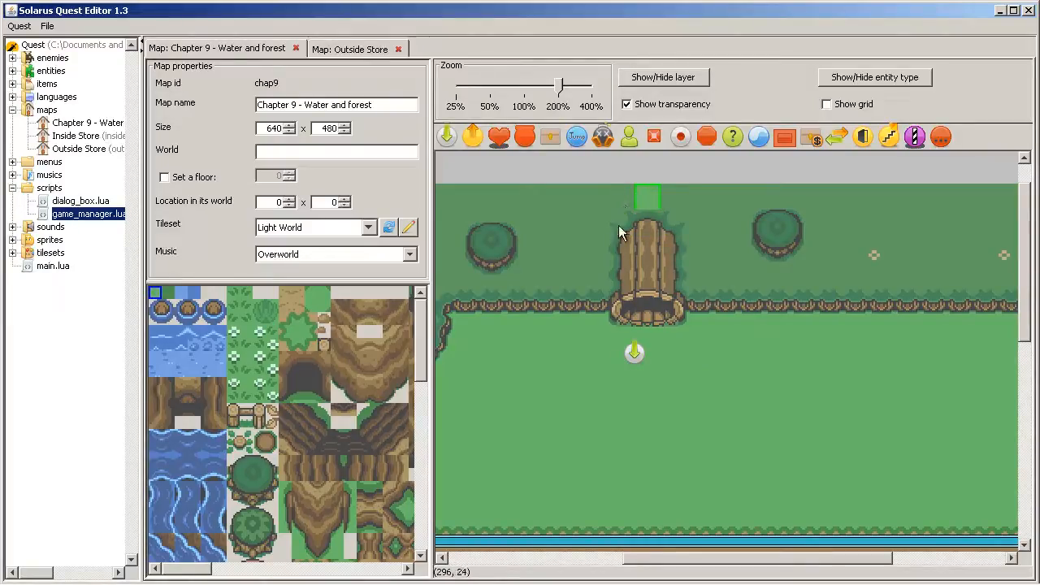
left_click(647, 221)
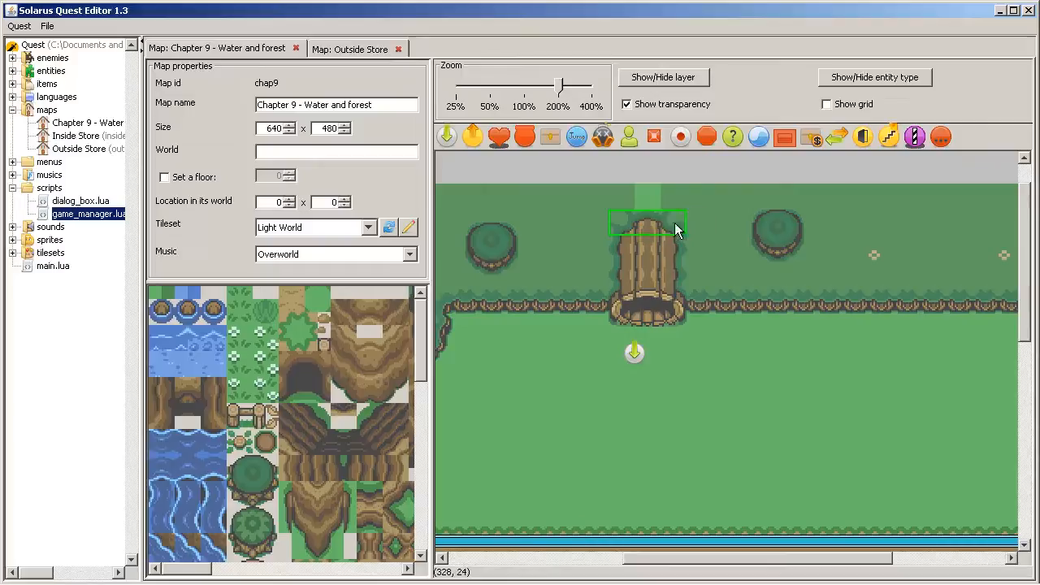
mouse_move(647, 188)
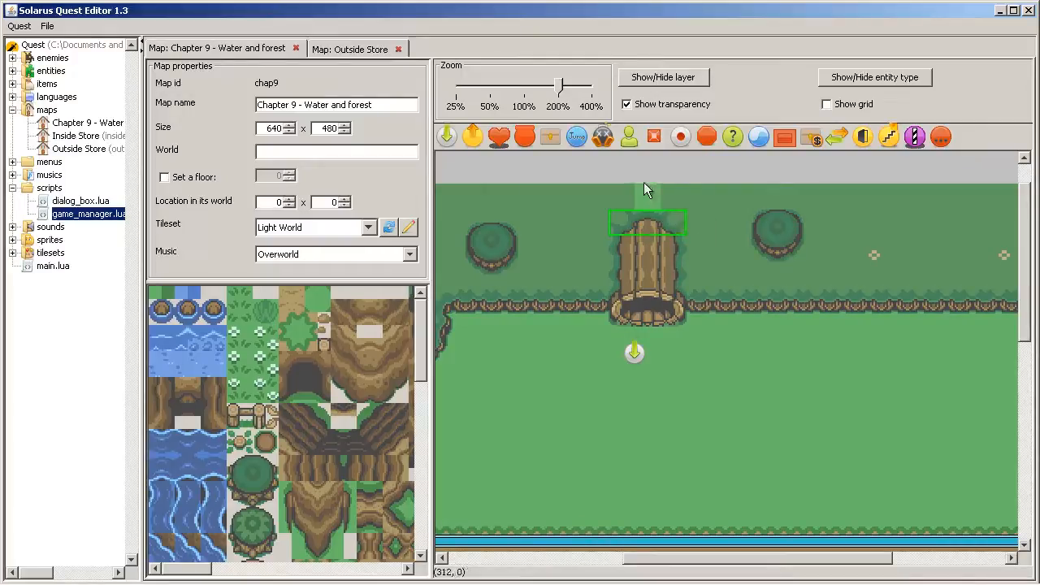
mouse_move(635, 166)
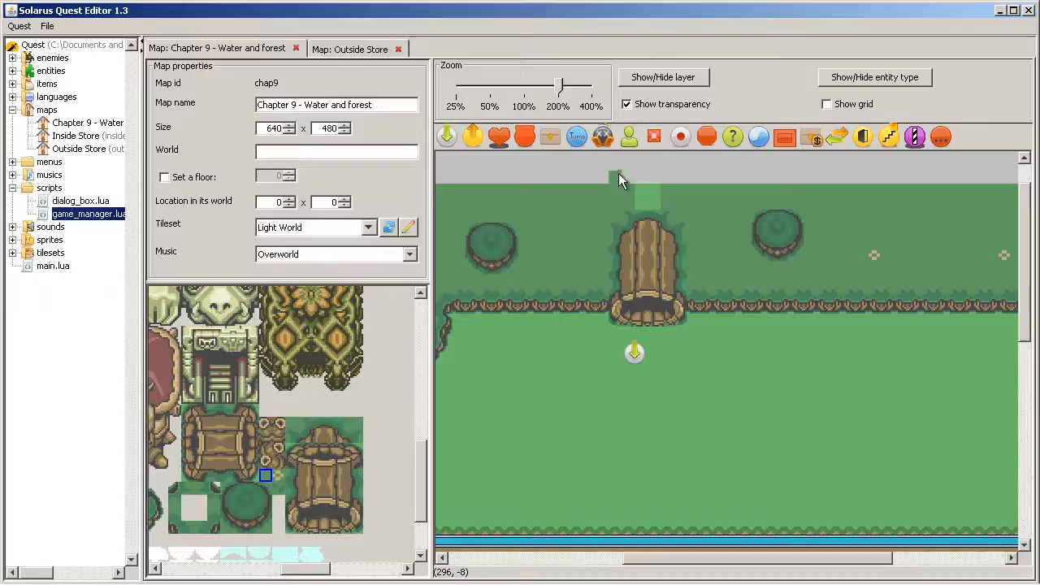
- Delete the leftover tile above the log, show the map grid and launch a game test
right_click(647, 180)
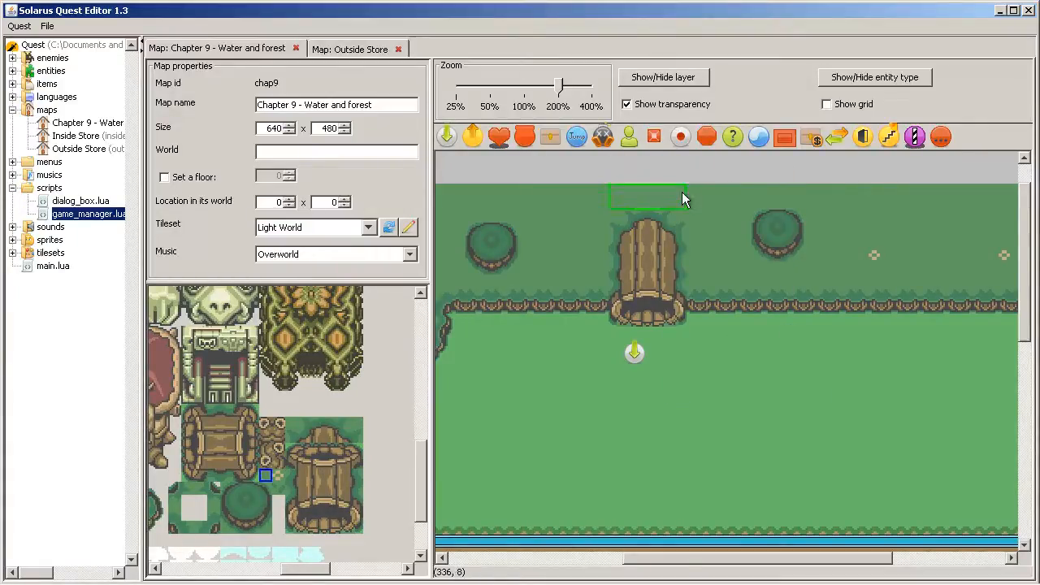
left_click_drag(646, 198, 647, 182)
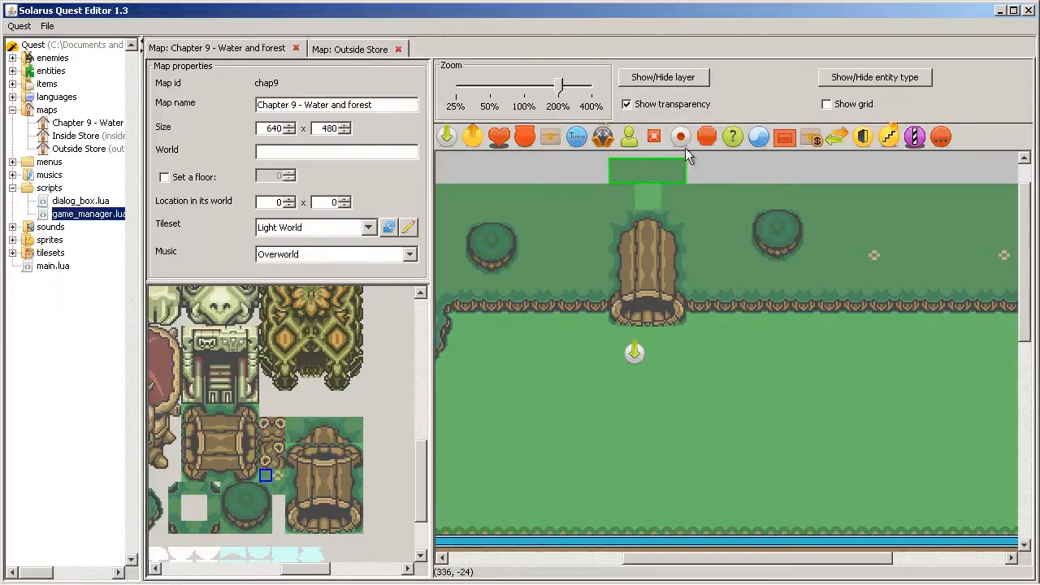
mouse_move(637, 188)
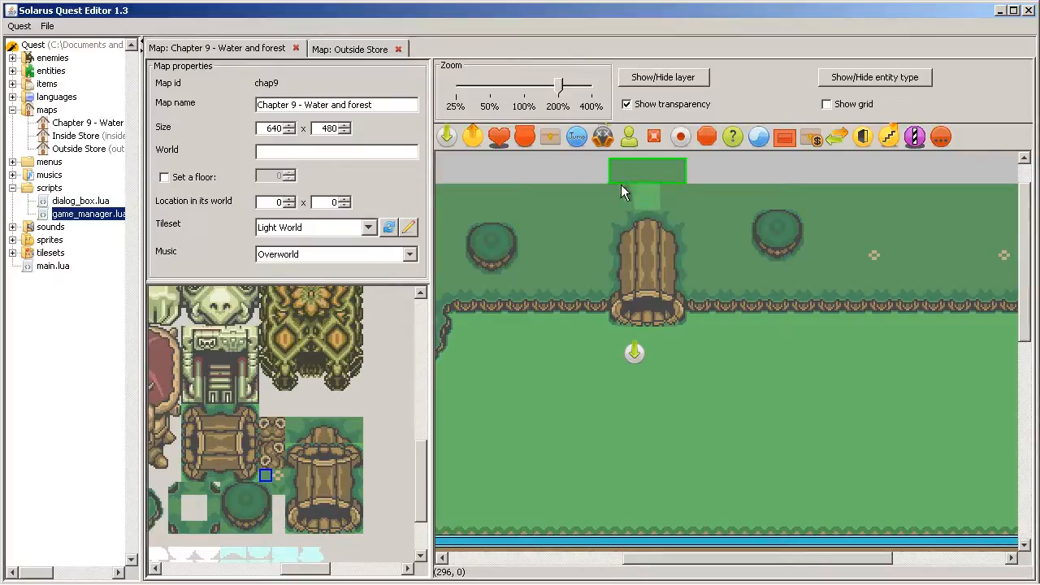
left_click(826, 104)
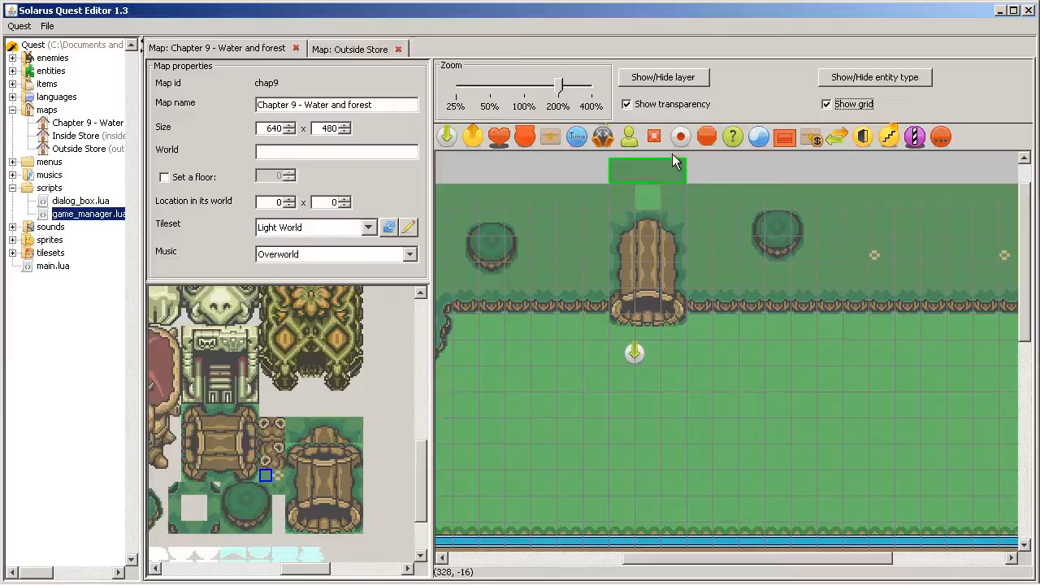
mouse_move(641, 218)
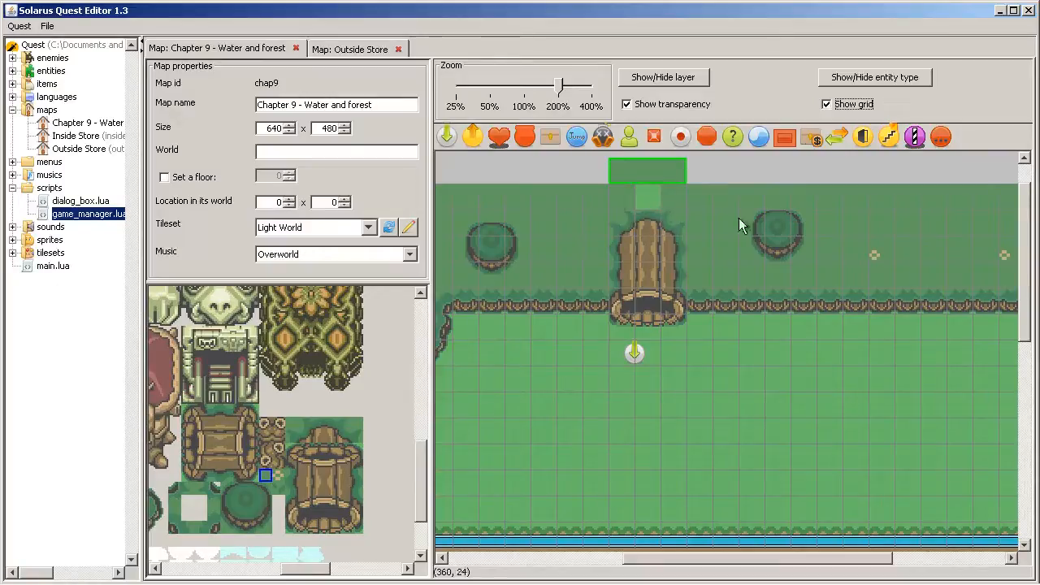
mouse_move(681, 169)
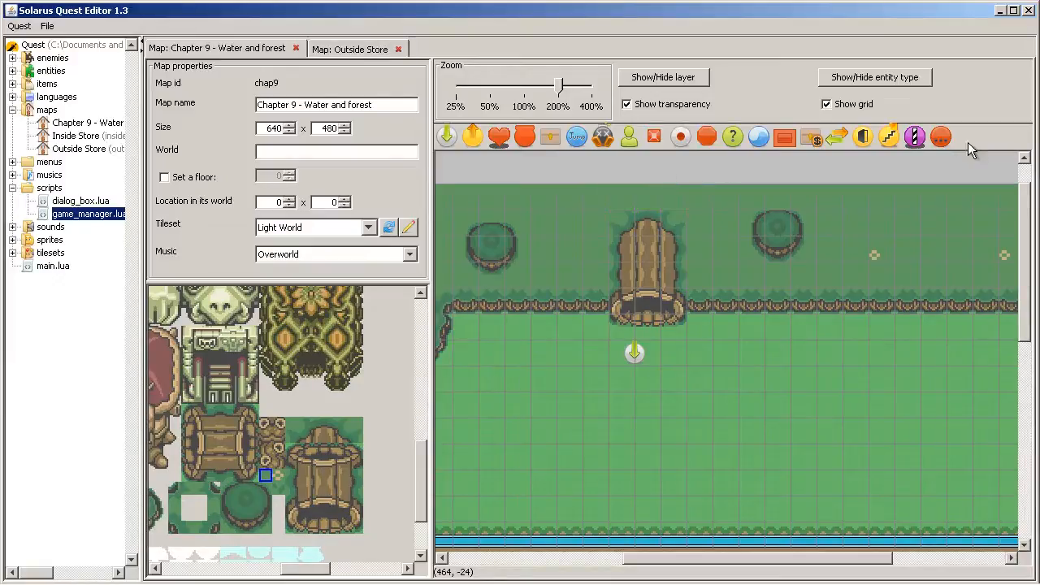
left_click(826, 104)
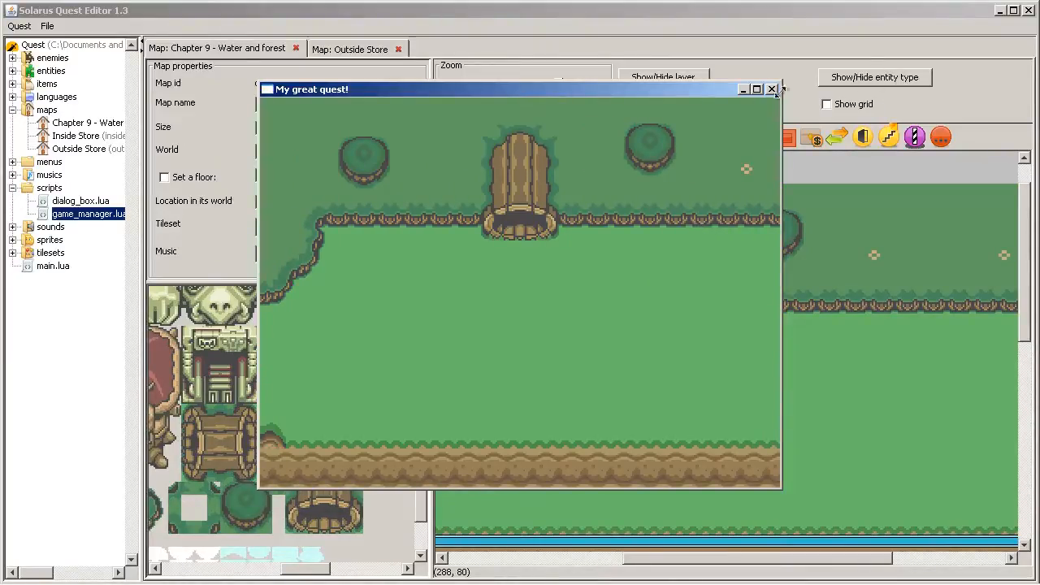
- Close the running game after checking the hollow log and forest edge
left_click(771, 89)
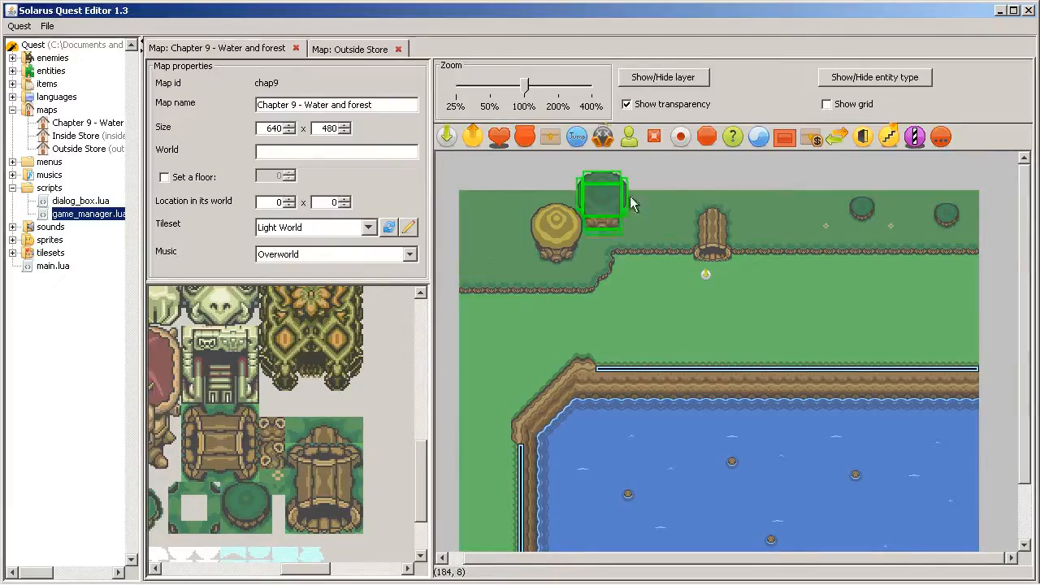
- Place a large dark green tree left of the log and a yellow tree right, then adjust the log tiles
left_click_drag(602, 203, 660, 211)
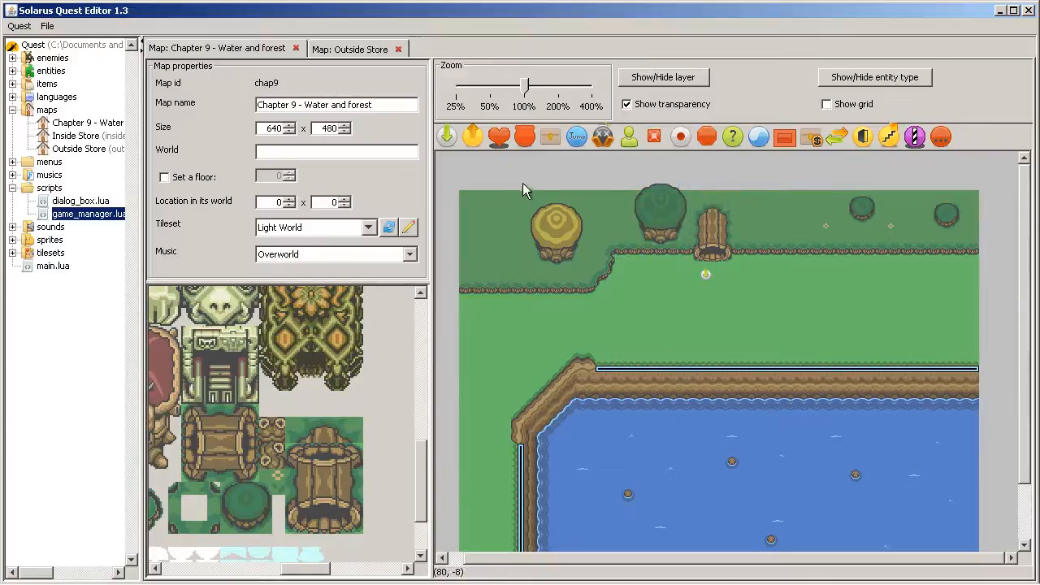
left_click(764, 211)
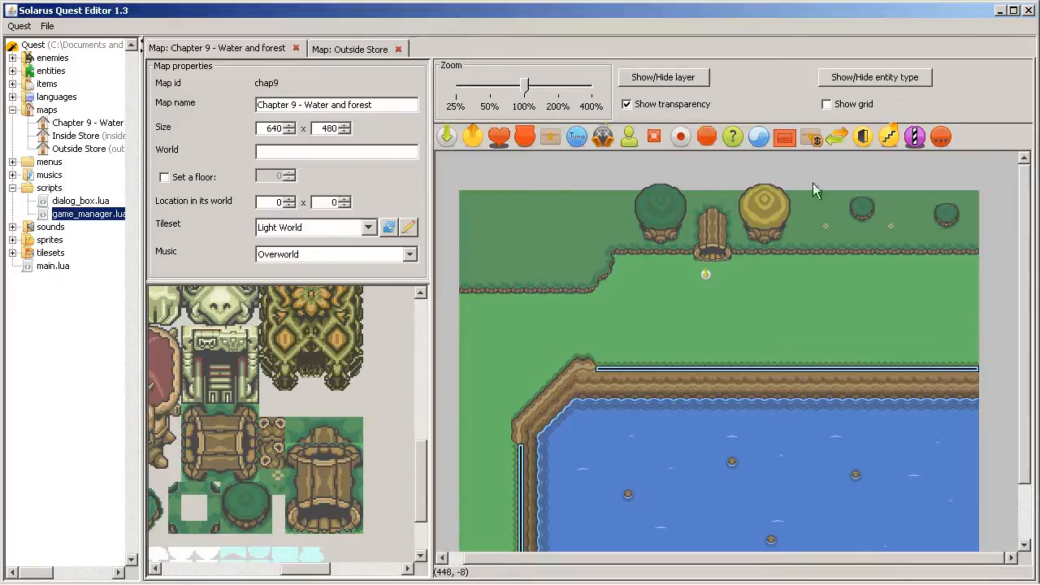
left_click(764, 211)
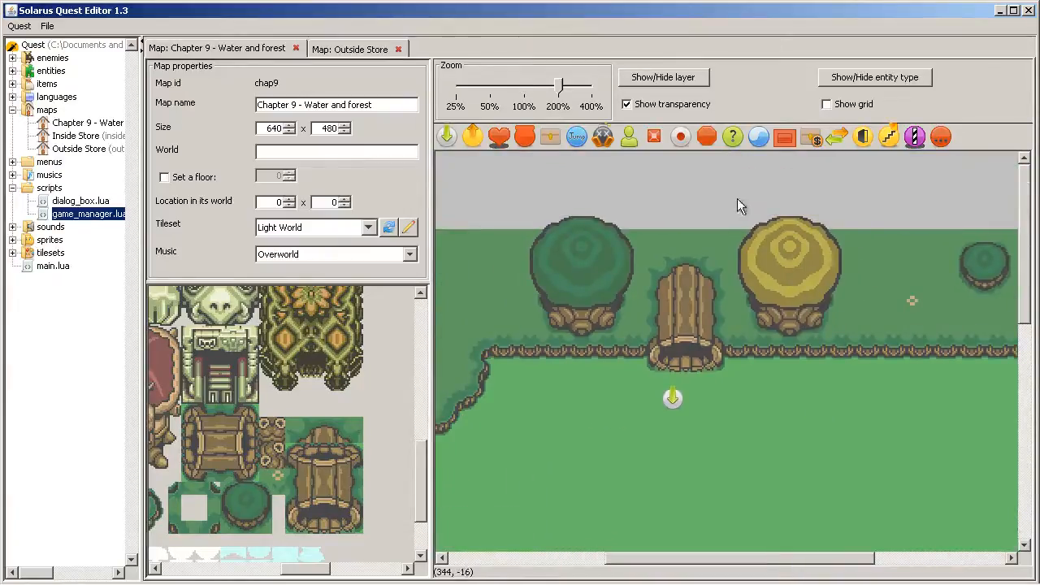
left_click(789, 268)
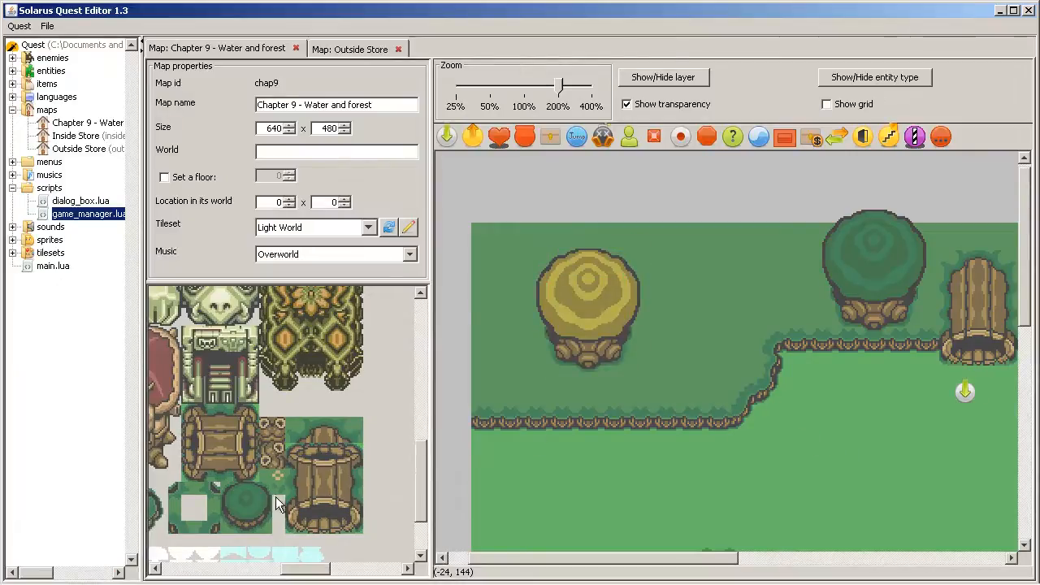
left_click(278, 488)
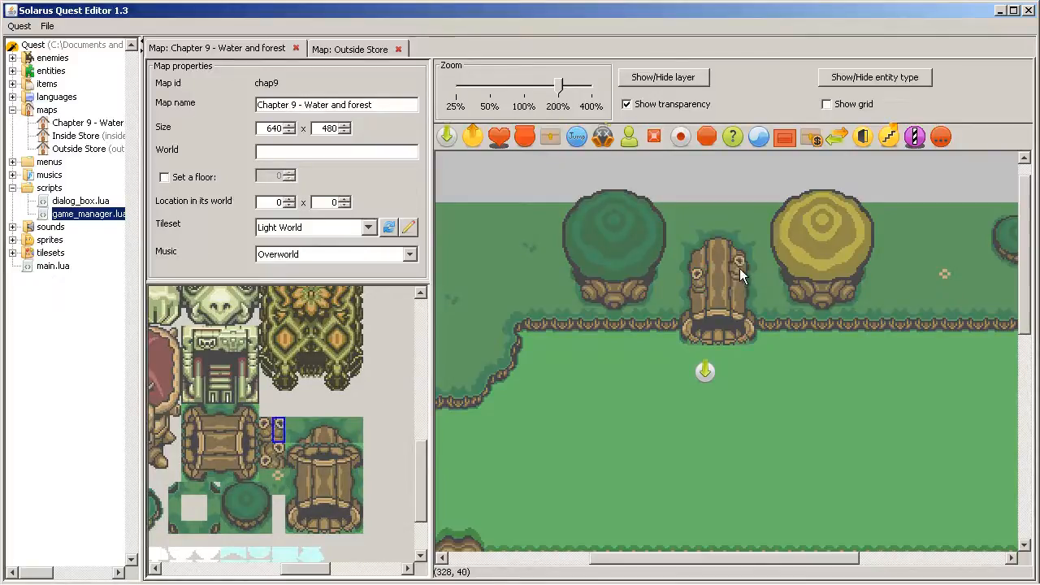
mouse_move(826, 423)
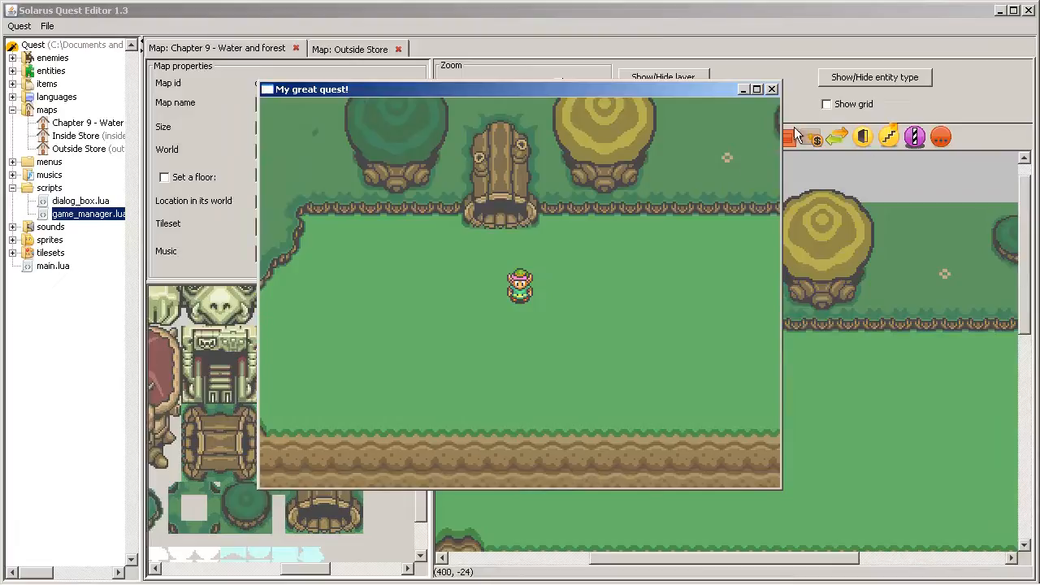
- Close the game window after checking the hero below the tree-flanked hollow log
left_click(771, 89)
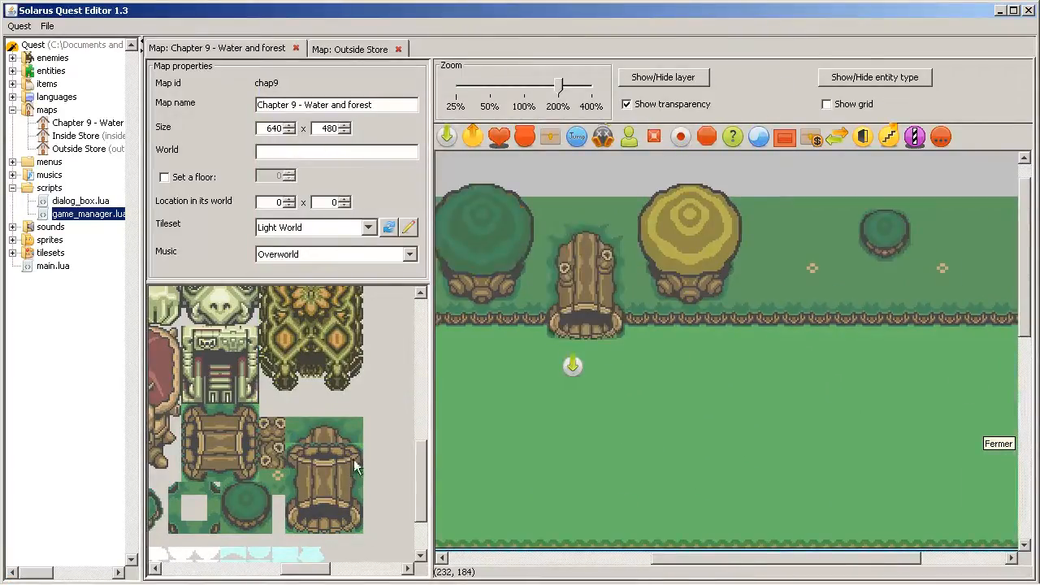
mouse_move(285, 412)
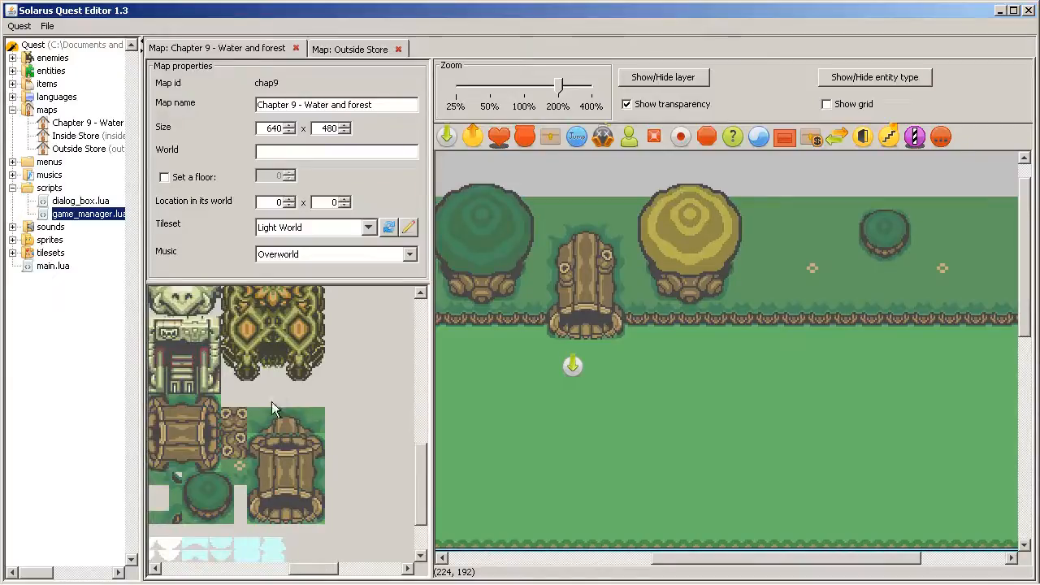
scroll("down", 3)
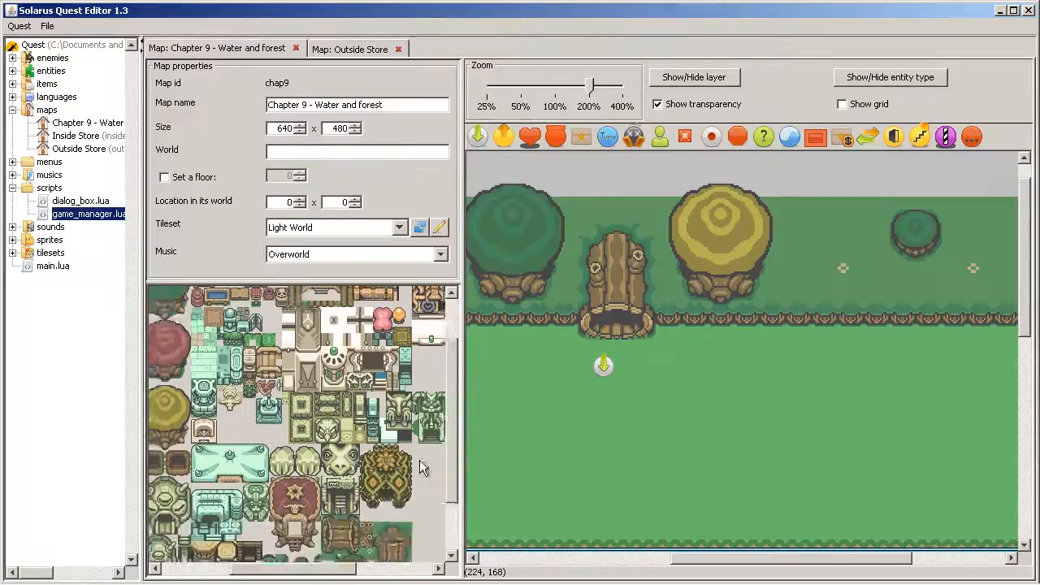
scroll("down", 3)
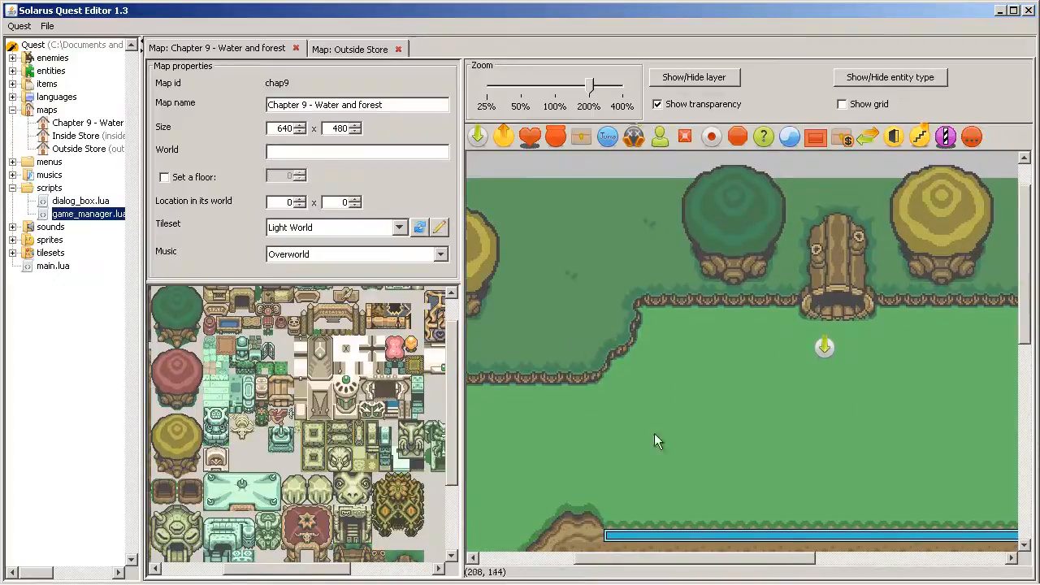
scroll("down", 3)
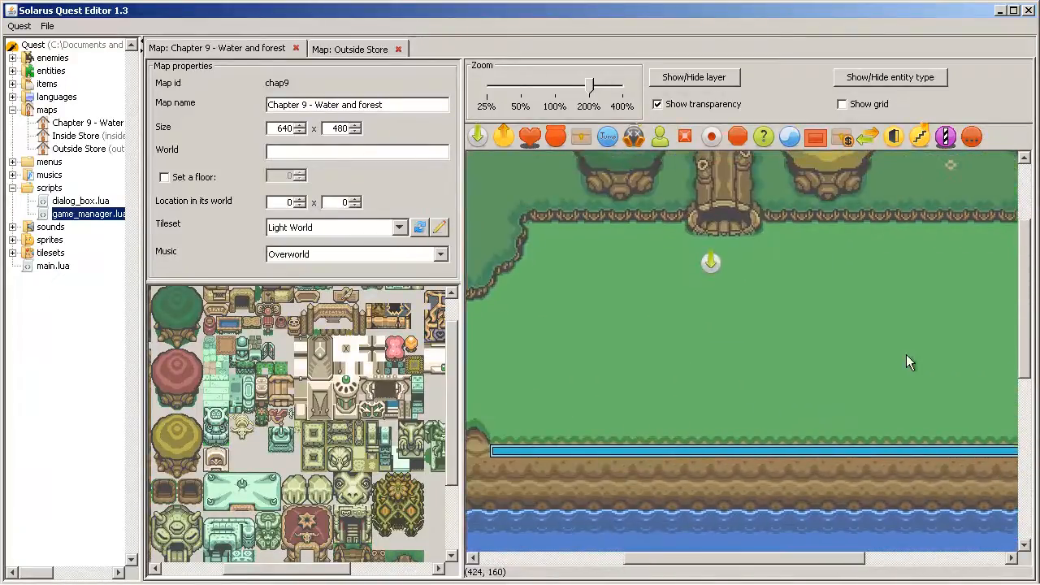
mouse_move(918, 364)
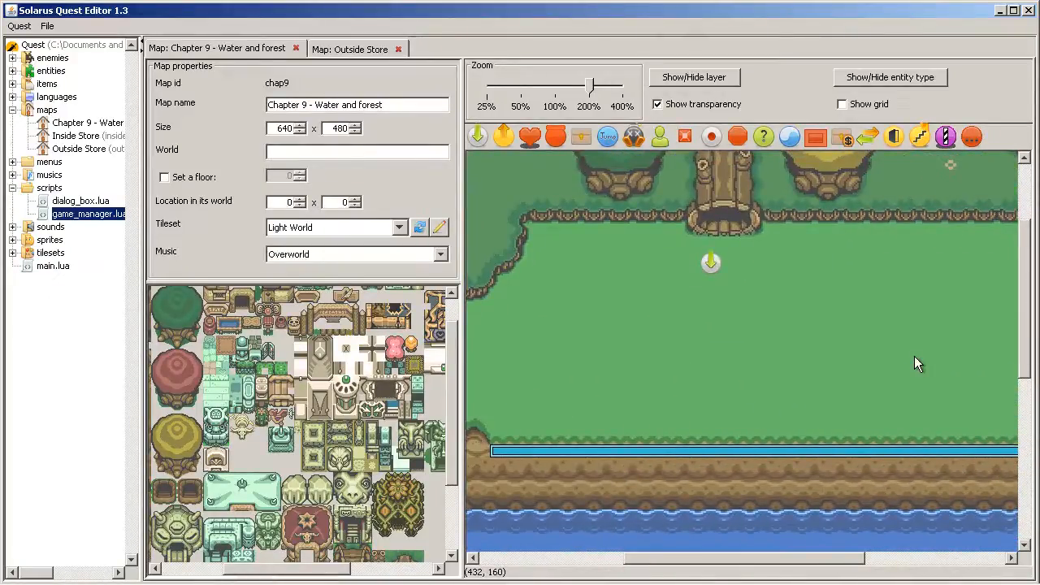